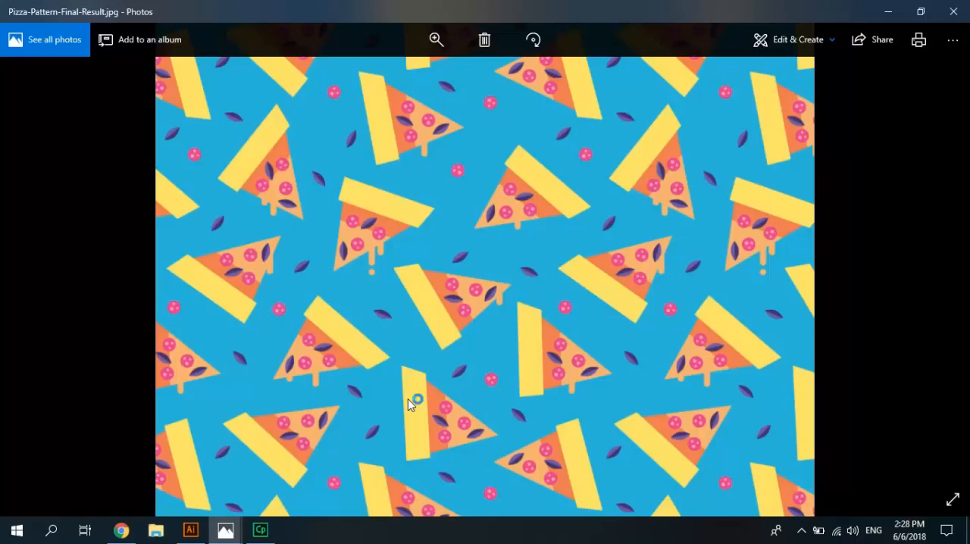
pyautogui.moveTo(273, 467)
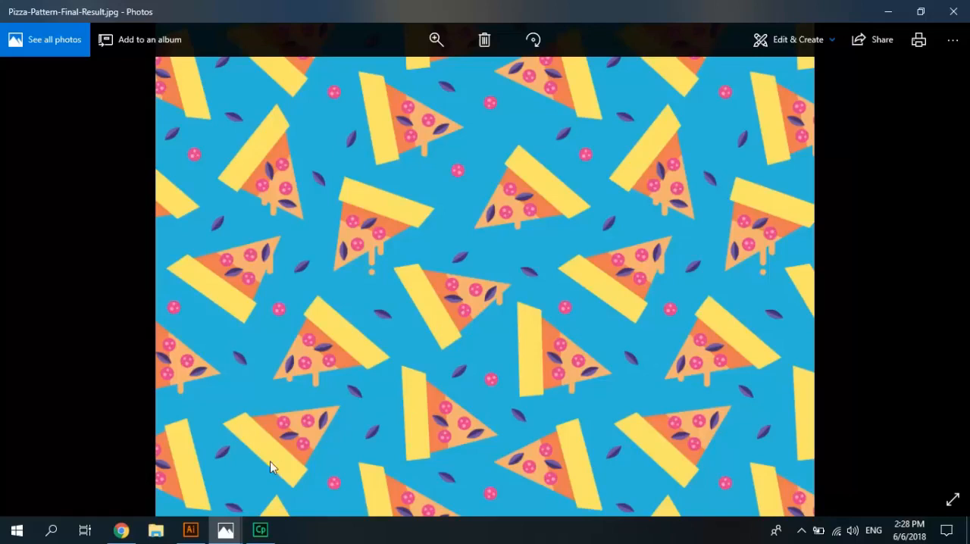
# - Start a new document from the 800 × 600 Art & Illustration preset
pyautogui.click(191, 530)
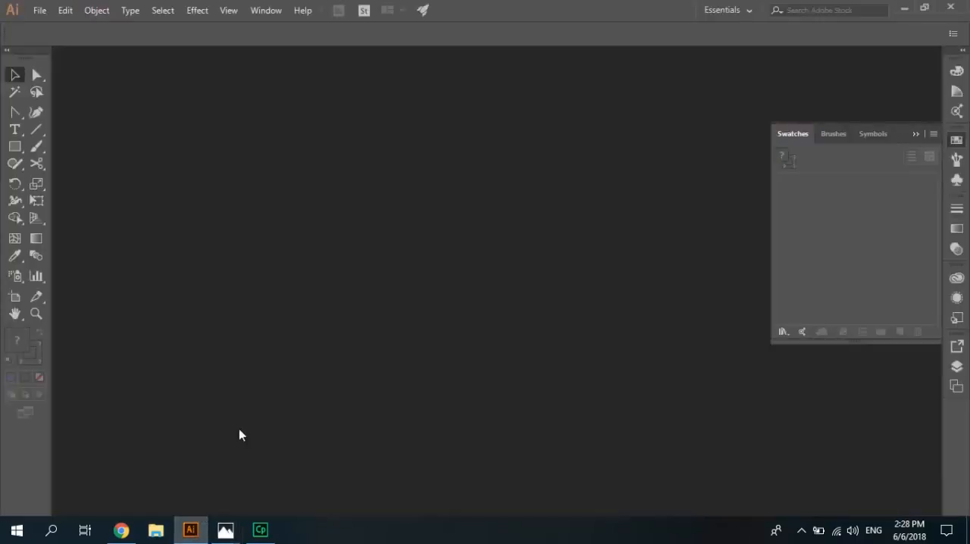
pyautogui.moveTo(316, 391)
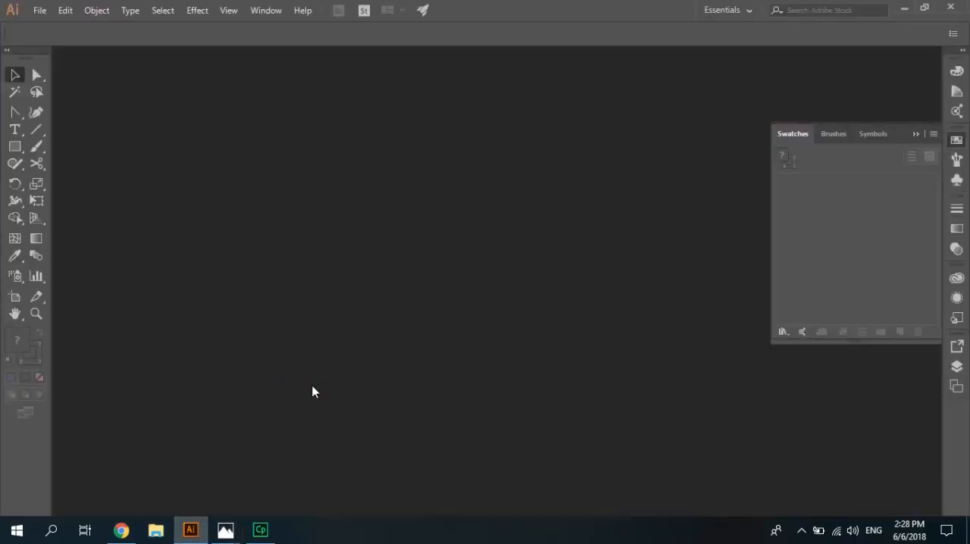
pyautogui.click(40, 10)
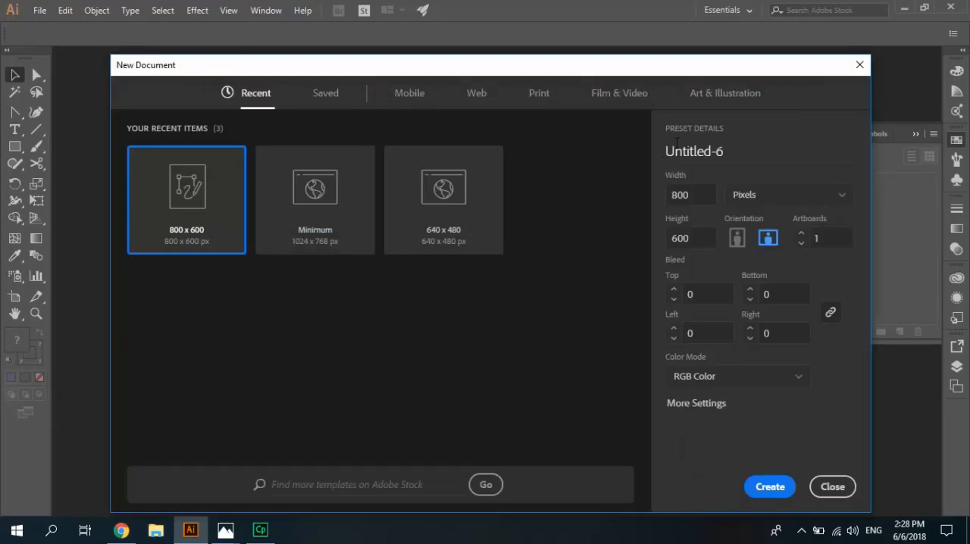
pyautogui.moveTo(724, 93)
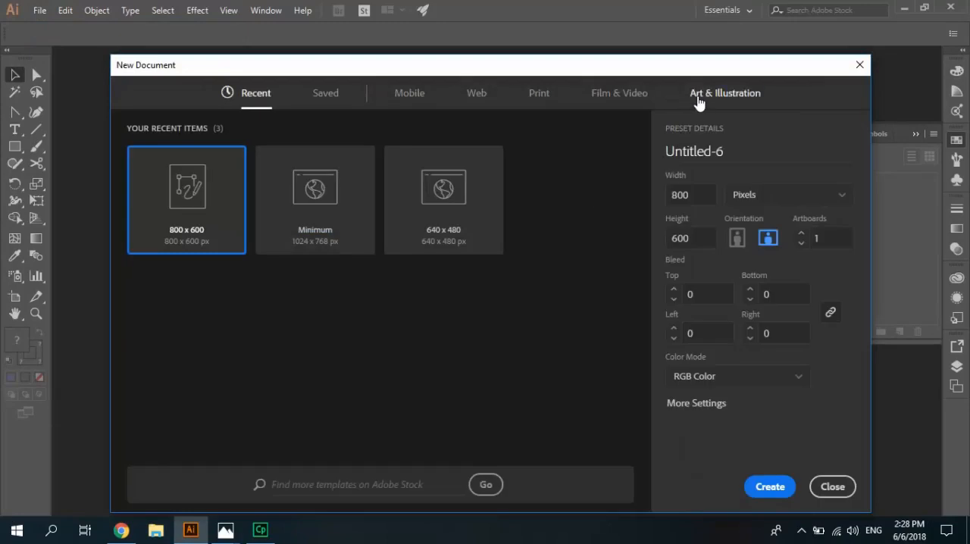
pyautogui.click(724, 92)
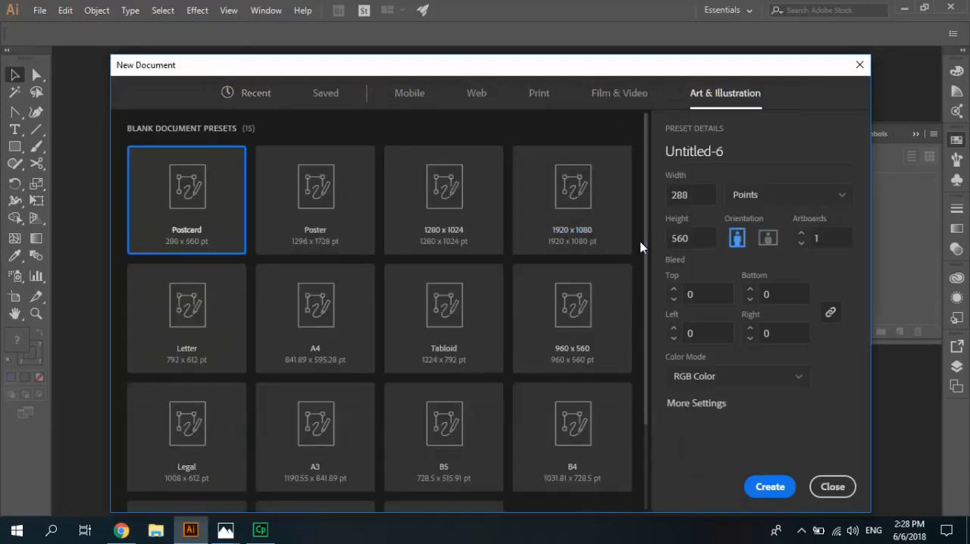
pyautogui.scroll(-3)
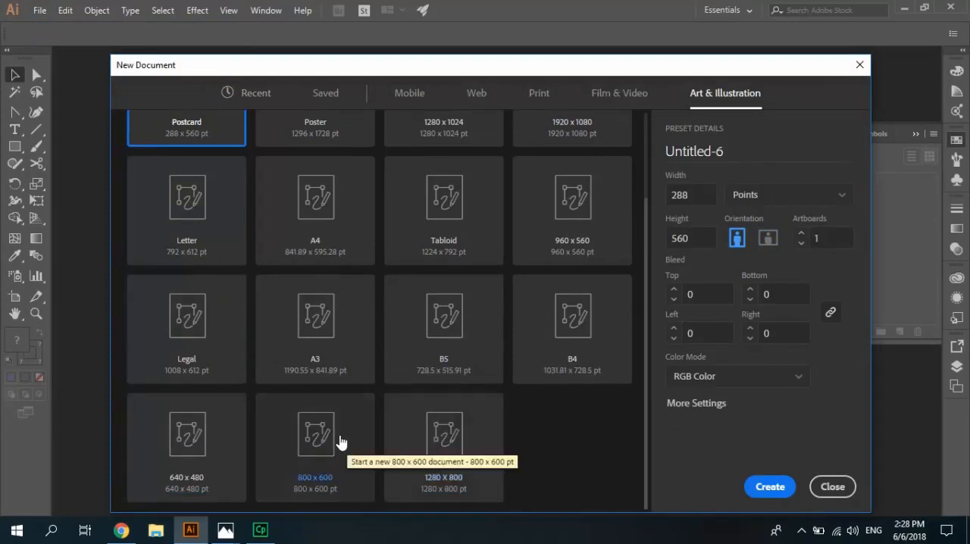
pyautogui.click(315, 433)
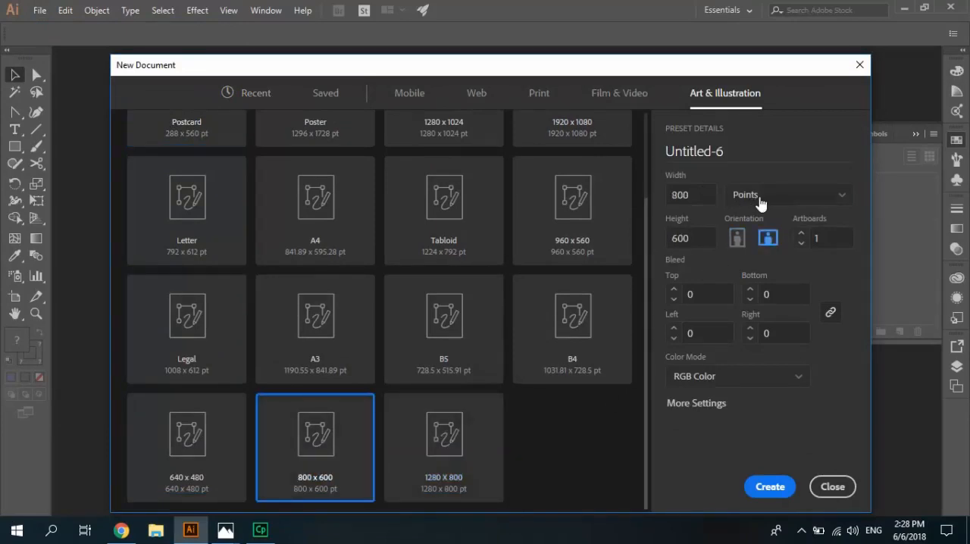
# - Set the document units to Pixels and create the 800 × 600 document
pyautogui.click(788, 194)
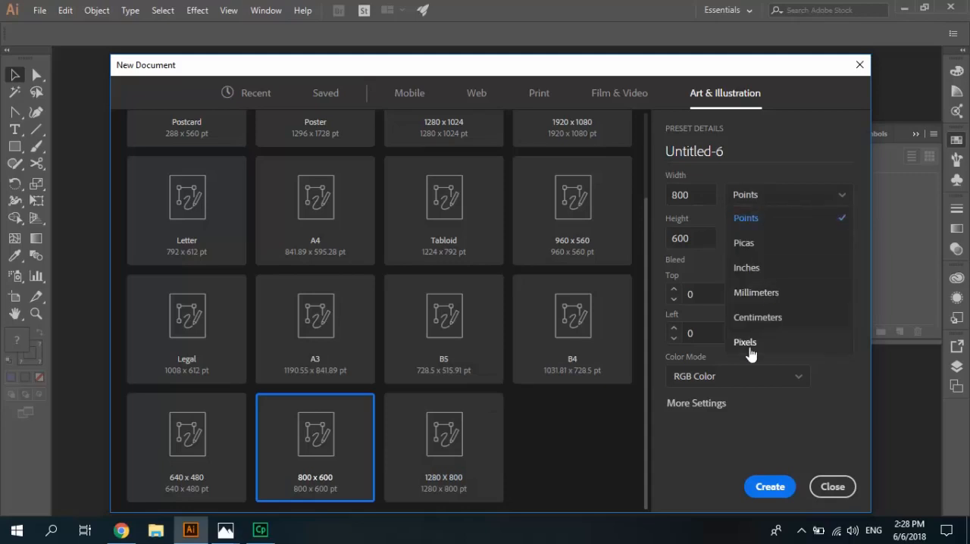
pyautogui.click(746, 341)
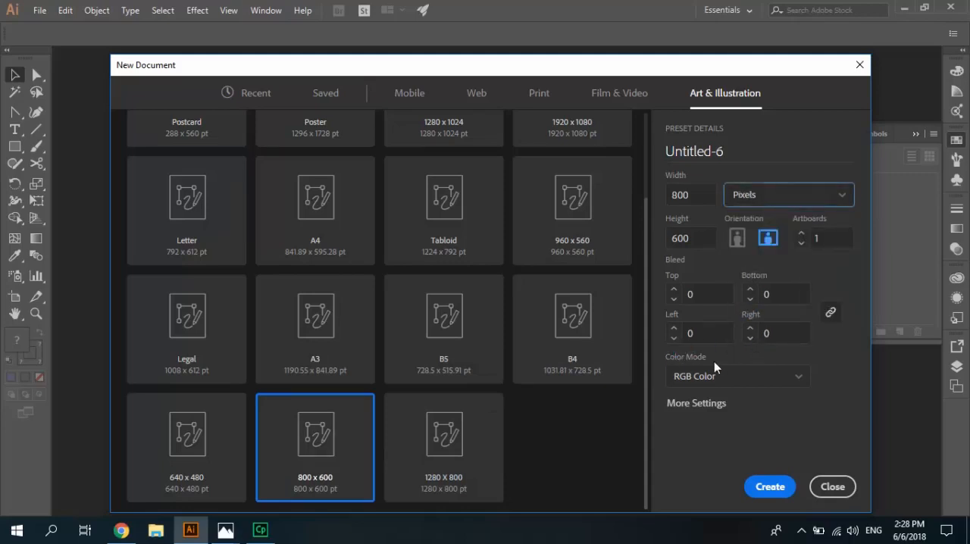
pyautogui.moveTo(709, 409)
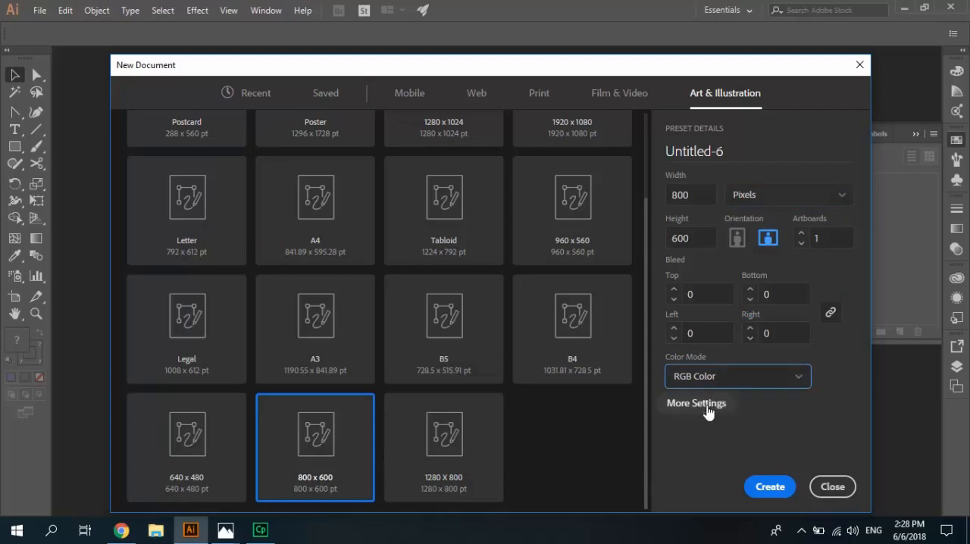
pyautogui.click(770, 487)
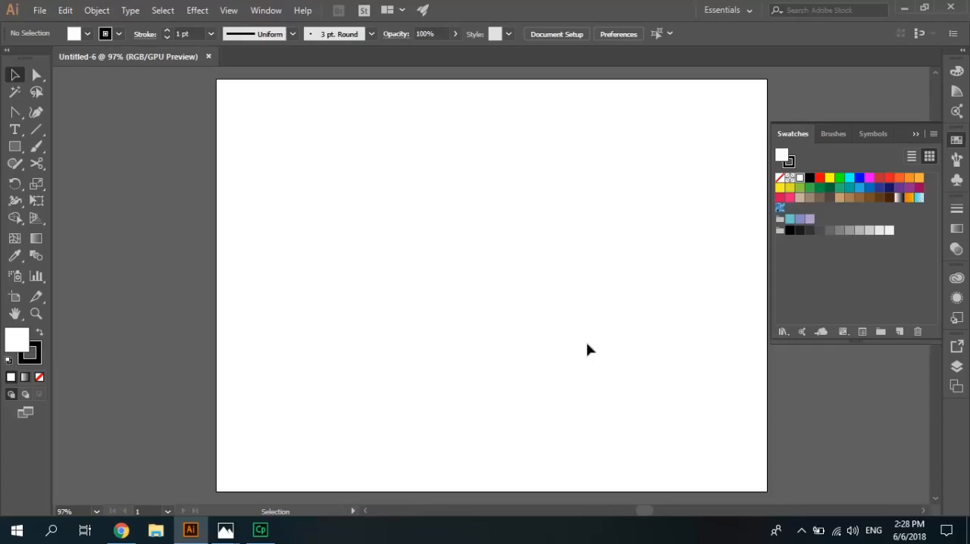
pyautogui.moveTo(878, 379)
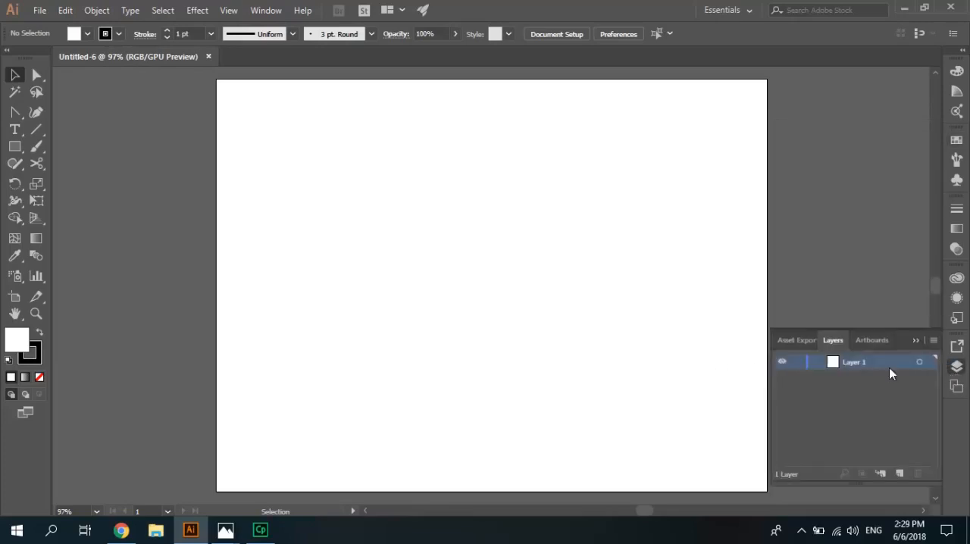
pyautogui.moveTo(851, 369)
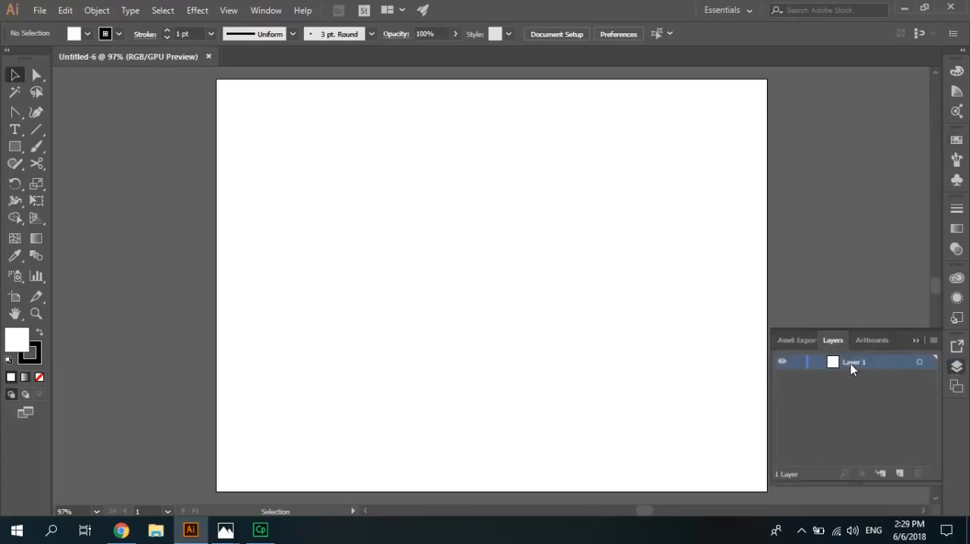
# - Rename the document's only layer to 'pizza slice'
pyautogui.doubleClick(856, 361)
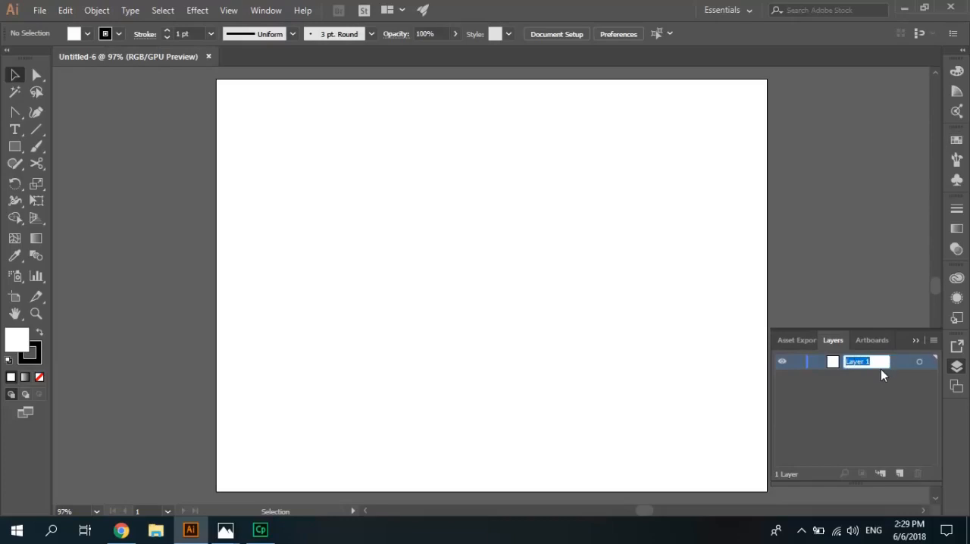
pyautogui.write('pizza')
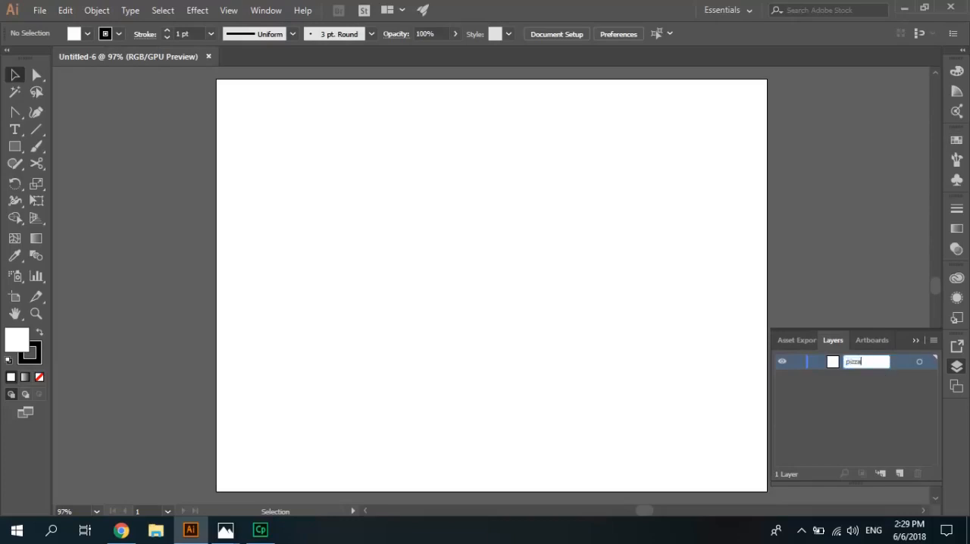
pyautogui.write('a')
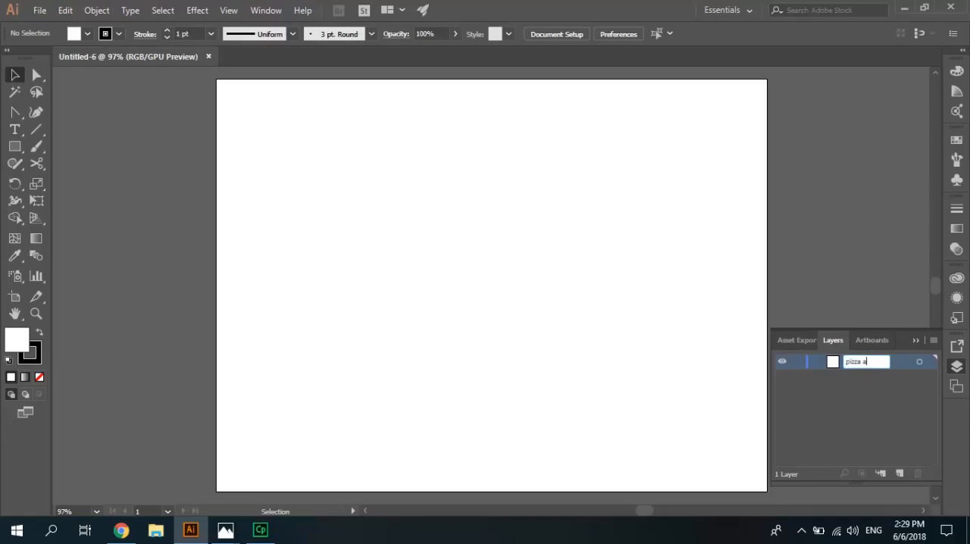
pyautogui.write('slice')
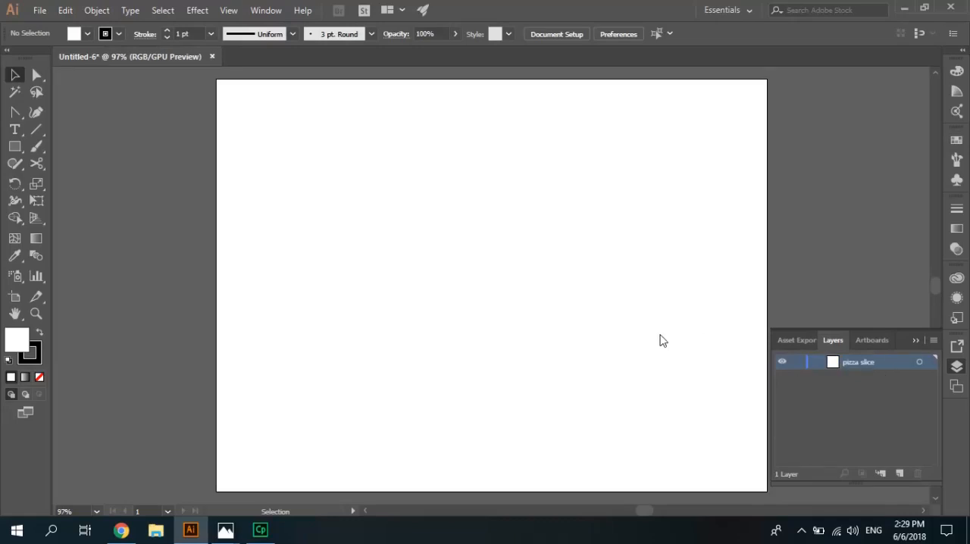
pyautogui.moveTo(463, 331)
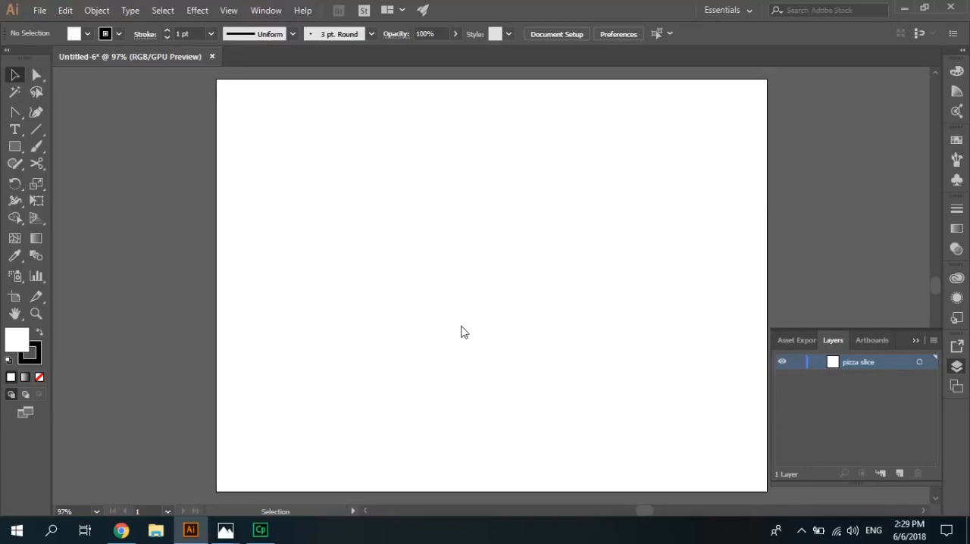
pyautogui.moveTo(301, 312)
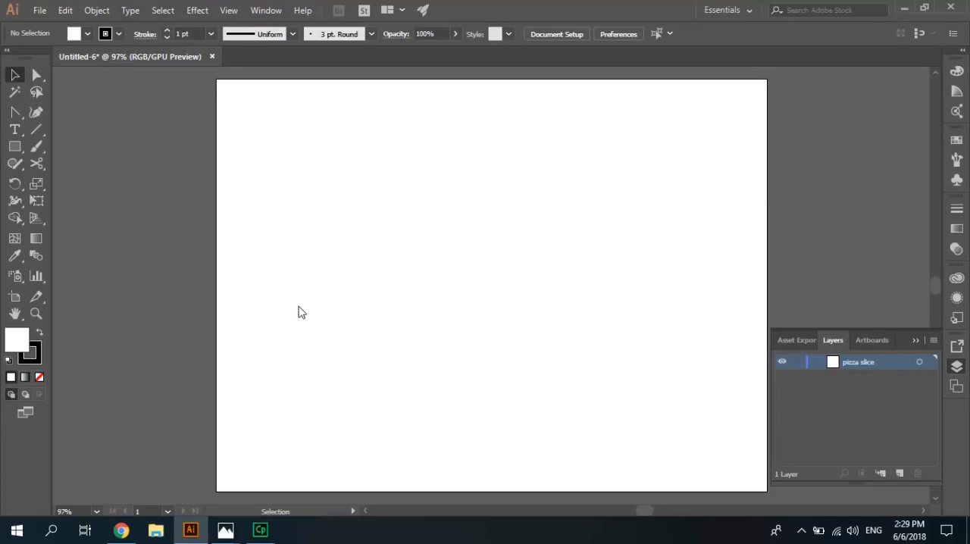
pyautogui.moveTo(174, 280)
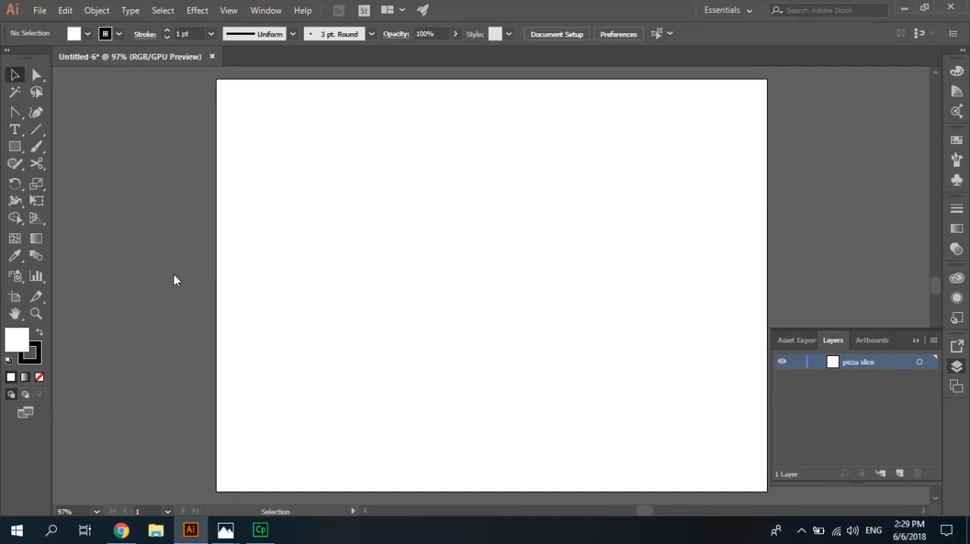
pyautogui.moveTo(88, 236)
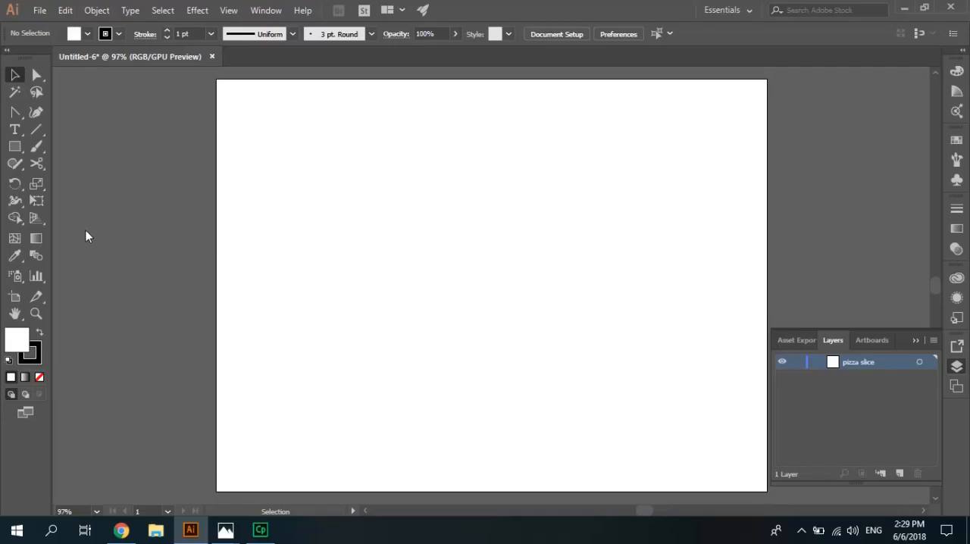
pyautogui.moveTo(36, 181)
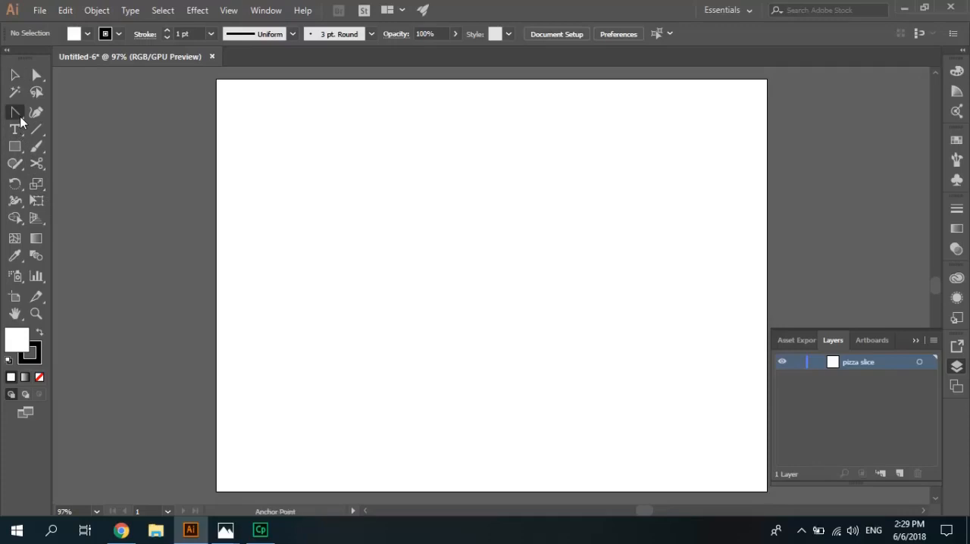
# - Choose the Pen tool with a pale orange fill and no stroke for the slice
pyautogui.click(15, 112)
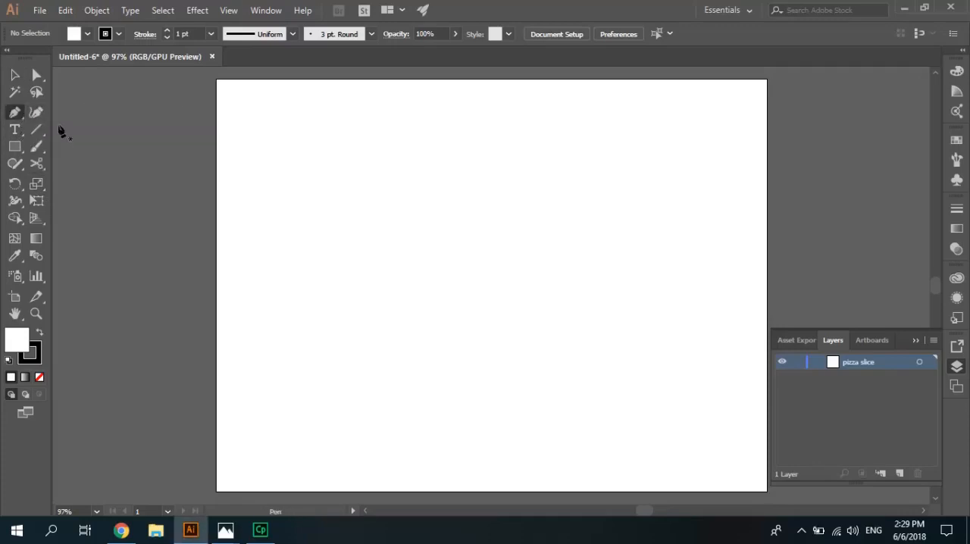
pyautogui.moveTo(114, 43)
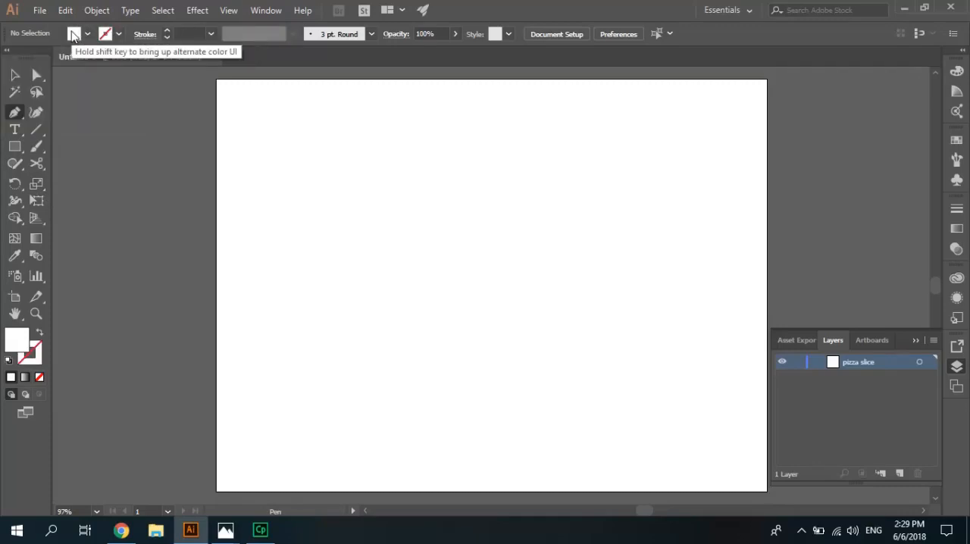
pyautogui.click(73, 33)
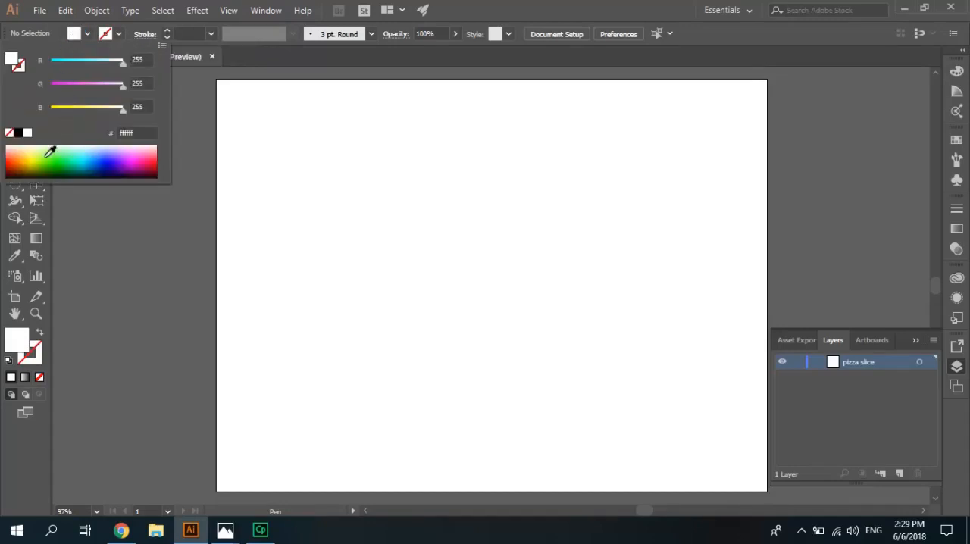
pyautogui.click(22, 152)
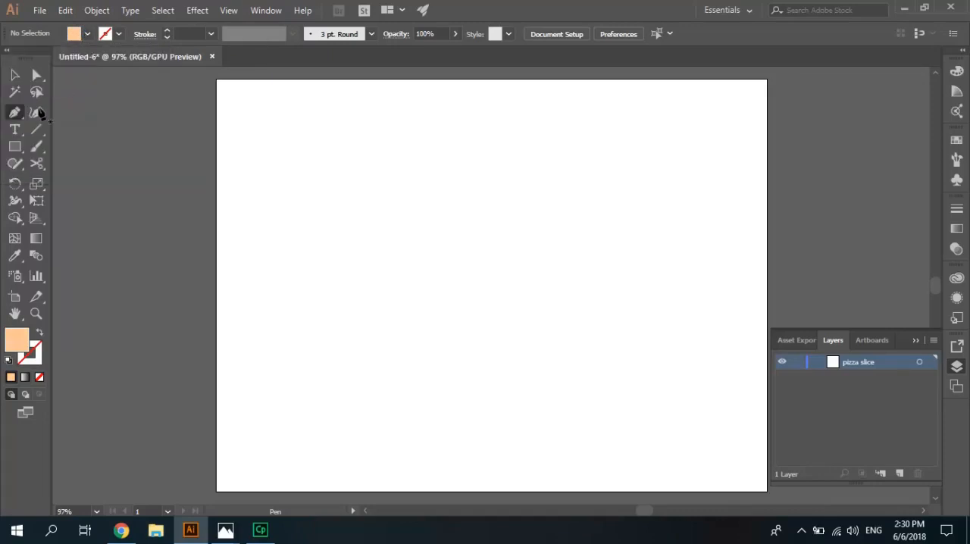
pyautogui.moveTo(330, 190)
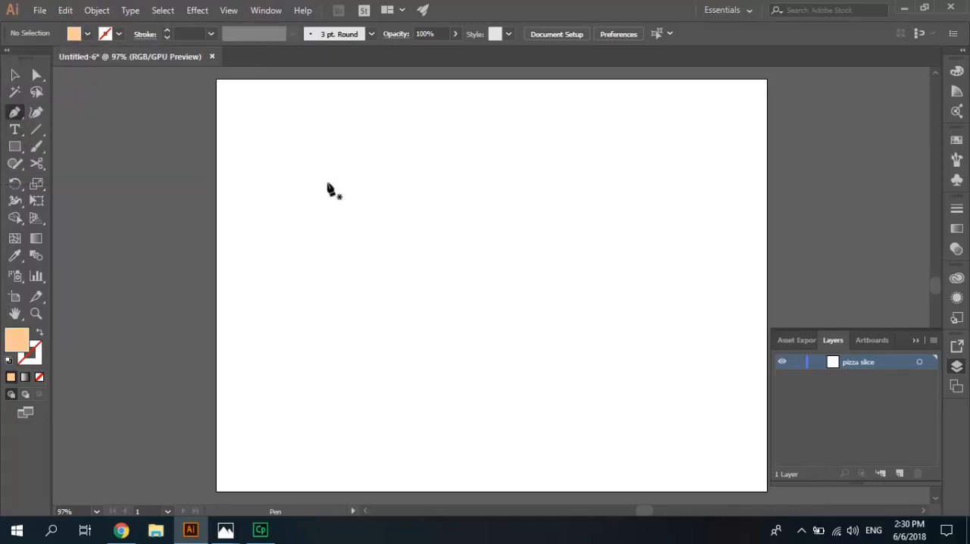
pyautogui.moveTo(346, 212)
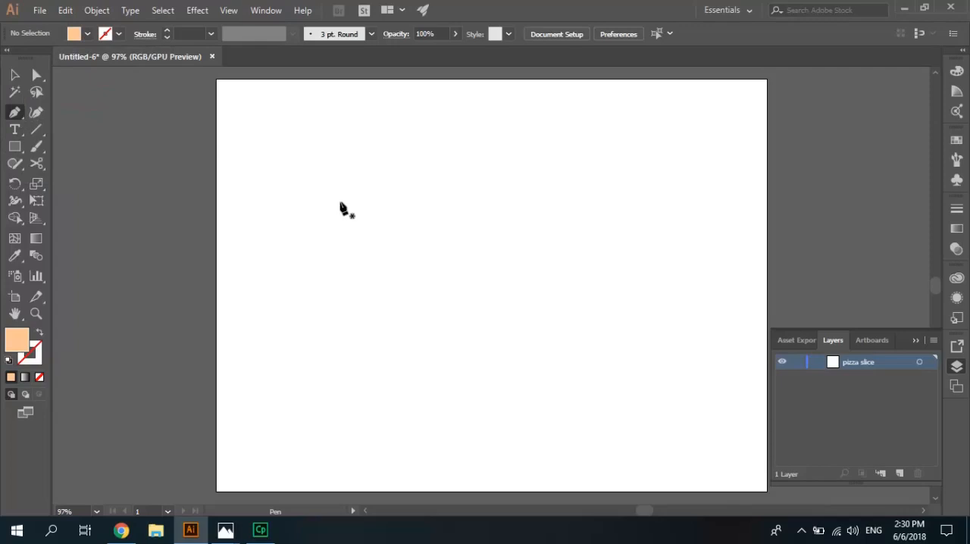
pyautogui.moveTo(229, 16)
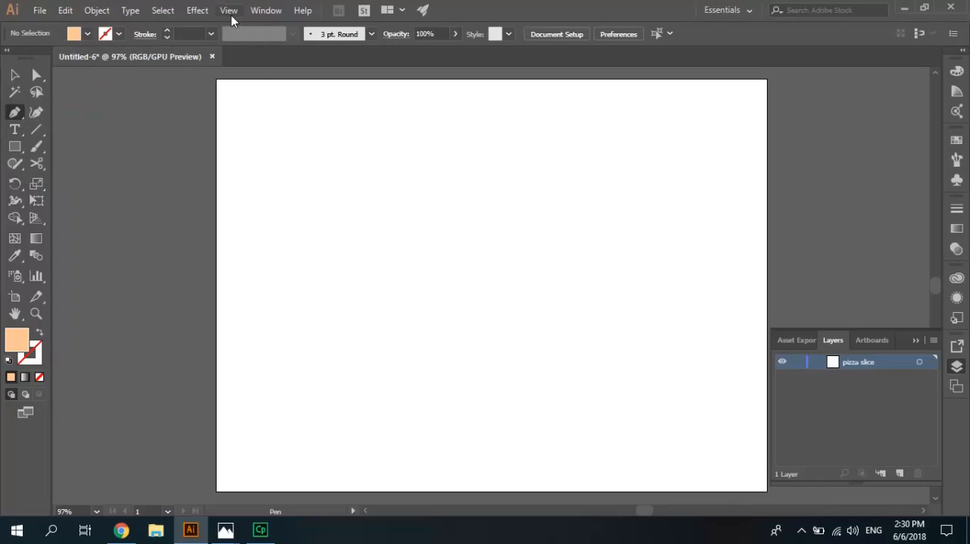
# - Draw the peach triangular slice and move it toward the artboard centre
pyautogui.click(228, 9)
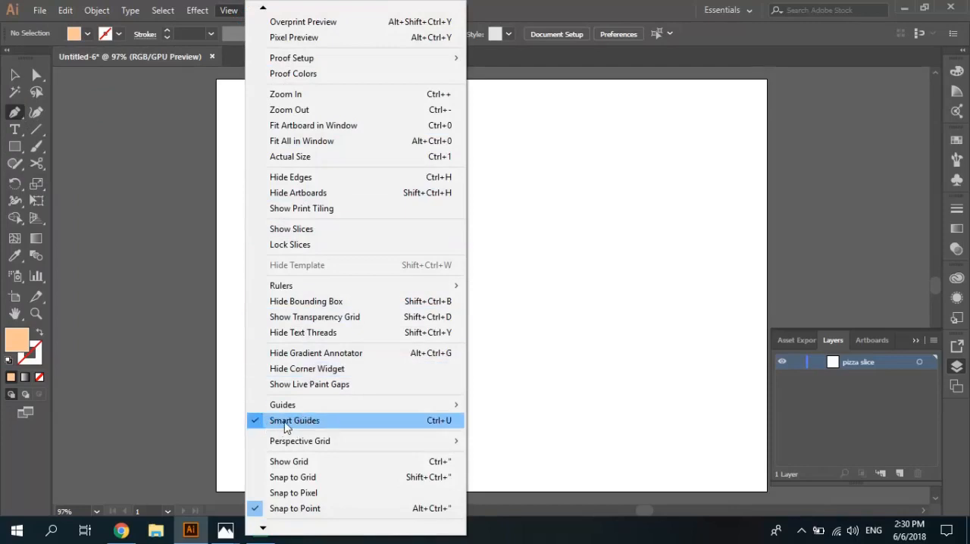
pyautogui.moveTo(455, 173)
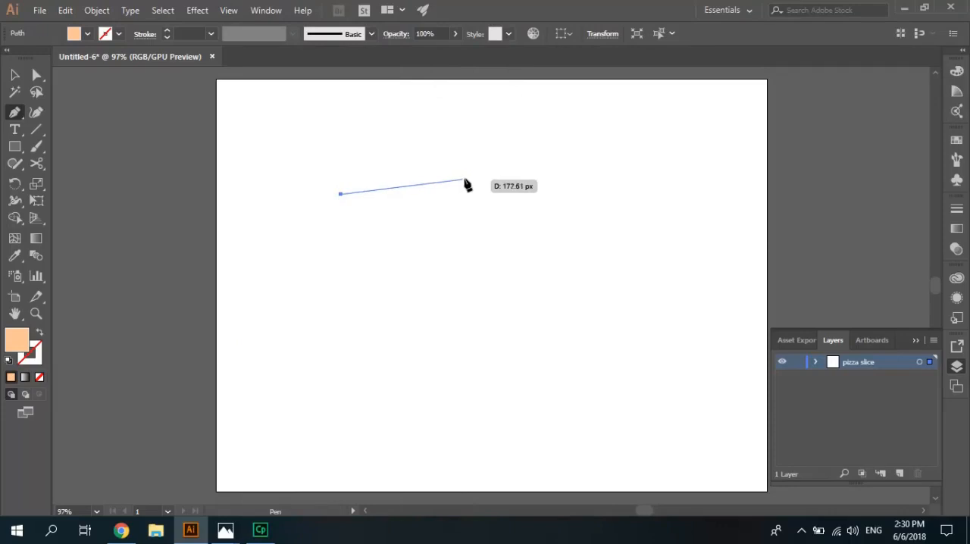
pyautogui.moveTo(472, 173)
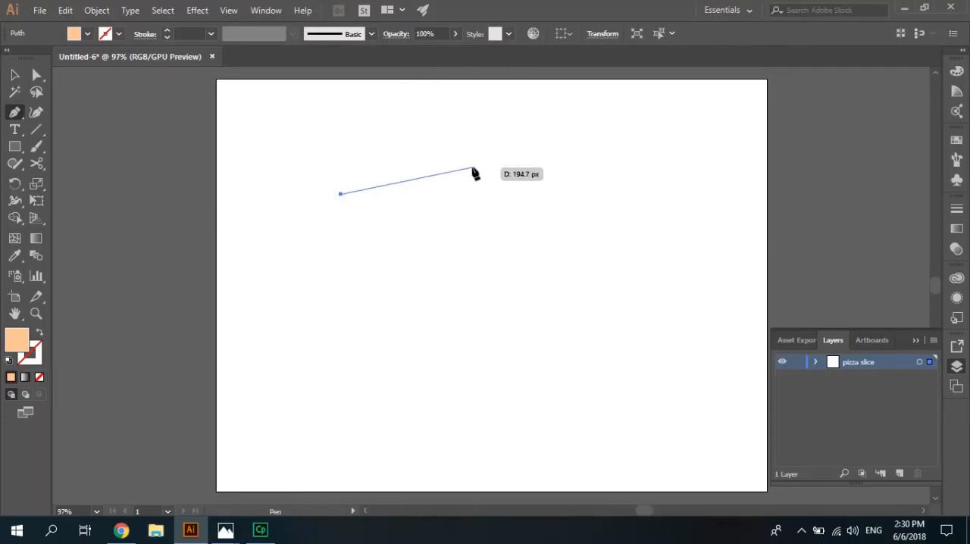
pyautogui.click(435, 285)
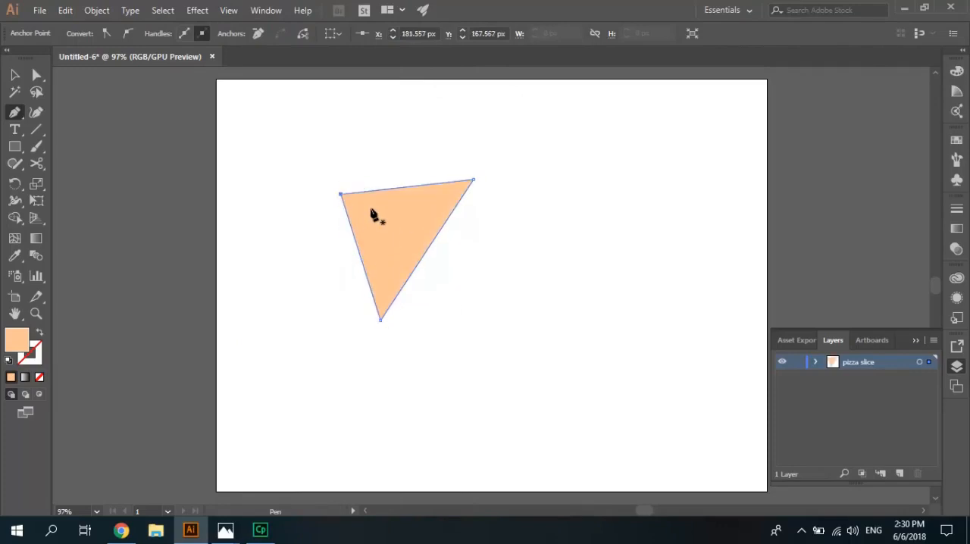
pyautogui.click(14, 74)
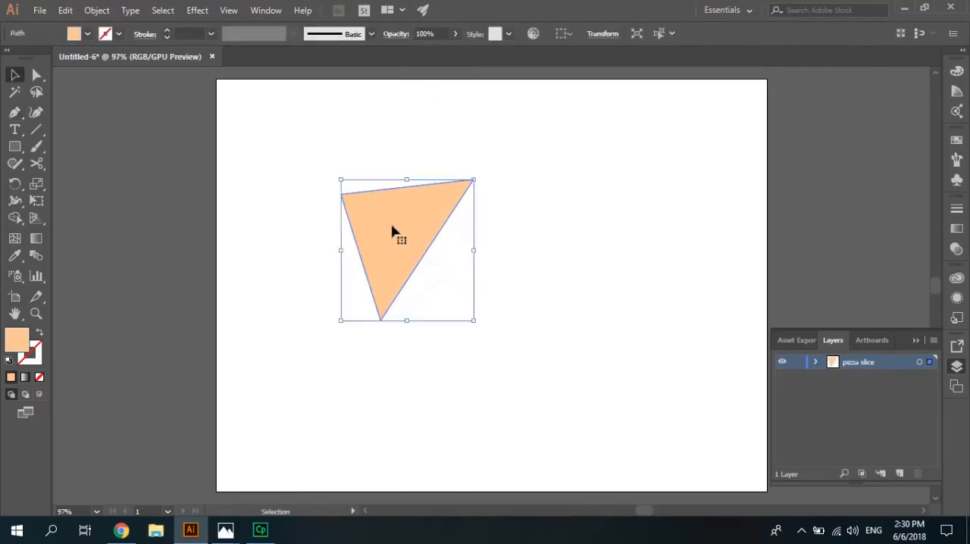
pyautogui.moveTo(394, 242); pyautogui.dragTo(492, 296)
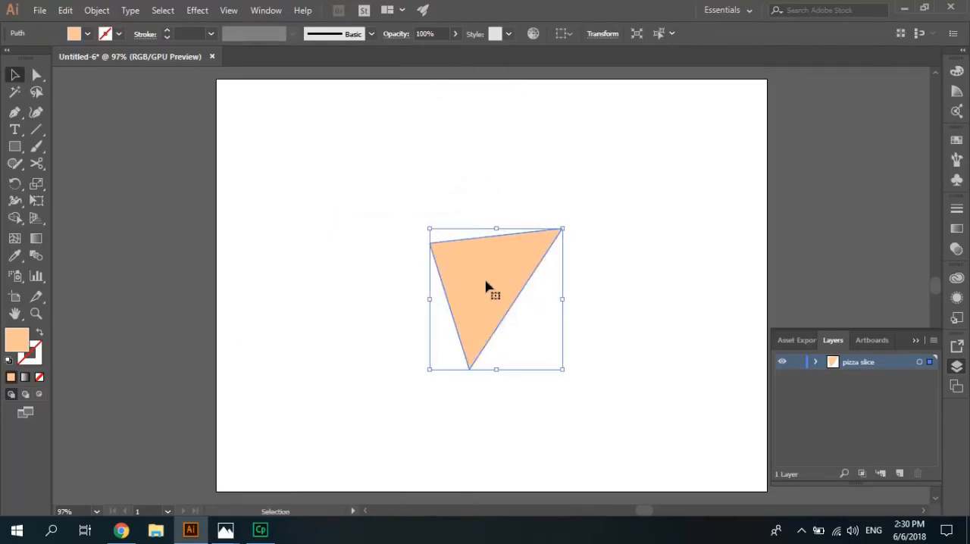
pyautogui.moveTo(494, 294); pyautogui.dragTo(490, 298)
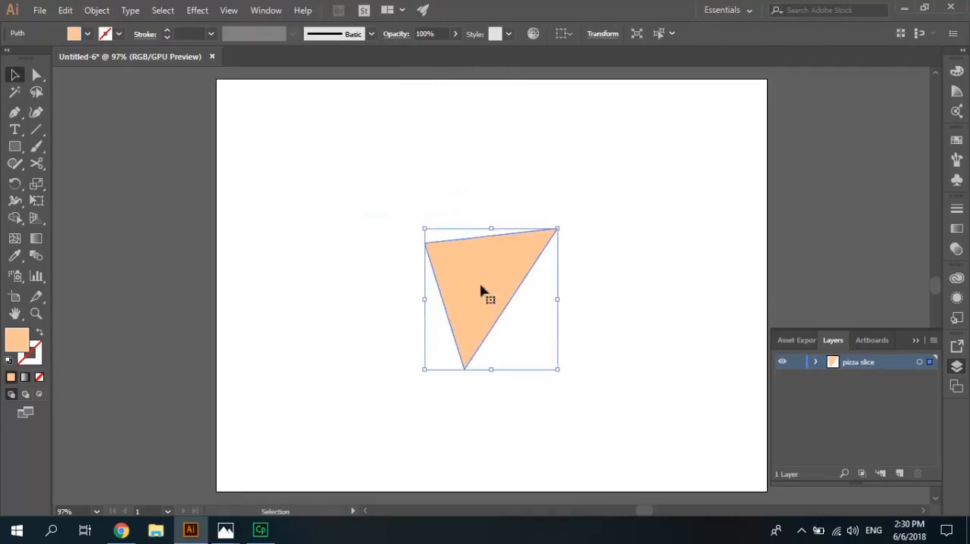
pyautogui.moveTo(391, 237)
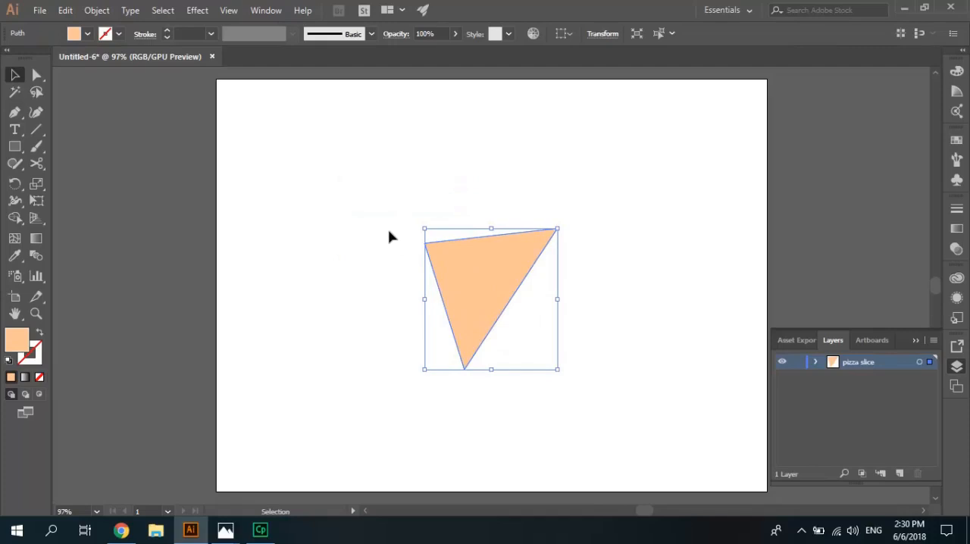
pyautogui.moveTo(361, 194)
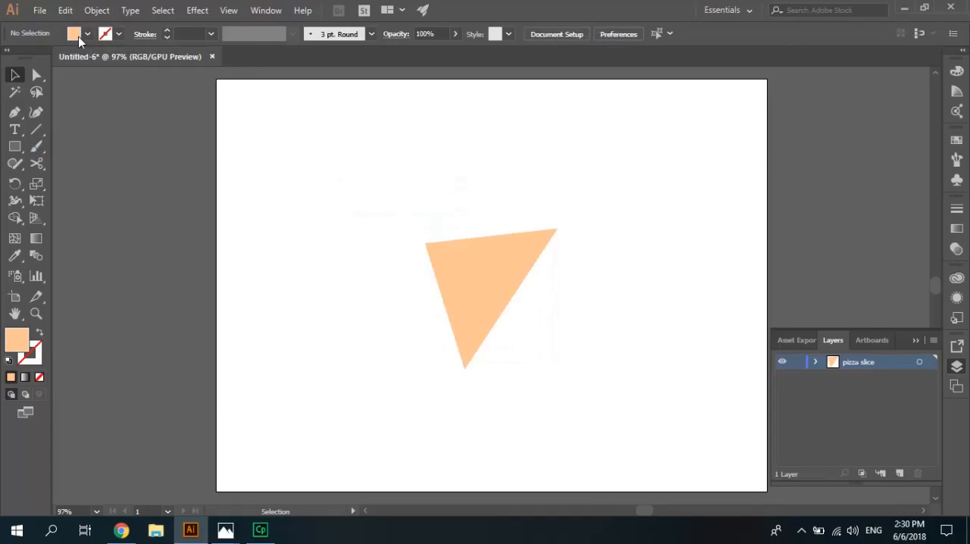
# - Draw a yellow four-sided crust shape across the top of the slice
pyautogui.click(86, 33)
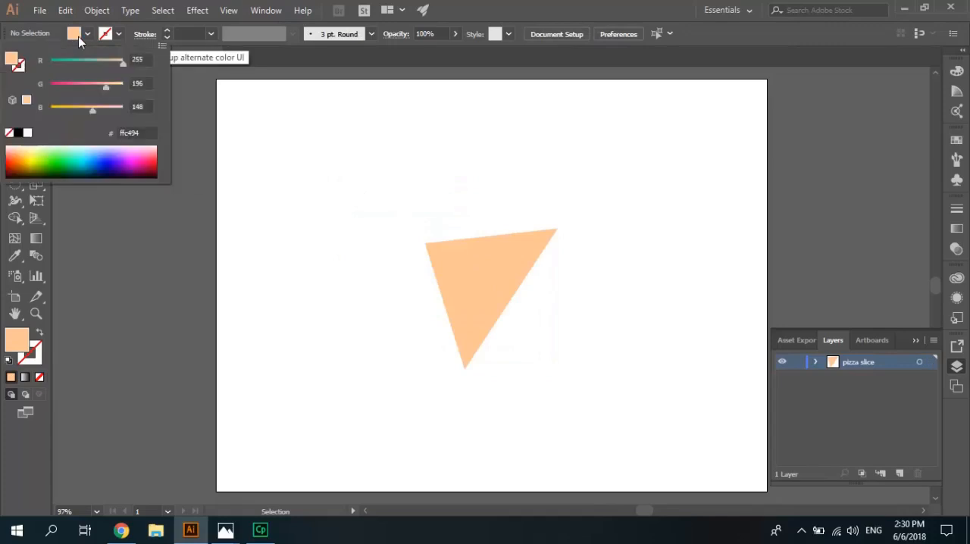
pyautogui.click(30, 154)
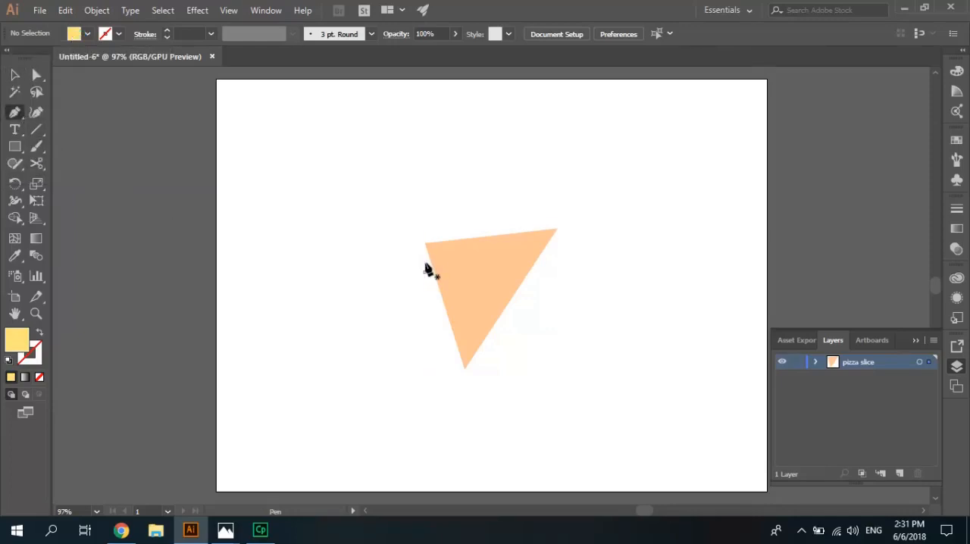
pyautogui.click(422, 270)
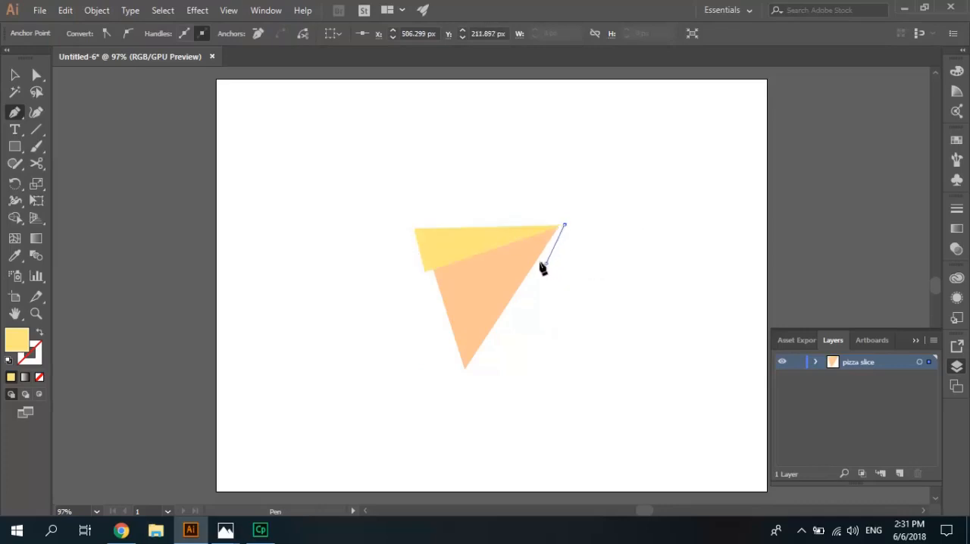
pyautogui.click(423, 270)
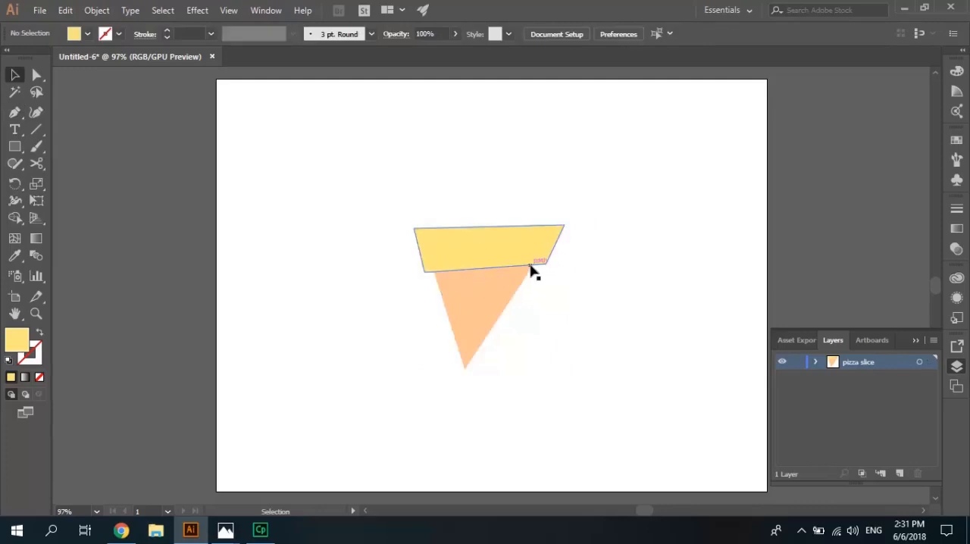
pyautogui.moveTo(503, 256)
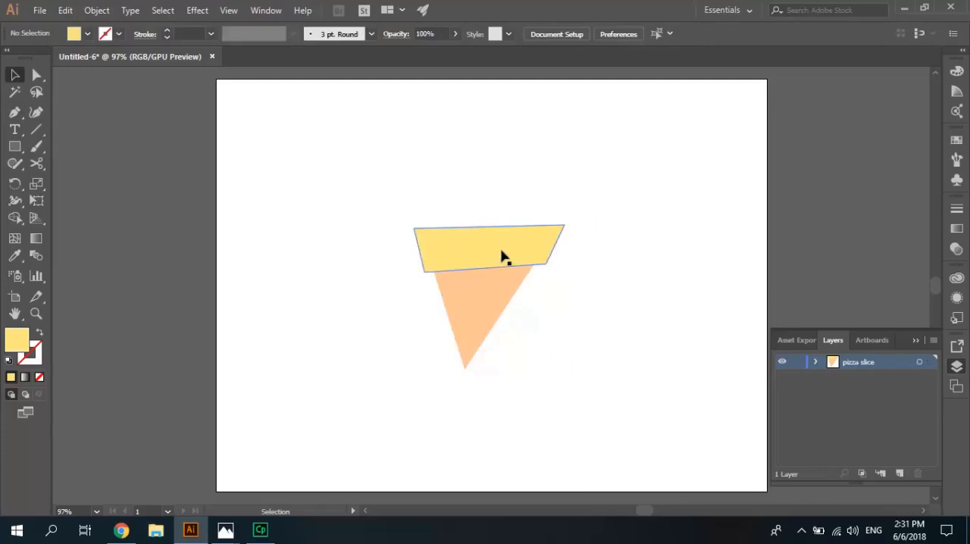
# - Select the new crust shape on the artboard
pyautogui.click(488, 249)
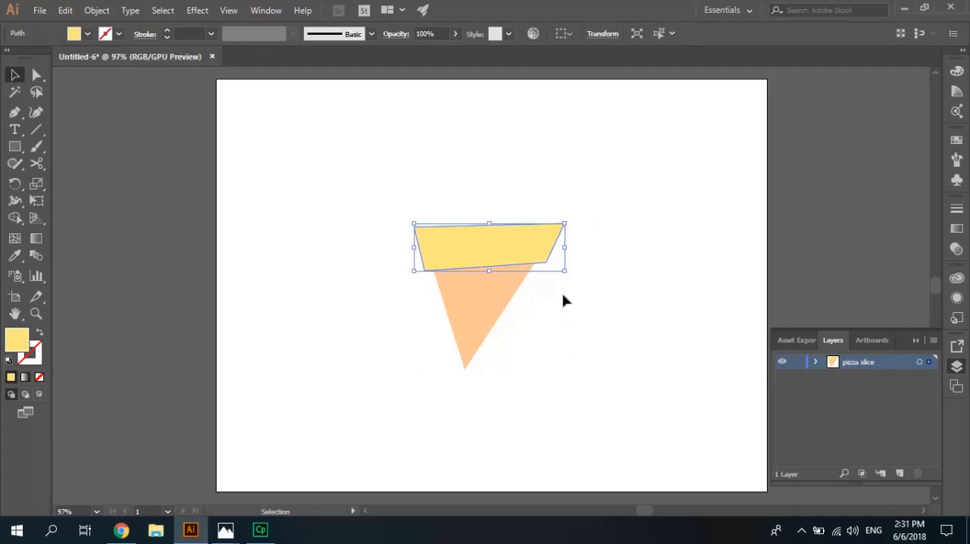
pyautogui.click(559, 285)
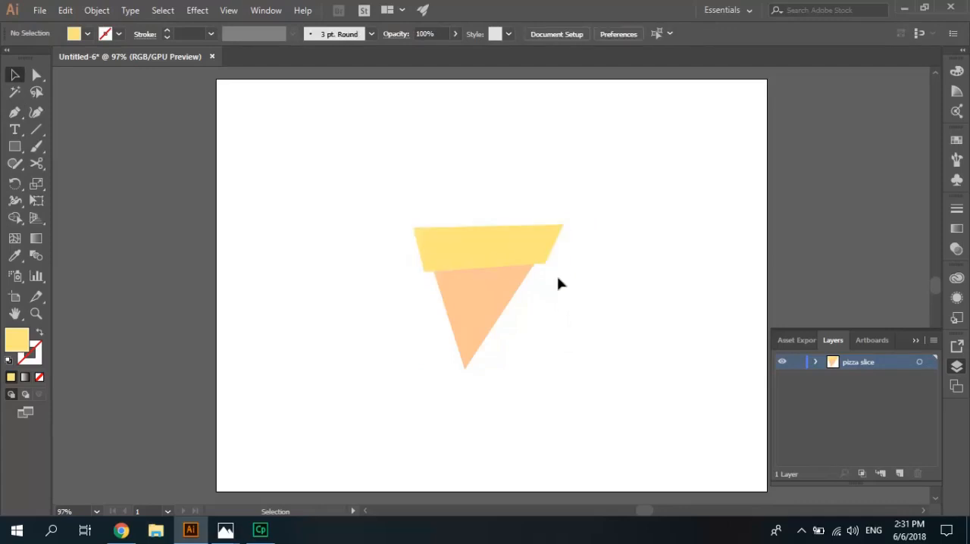
pyautogui.click(488, 245)
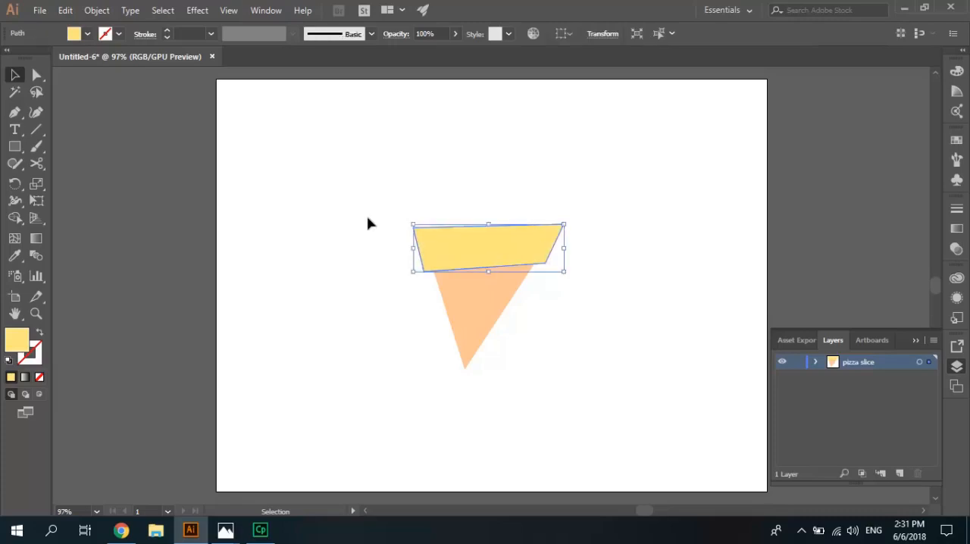
# - Align the crust's top-right corner anchor with the slice edge
pyautogui.click(36, 74)
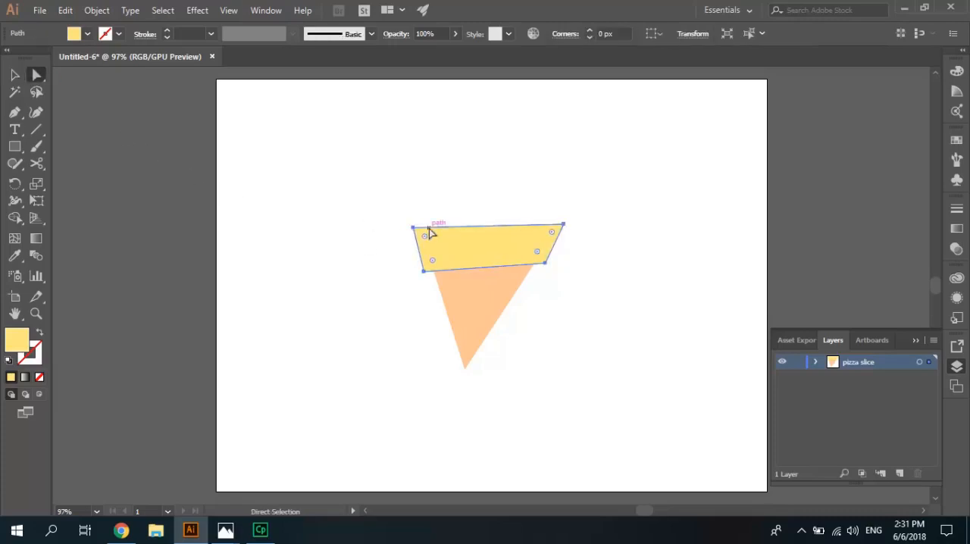
pyautogui.moveTo(412, 194)
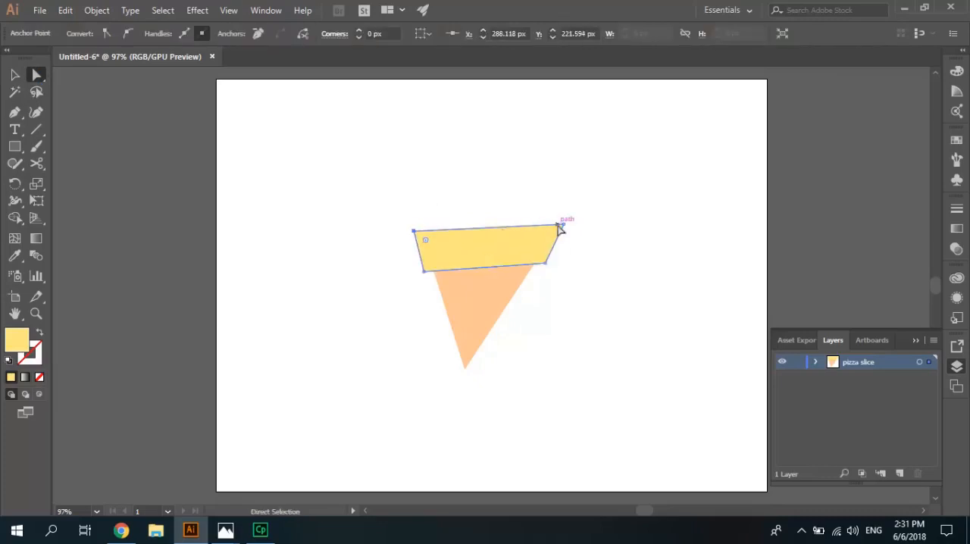
pyautogui.moveTo(561, 227); pyautogui.dragTo(562, 233)
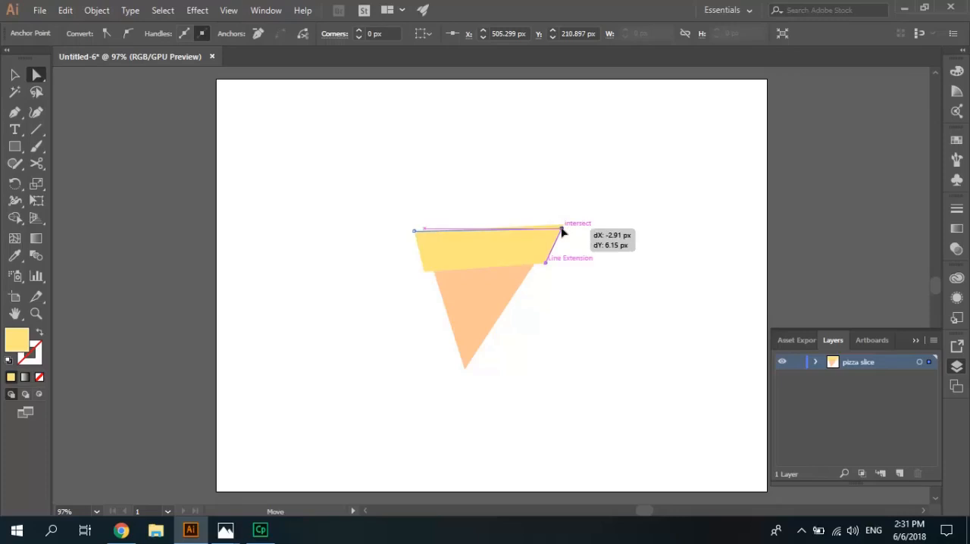
pyautogui.moveTo(563, 230); pyautogui.dragTo(558, 230)
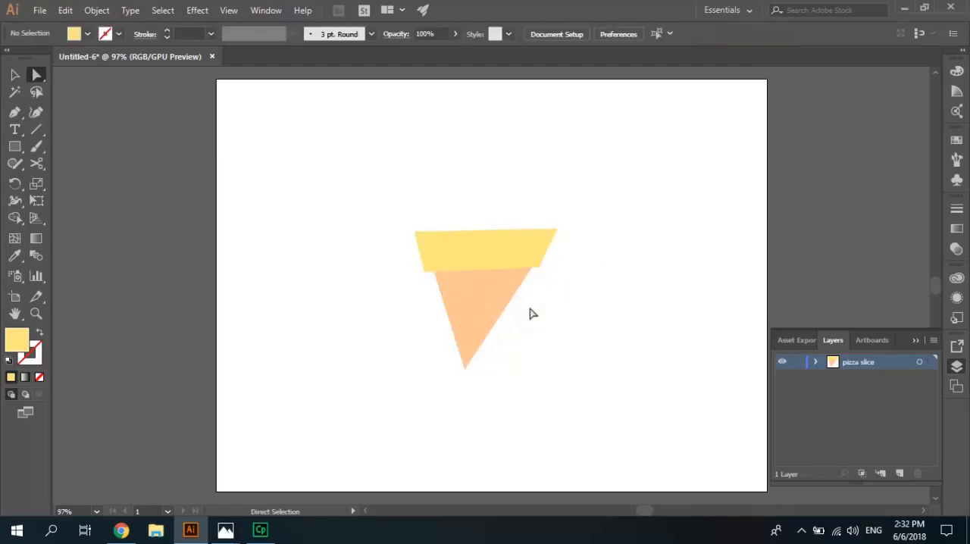
pyautogui.moveTo(567, 323)
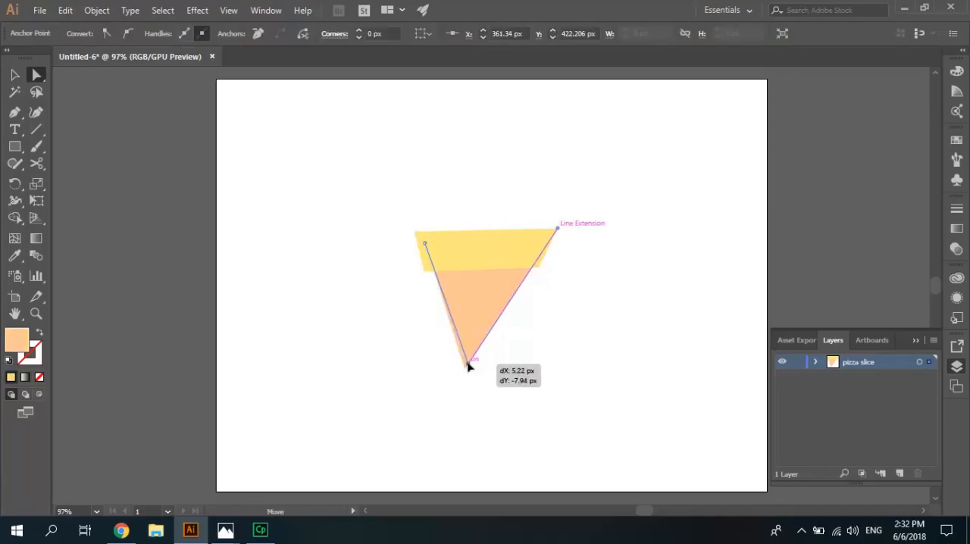
# - Adjust the slice's bottom tip anchor and deselect the slice
pyautogui.moveTo(473, 361); pyautogui.dragTo(467, 365)
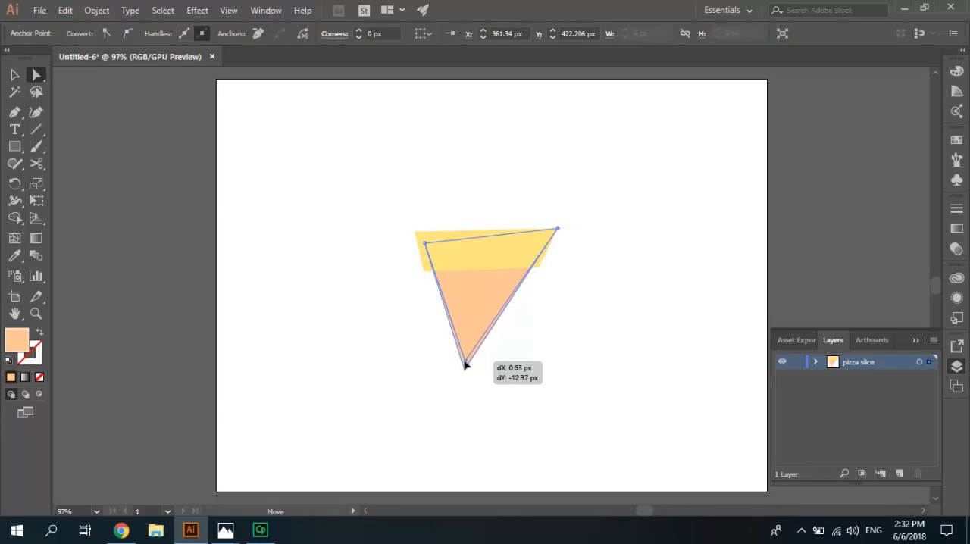
pyautogui.moveTo(466, 365); pyautogui.dragTo(460, 356)
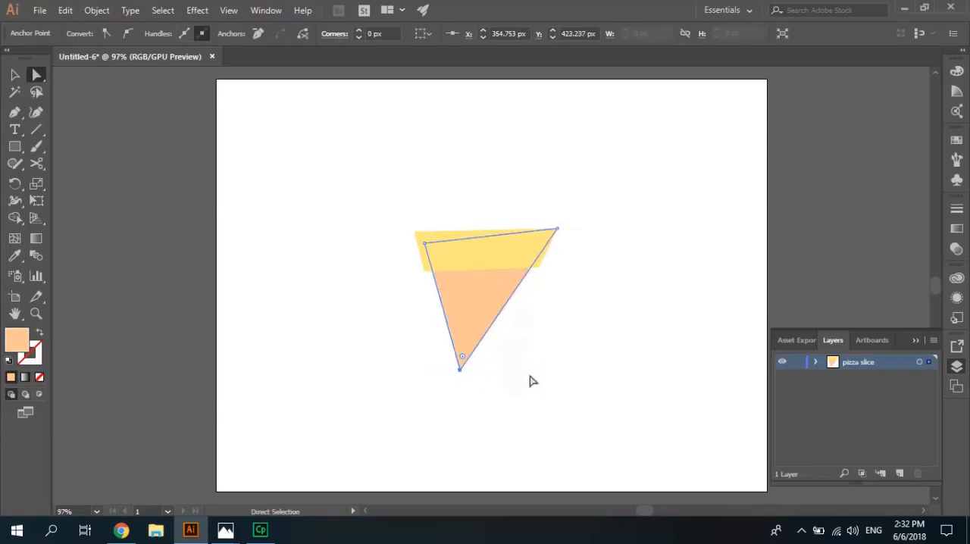
pyautogui.click(437, 370)
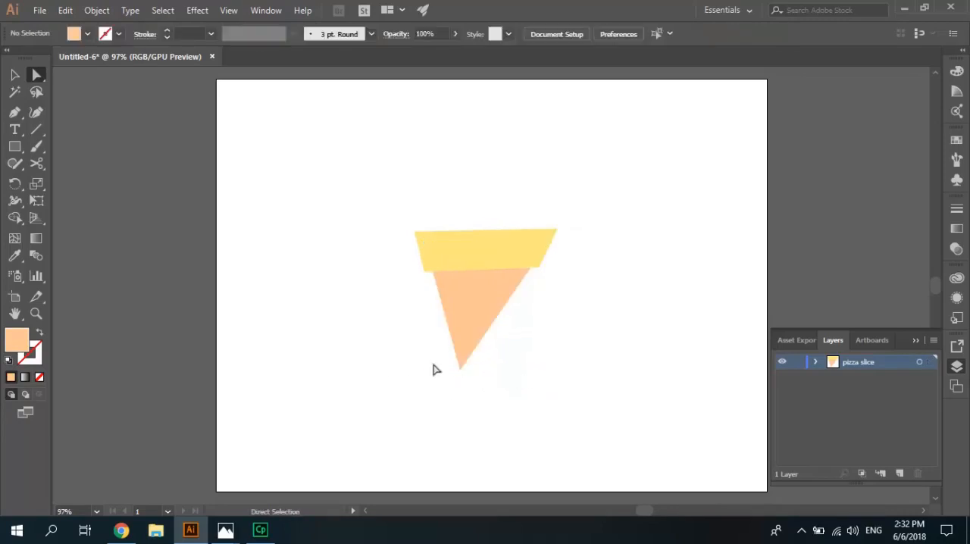
pyautogui.moveTo(415, 353)
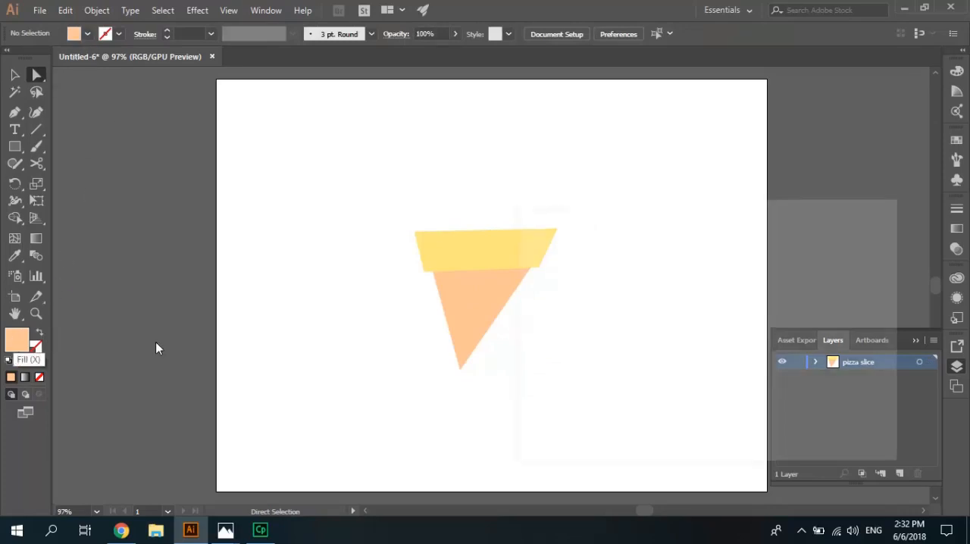
# - Set the fill colour to a red pepperoni shade, #e86954
pyautogui.doubleClick(17, 341)
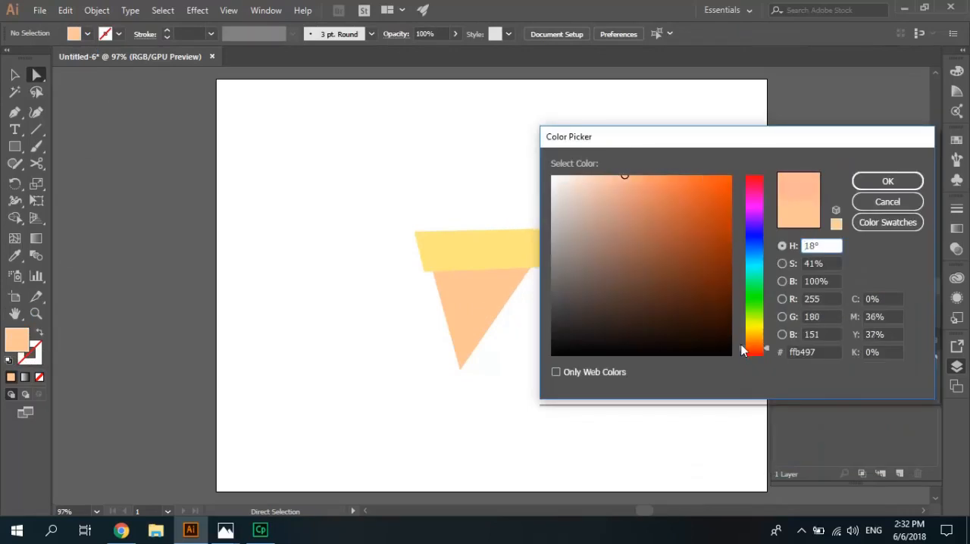
pyautogui.click(657, 218)
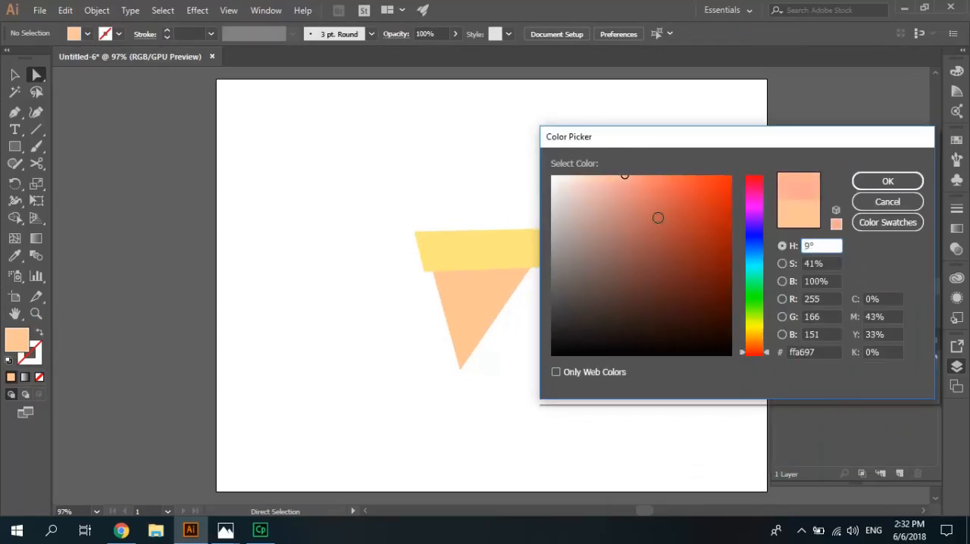
pyautogui.click(660, 181)
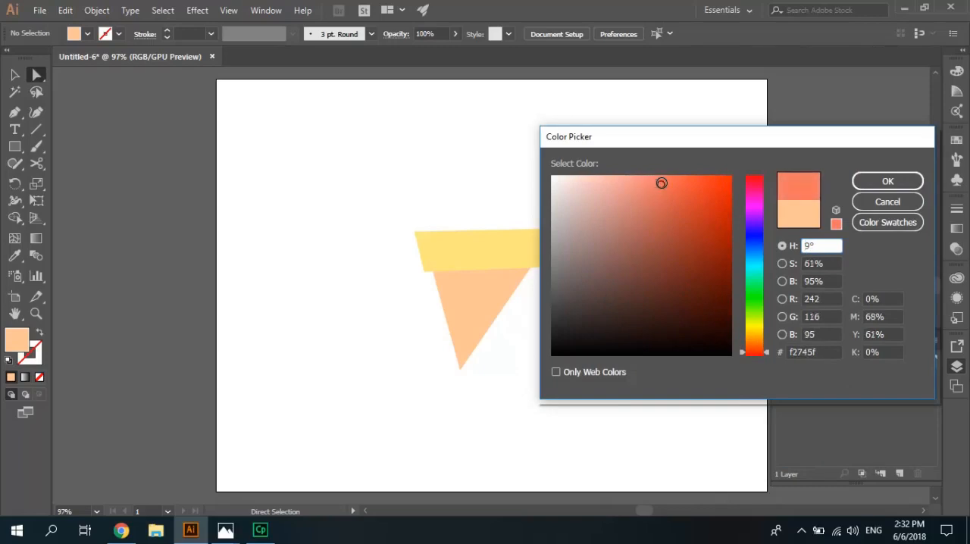
pyautogui.click(666, 191)
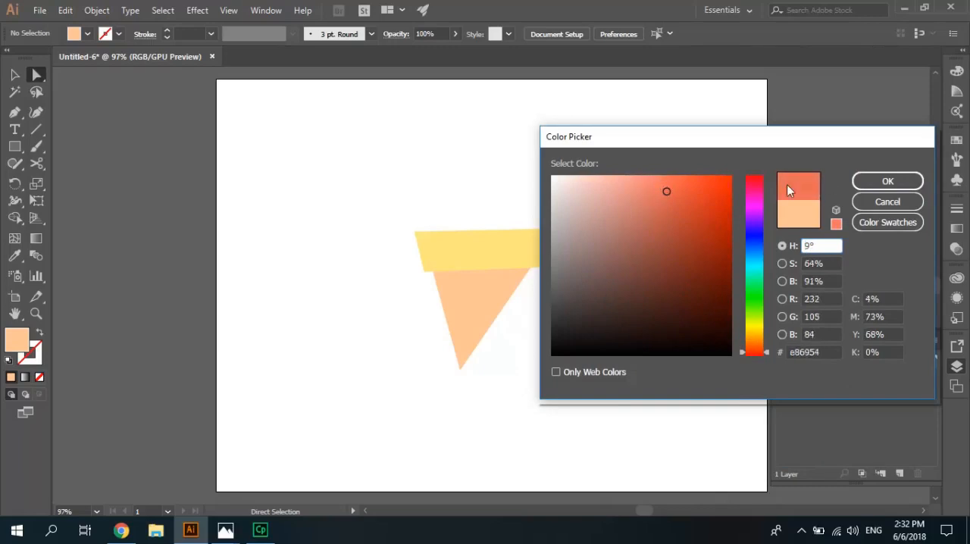
pyautogui.click(886, 181)
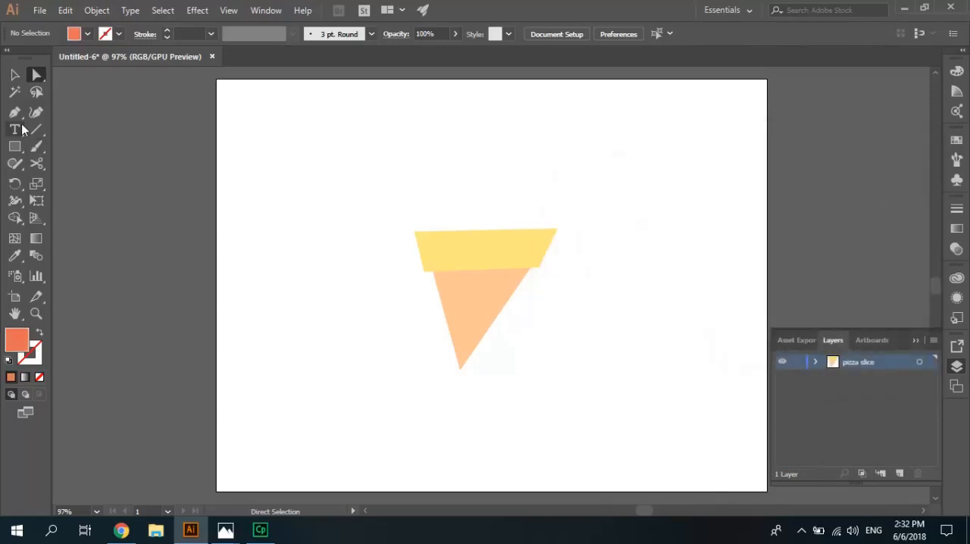
# - Draw a red four-sided band across the slice's top under the crust
pyautogui.click(15, 112)
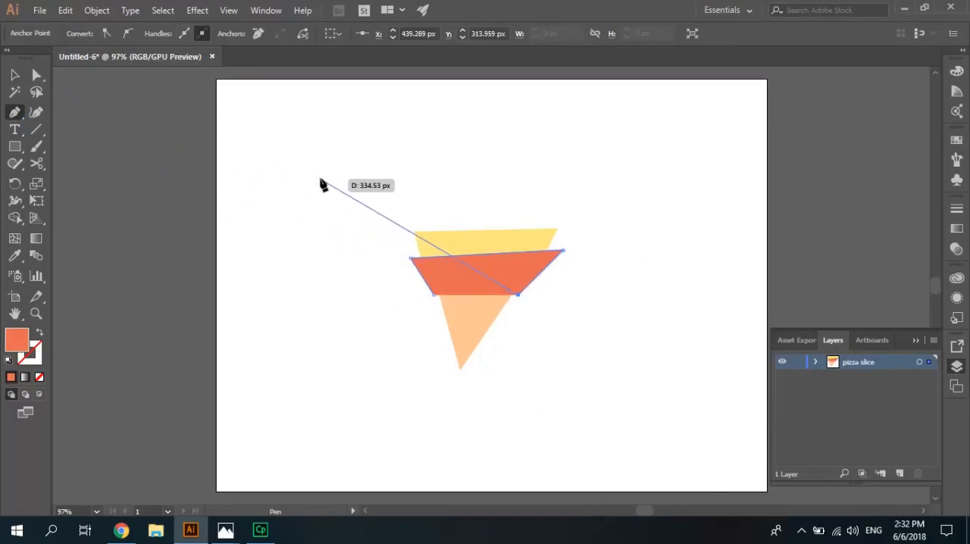
pyautogui.rightClick(324, 185)
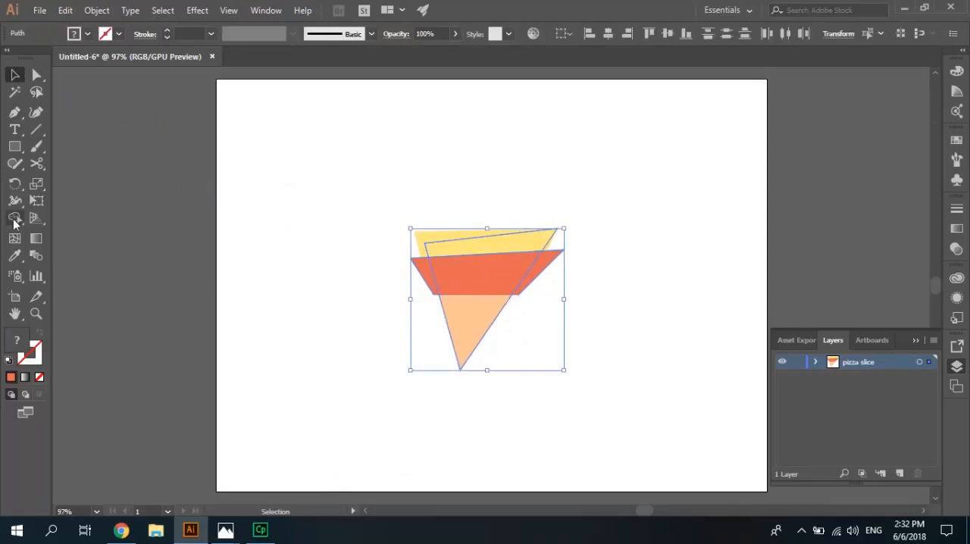
pyautogui.moveTo(14, 218)
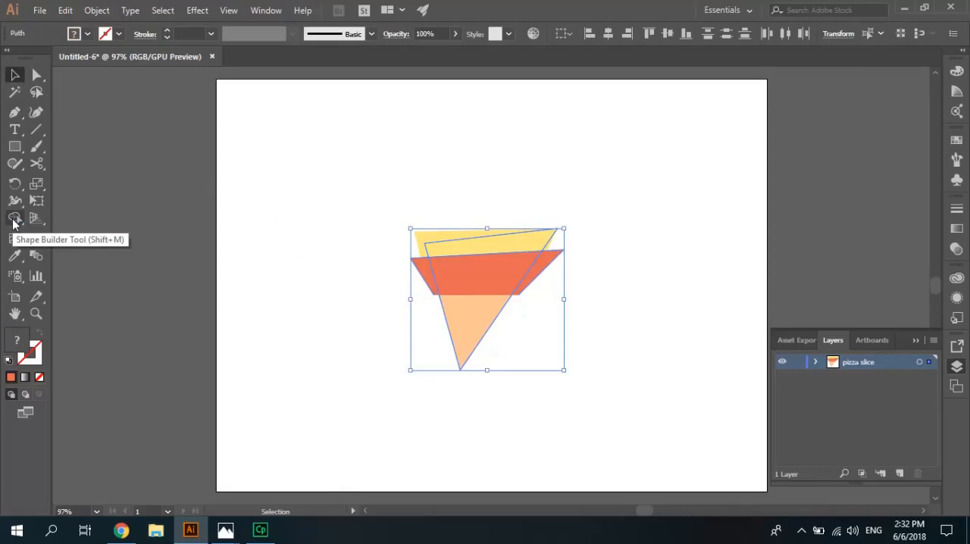
# - Trim the red band to the slice edges with Shape Builder and arrange it as a middle stripe
pyautogui.click(14, 218)
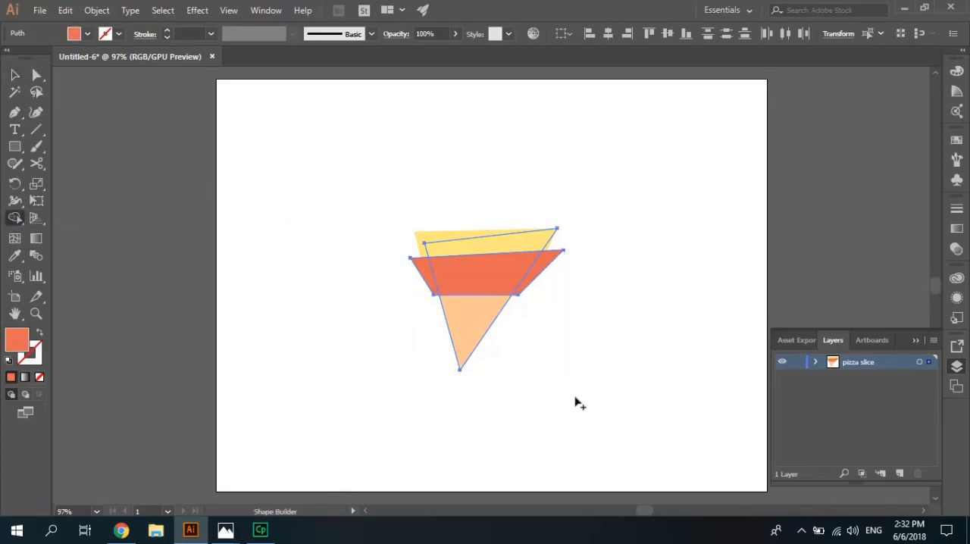
pyautogui.moveTo(557, 327)
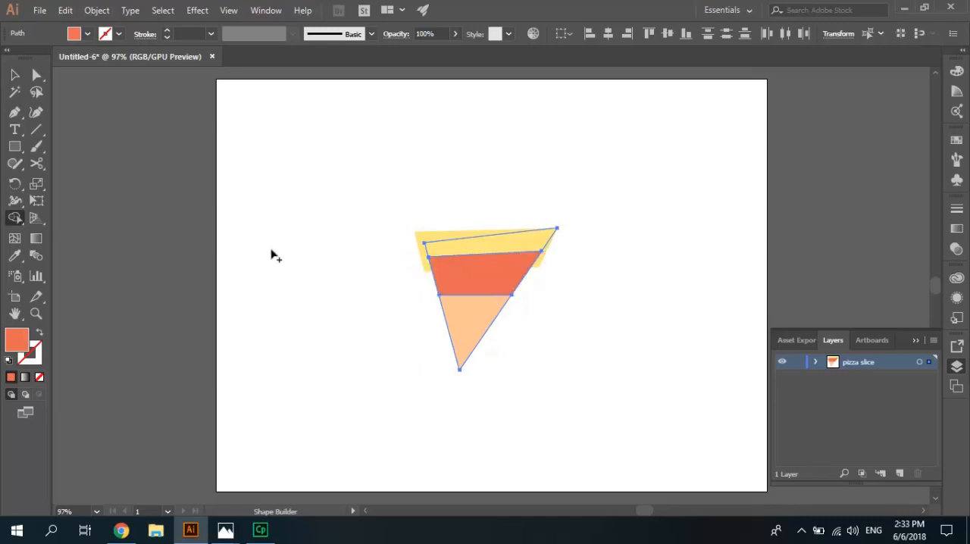
pyautogui.click(560, 325)
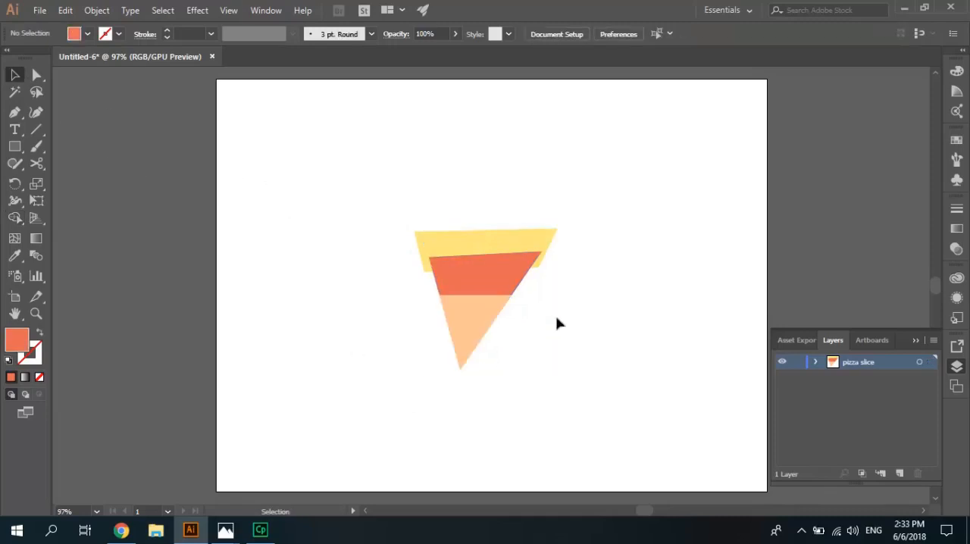
pyautogui.click(496, 280)
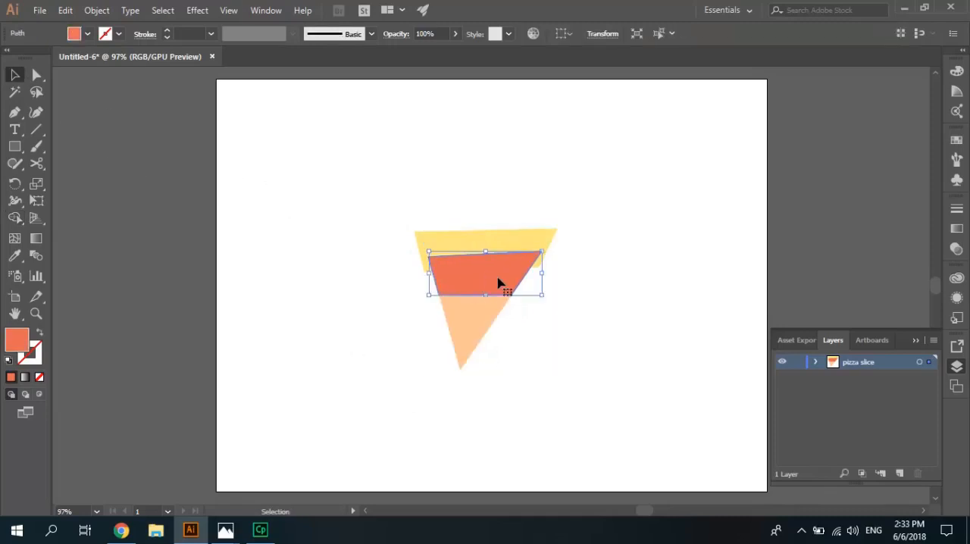
pyautogui.rightClick(500, 285)
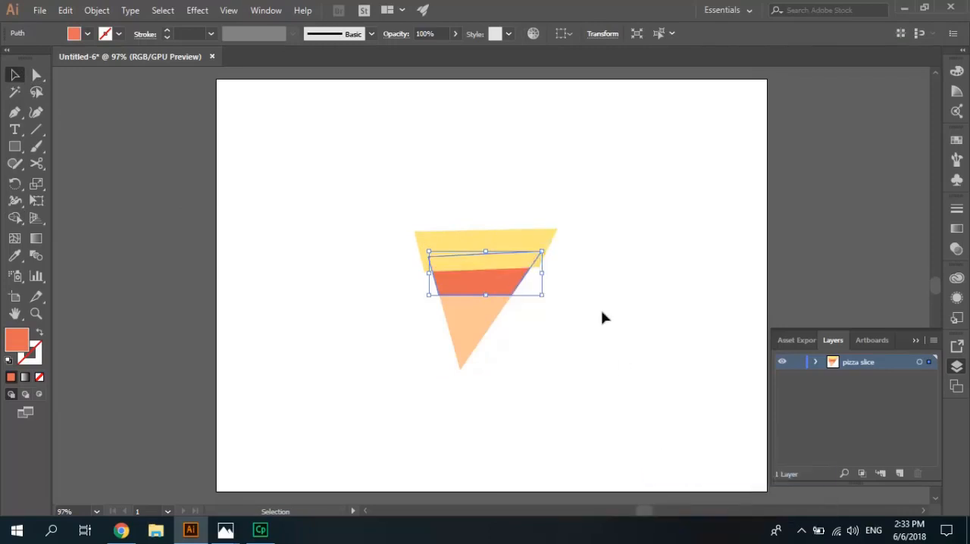
pyautogui.click(311, 379)
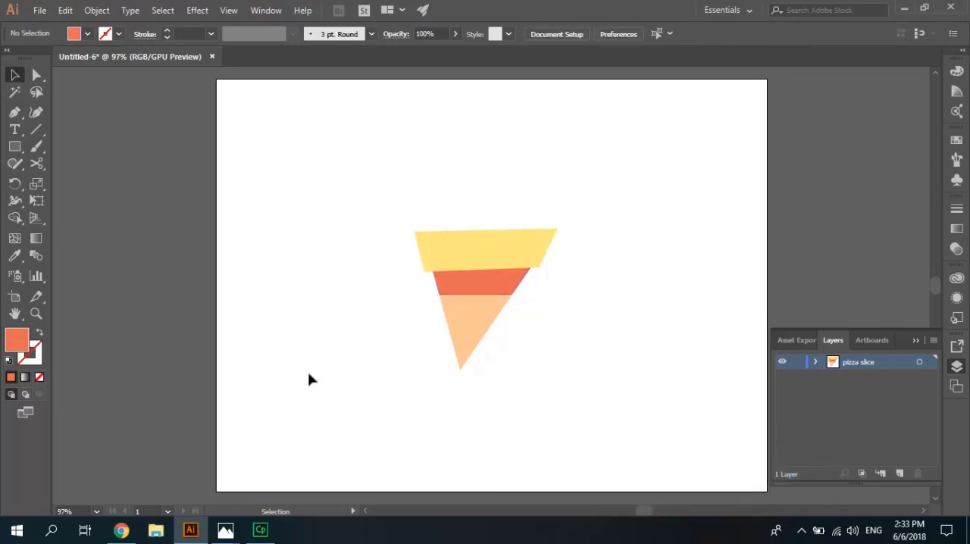
pyautogui.moveTo(548, 304)
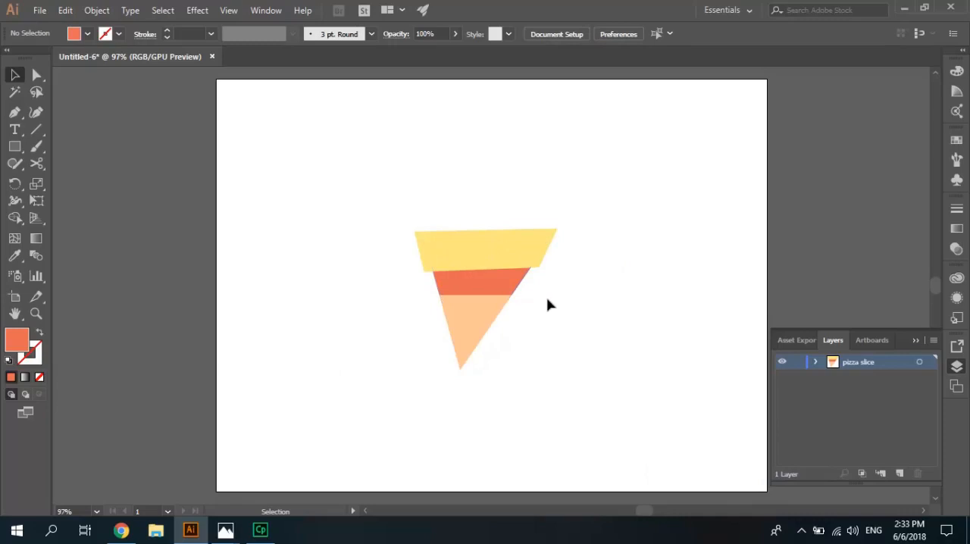
pyautogui.moveTo(568, 327)
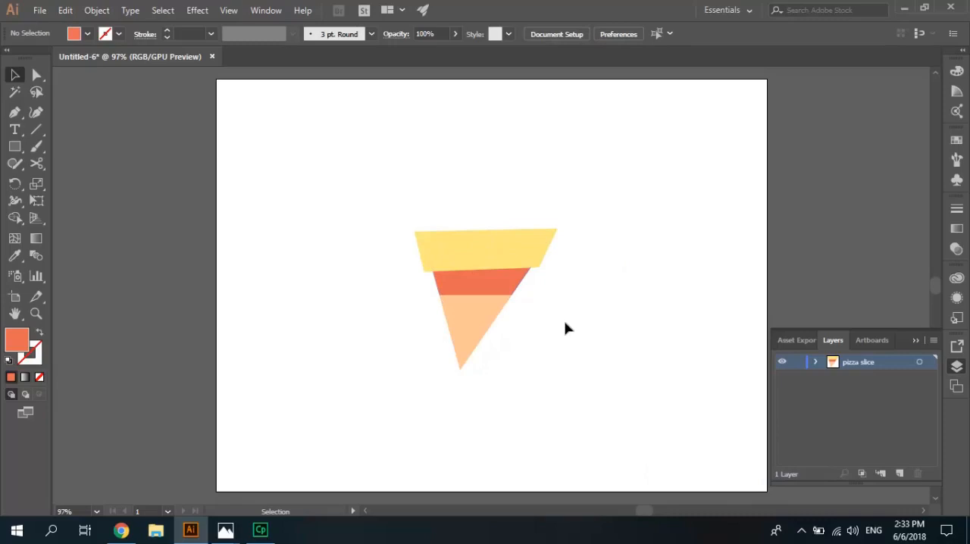
pyautogui.moveTo(415, 303)
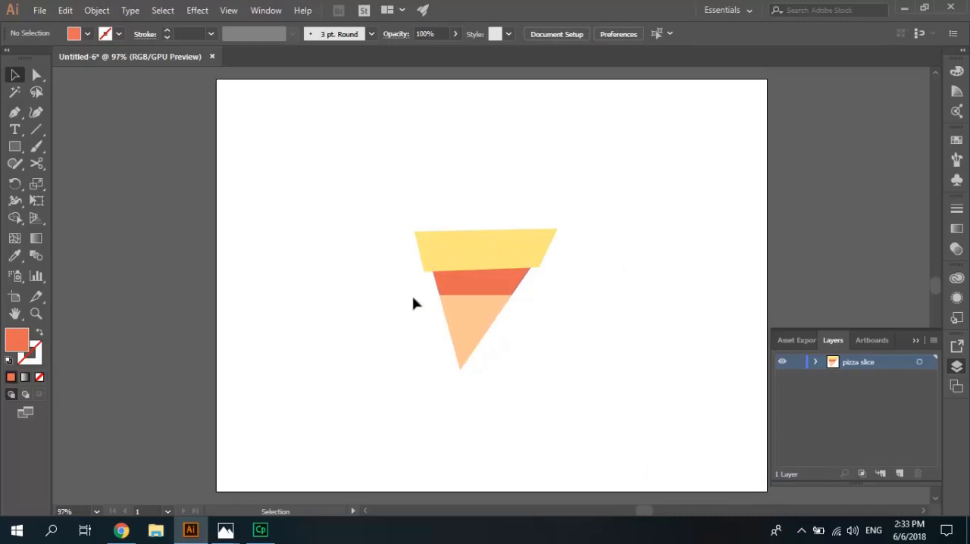
pyautogui.moveTo(204, 231)
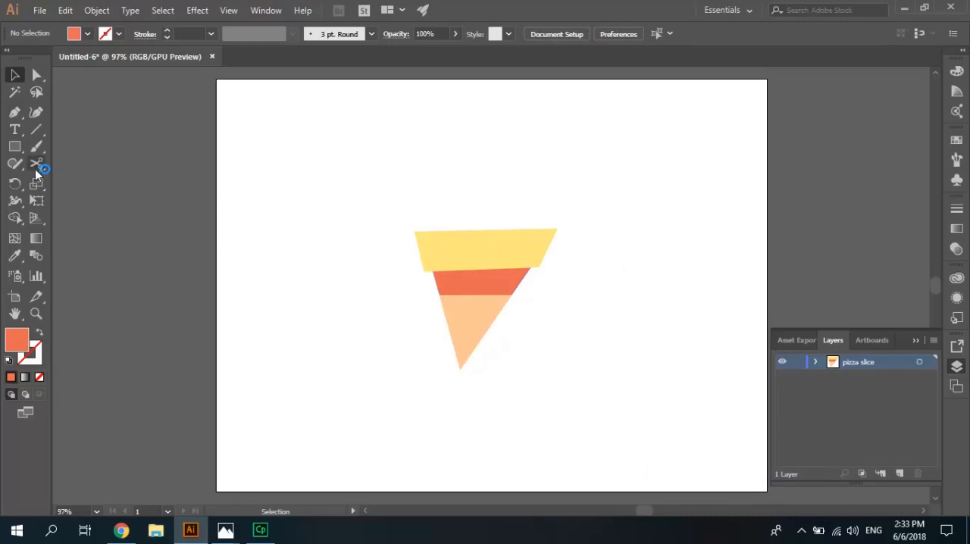
# - Switch from the Rectangle tool to the Ellipse Tool for the pepperoni
pyautogui.click(16, 146)
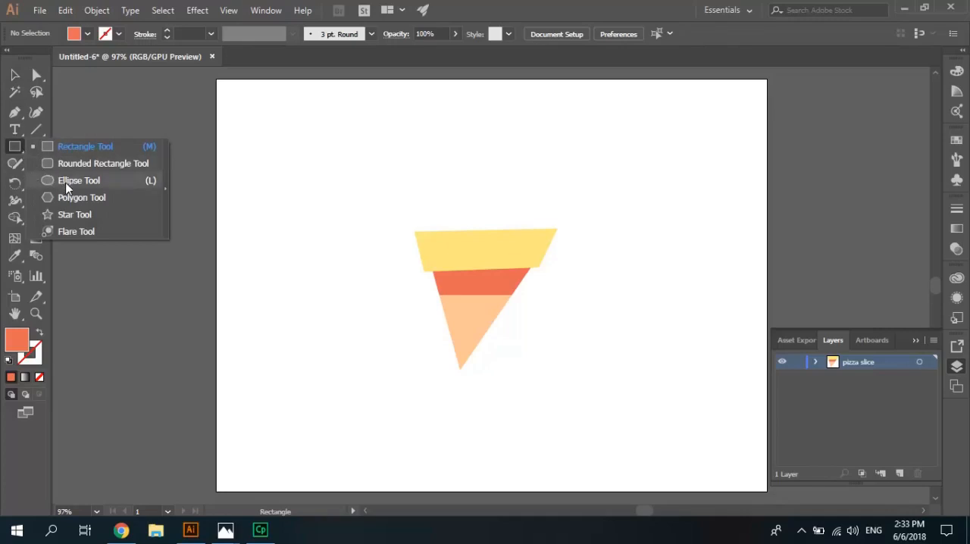
pyautogui.click(78, 180)
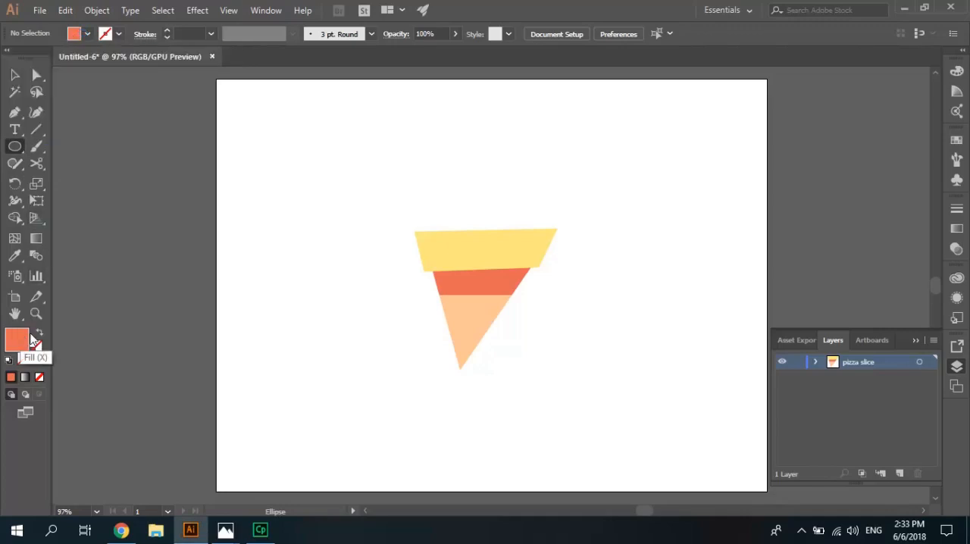
# - Choose a pink shade in the Color Picker as the fill for the pepperoni circle
pyautogui.doubleClick(17, 339)
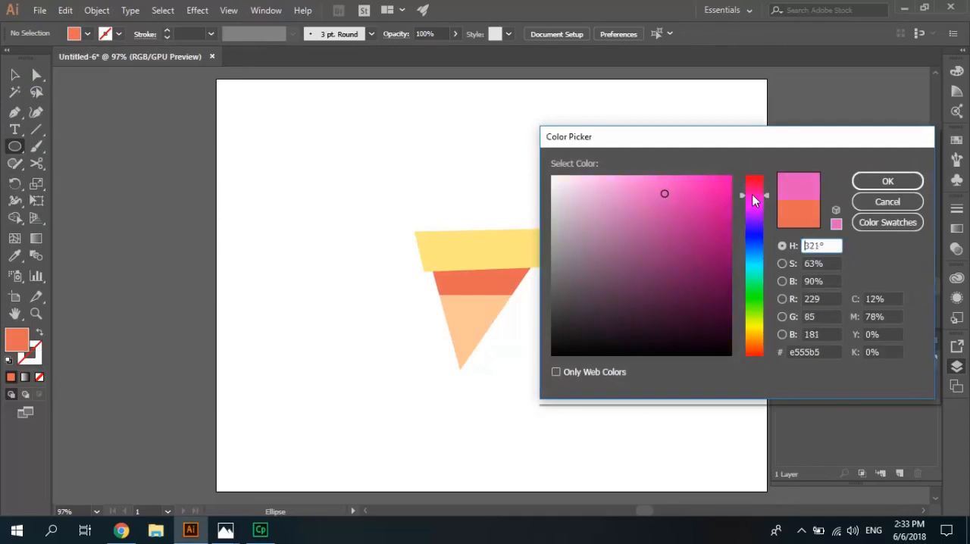
pyautogui.click(668, 181)
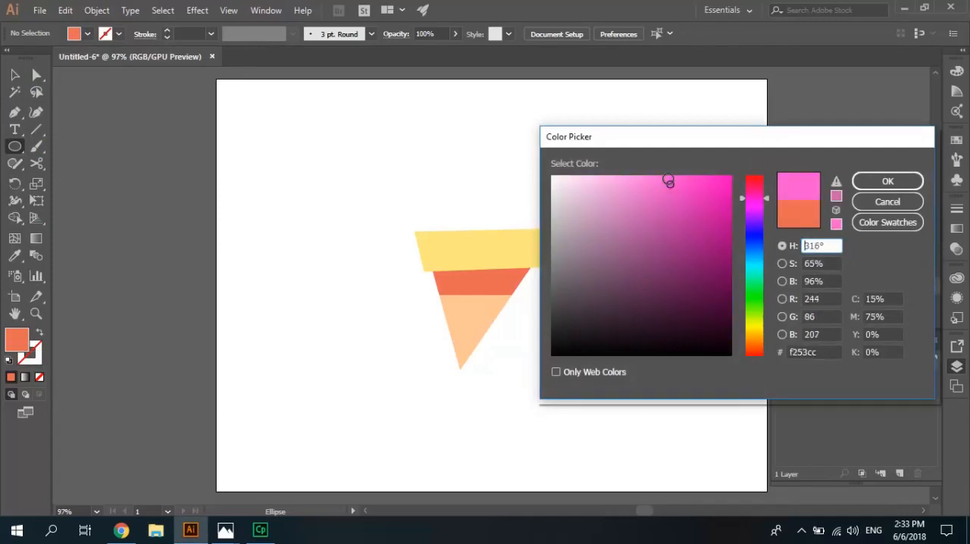
pyautogui.click(672, 191)
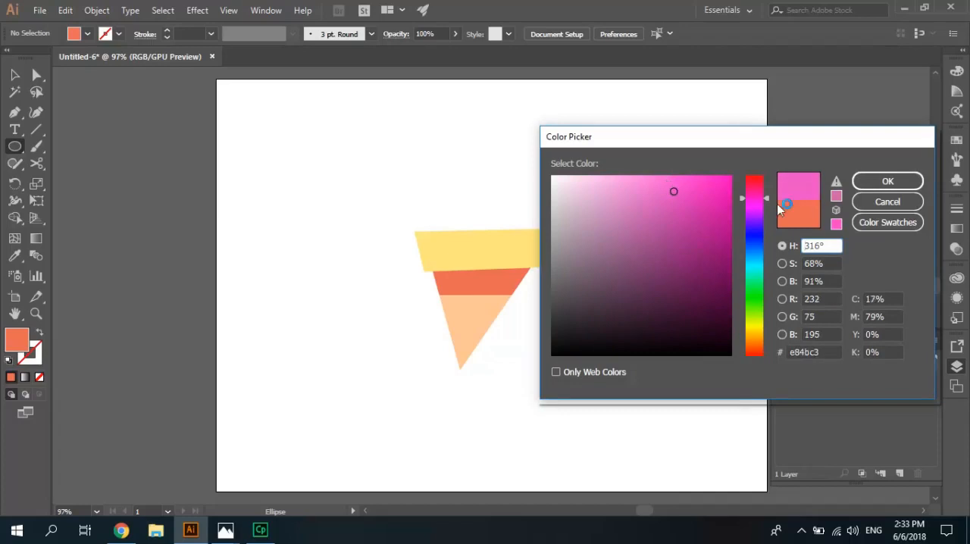
pyautogui.click(888, 180)
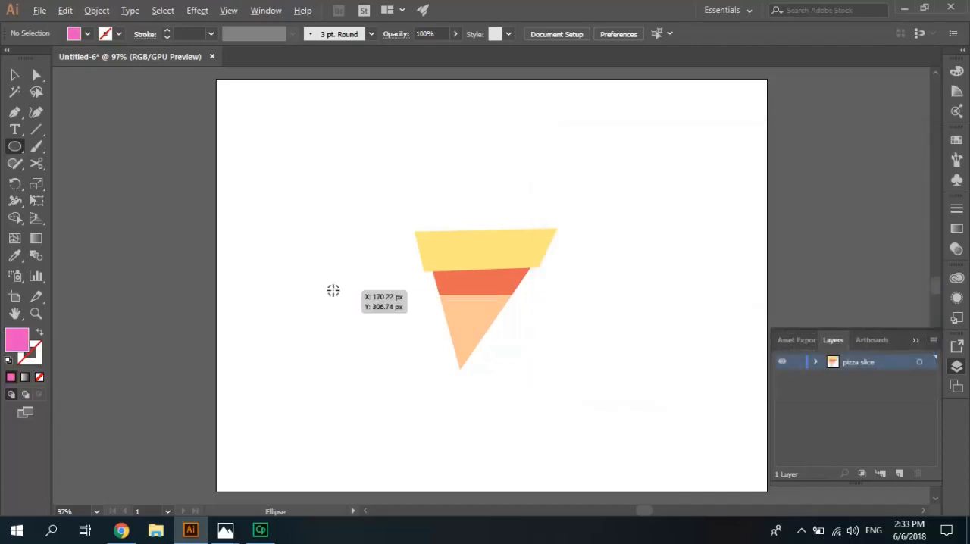
# - Draw a pink circle to the left of the slice and deselect it
pyautogui.moveTo(333, 291); pyautogui.dragTo(340, 312)
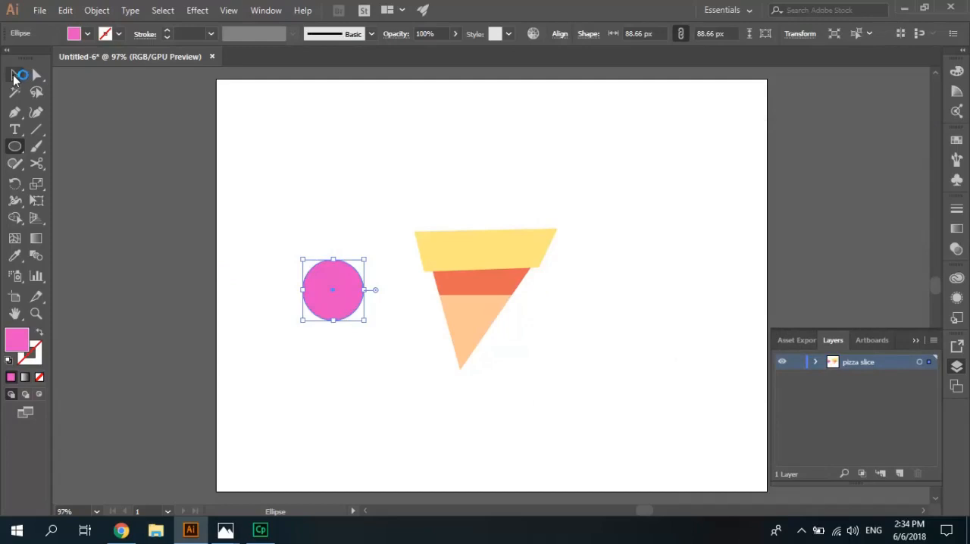
pyautogui.click(16, 74)
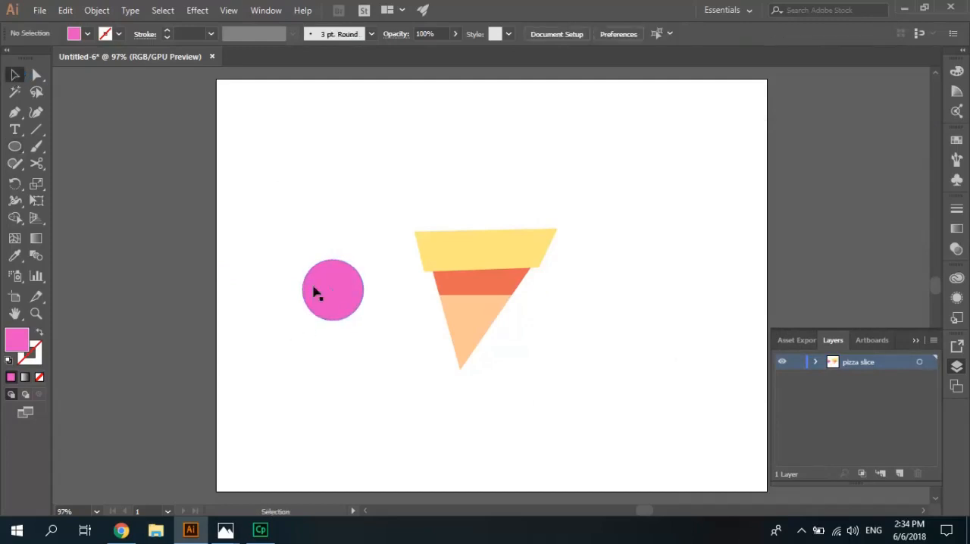
pyautogui.moveTo(324, 285)
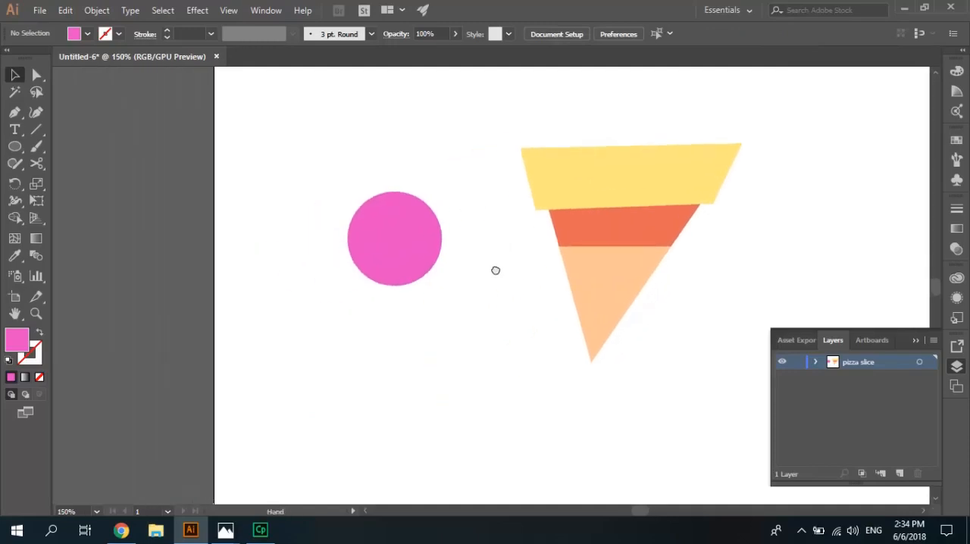
pyautogui.click(15, 145)
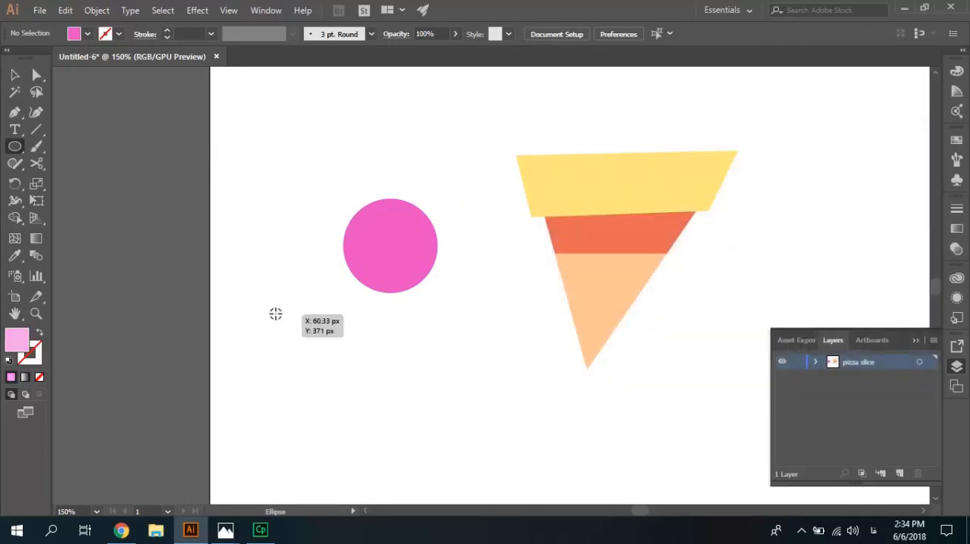
# - Draw a small light-pink spot, move it onto the pink circle and copy it to the lower right
pyautogui.moveTo(277, 303); pyautogui.dragTo(288, 334)
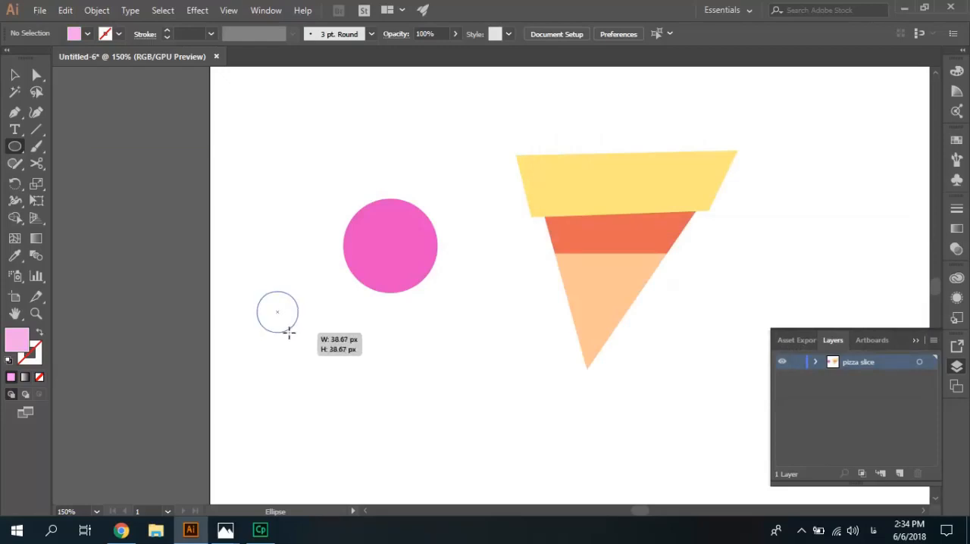
pyautogui.moveTo(258, 294); pyautogui.dragTo(296, 329)
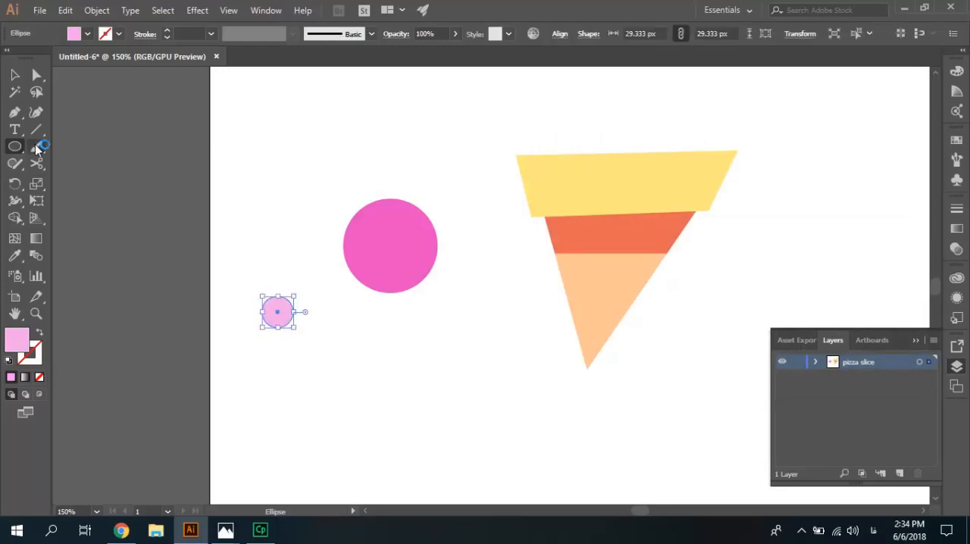
pyautogui.moveTo(275, 312); pyautogui.dragTo(369, 230)
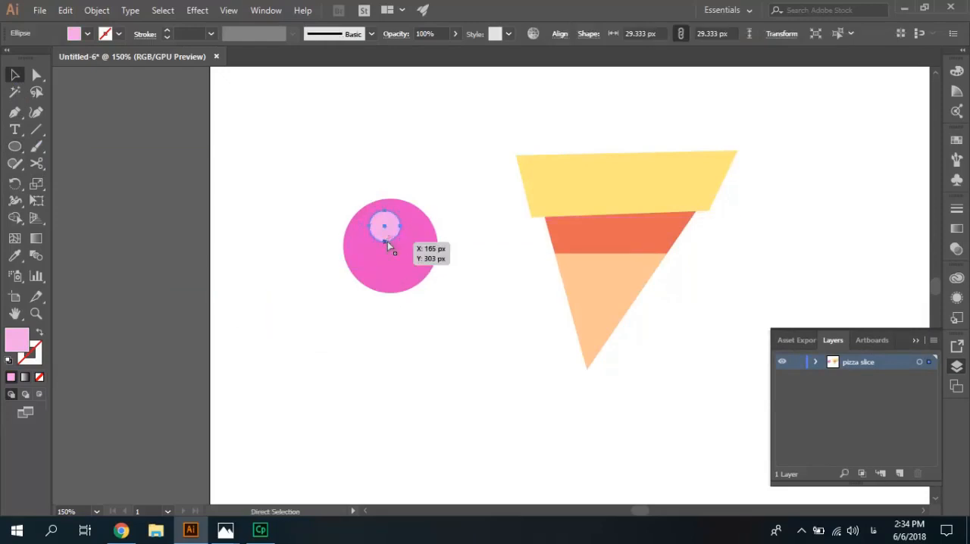
pyautogui.click(391, 246)
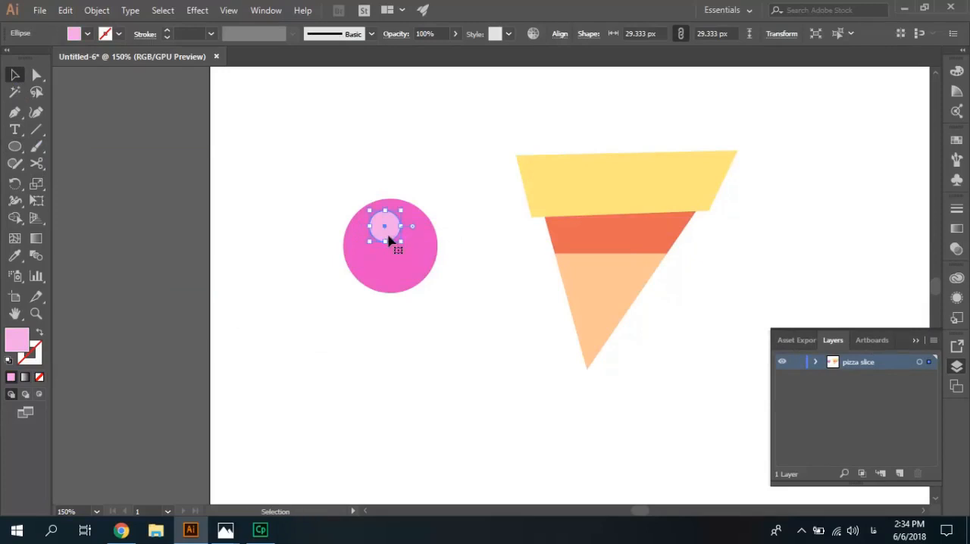
pyautogui.moveTo(384, 226); pyautogui.dragTo(412, 251)
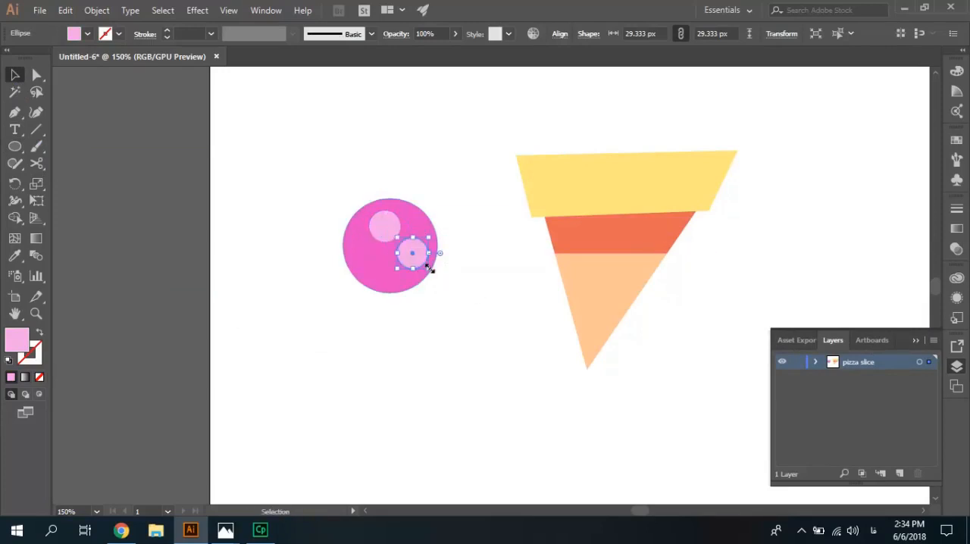
# - Place a third light spot on the circle's lower left, adjust positions and deselect
pyautogui.click(412, 251)
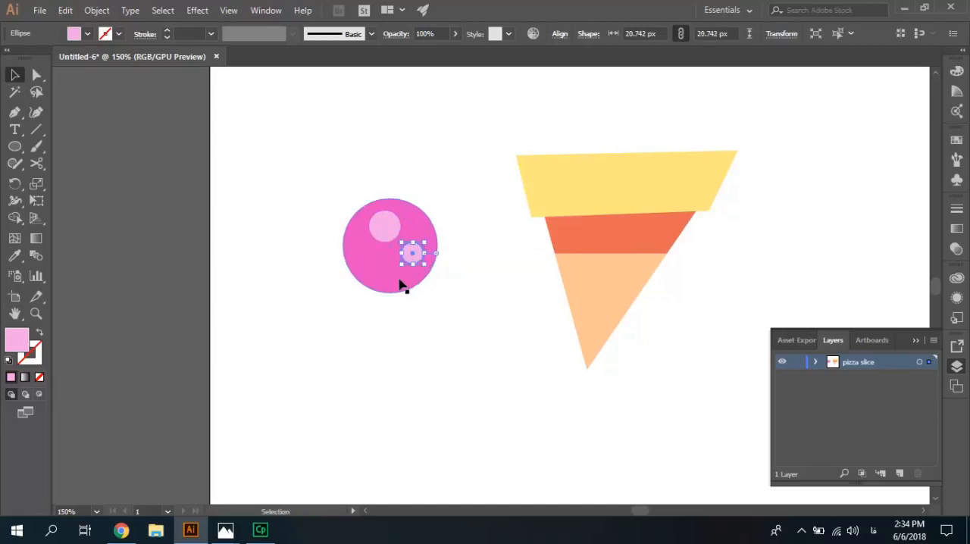
pyautogui.moveTo(416, 258)
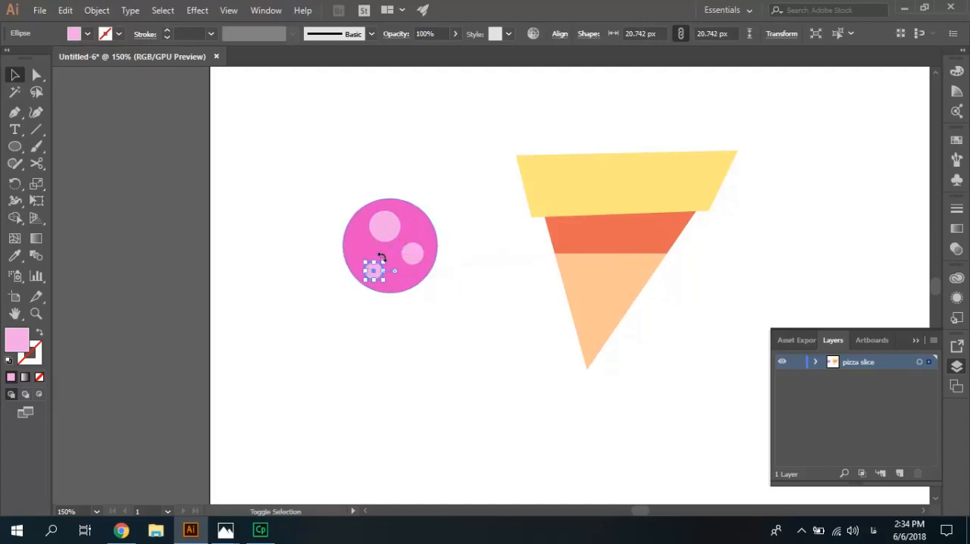
pyautogui.moveTo(376, 271); pyautogui.dragTo(382, 237)
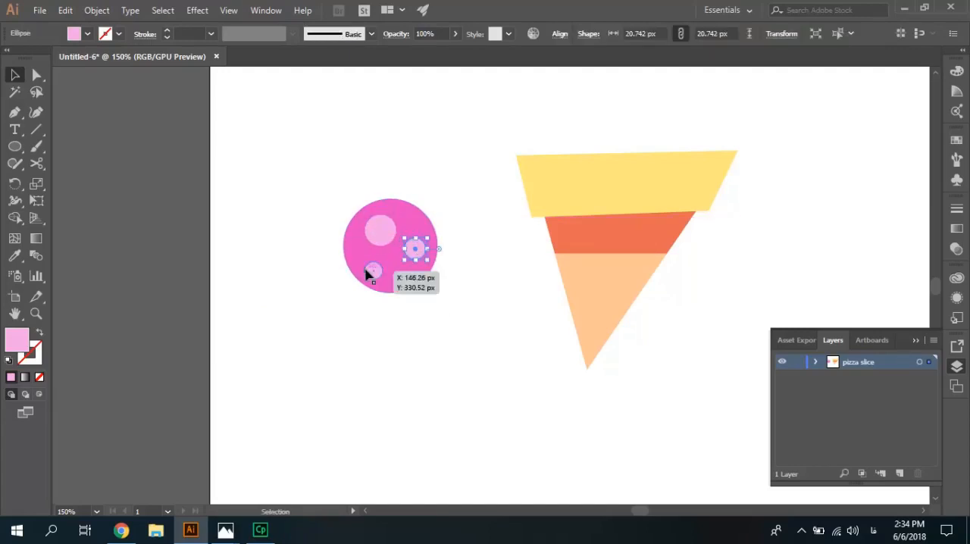
pyautogui.moveTo(416, 248); pyautogui.dragTo(380, 271)
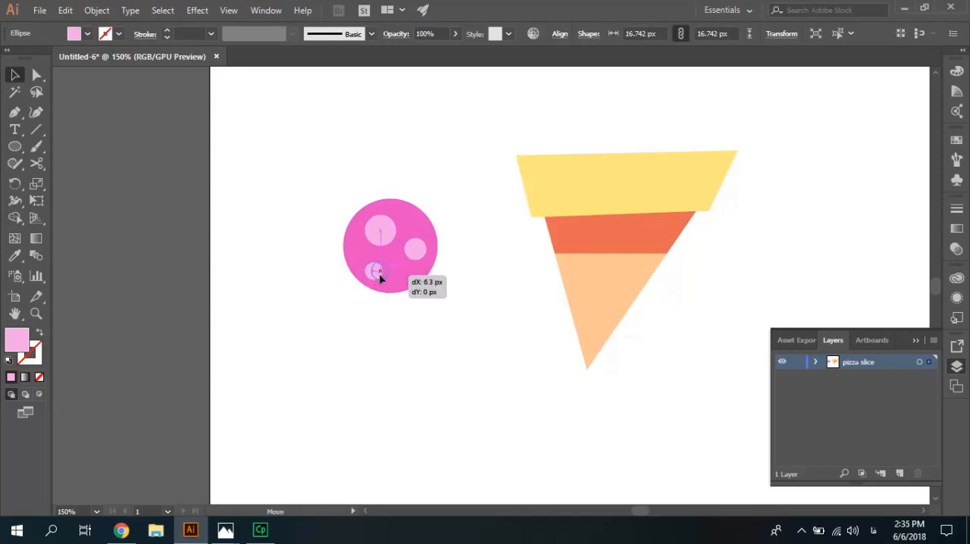
pyautogui.click(443, 340)
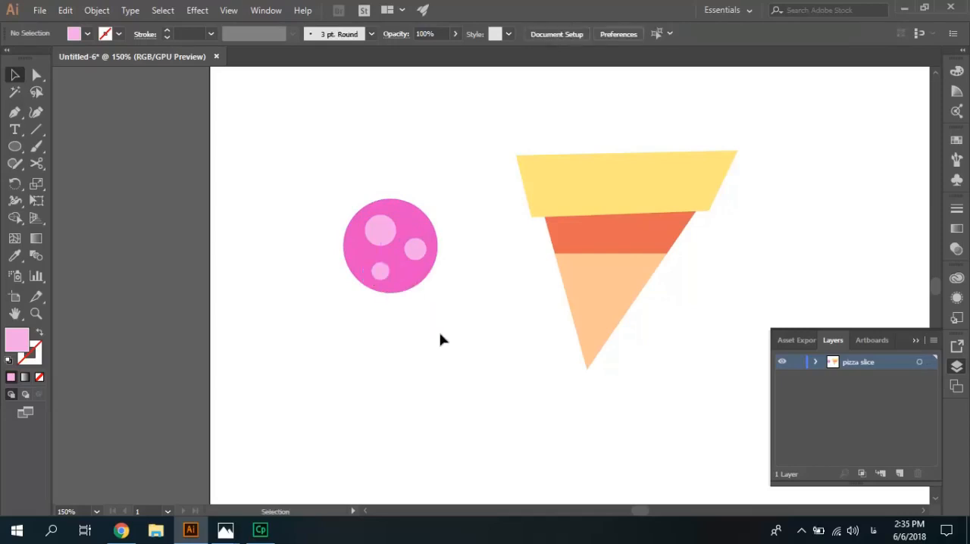
# - Shrink the right-hand light spot so the pepperoni has one large and two small spots
pyautogui.click(381, 230)
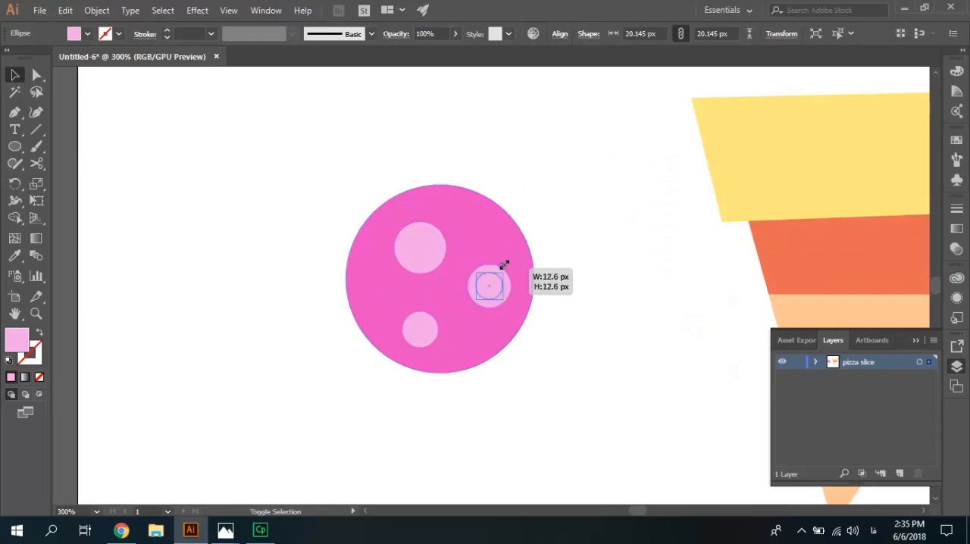
pyautogui.moveTo(503, 265); pyautogui.dragTo(488, 288)
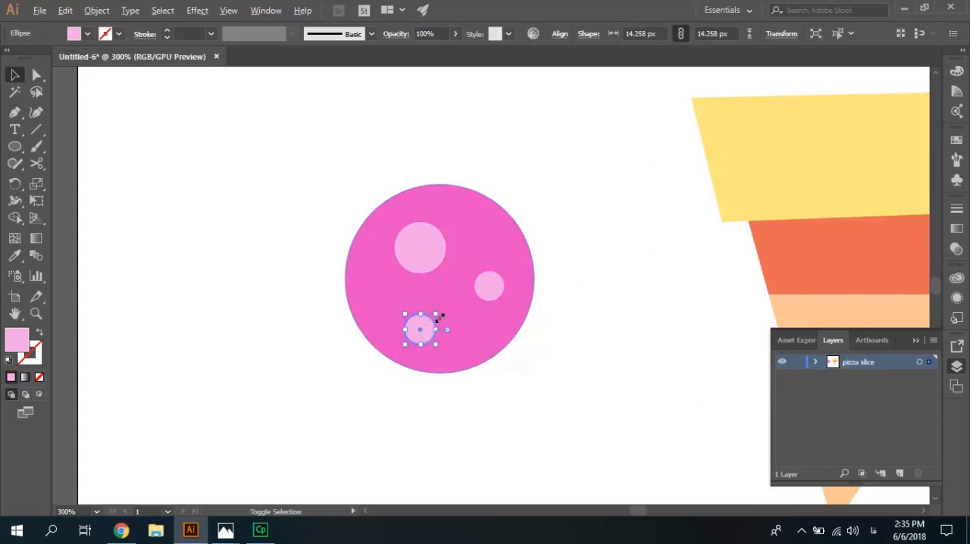
pyautogui.click(564, 195)
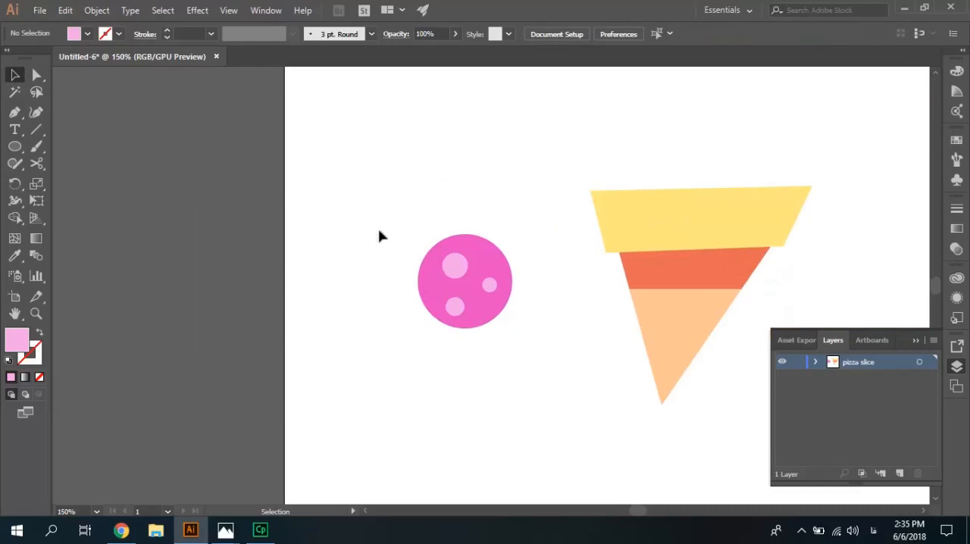
# - Move the pepperoni group onto the pizza slice and scale it down to fit
pyautogui.click(466, 282)
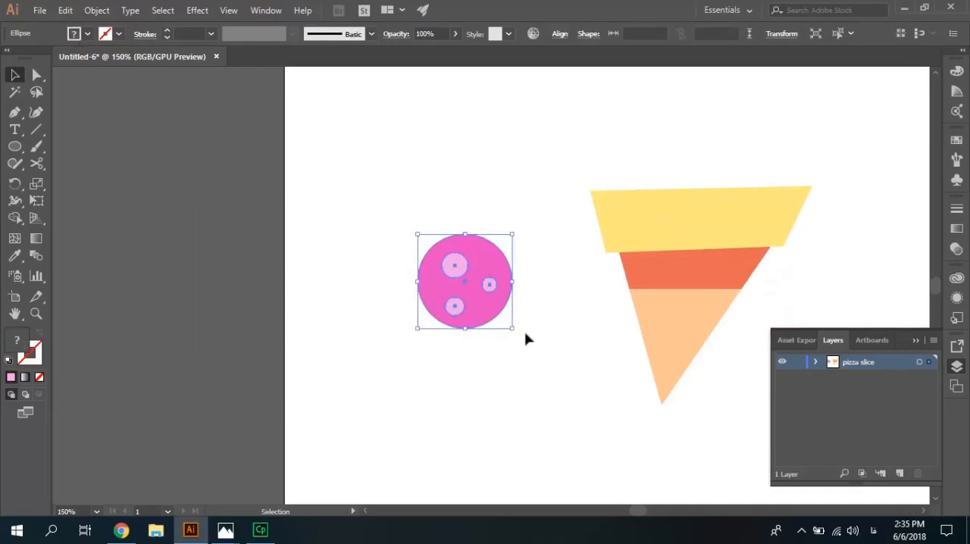
pyautogui.moveTo(464, 282); pyautogui.dragTo(528, 328)
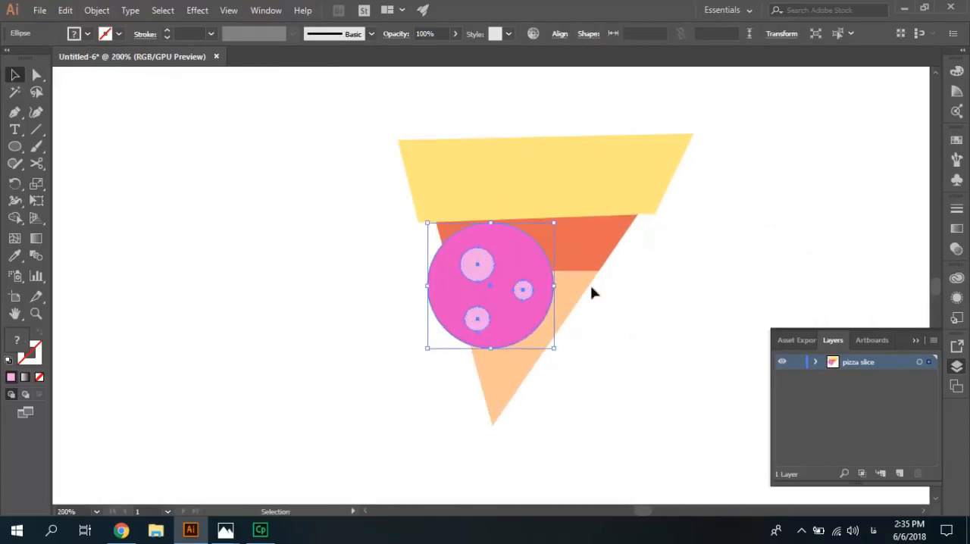
pyautogui.click(14, 91)
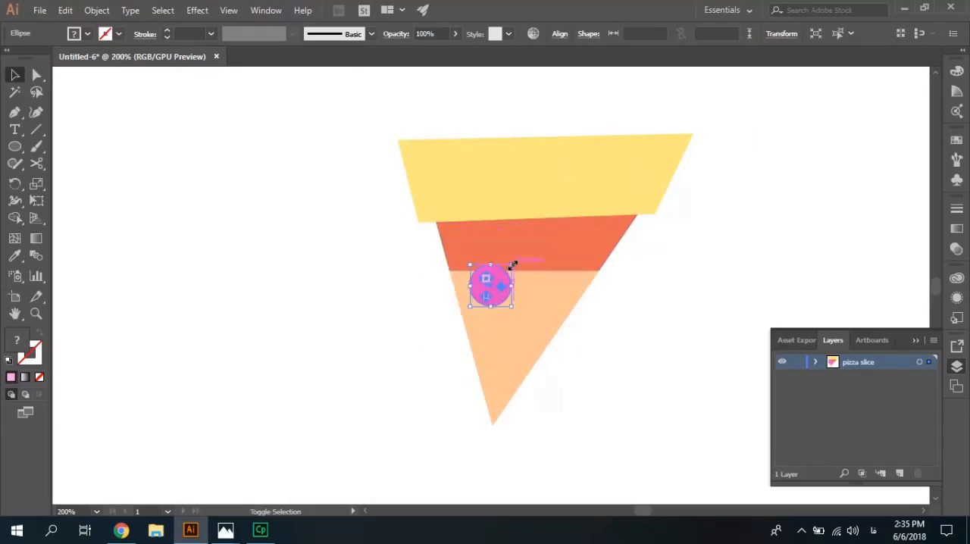
pyautogui.moveTo(491, 291); pyautogui.dragTo(485, 278)
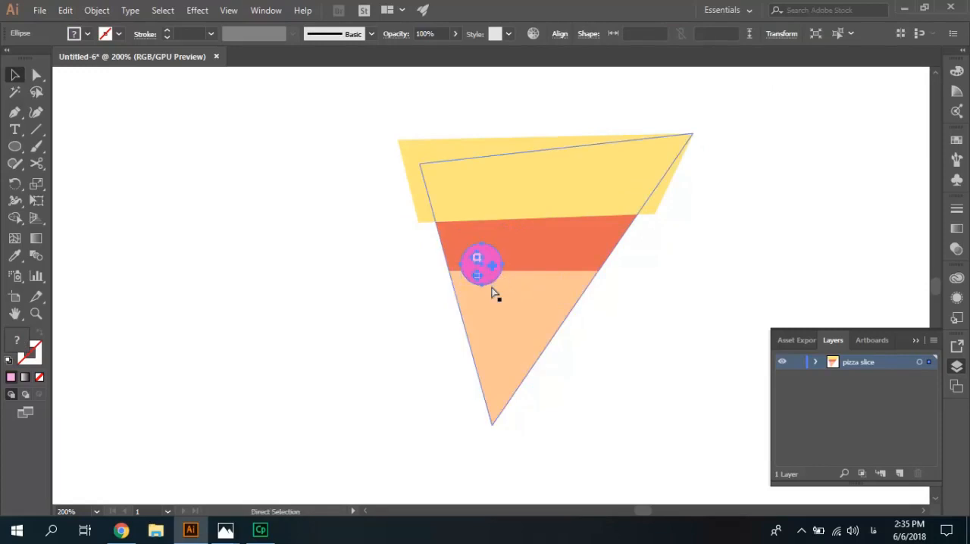
# - Copy two more pepperoni onto the slice, one right and one lower, resizing each slightly smaller
pyautogui.moveTo(482, 265); pyautogui.dragTo(558, 278)
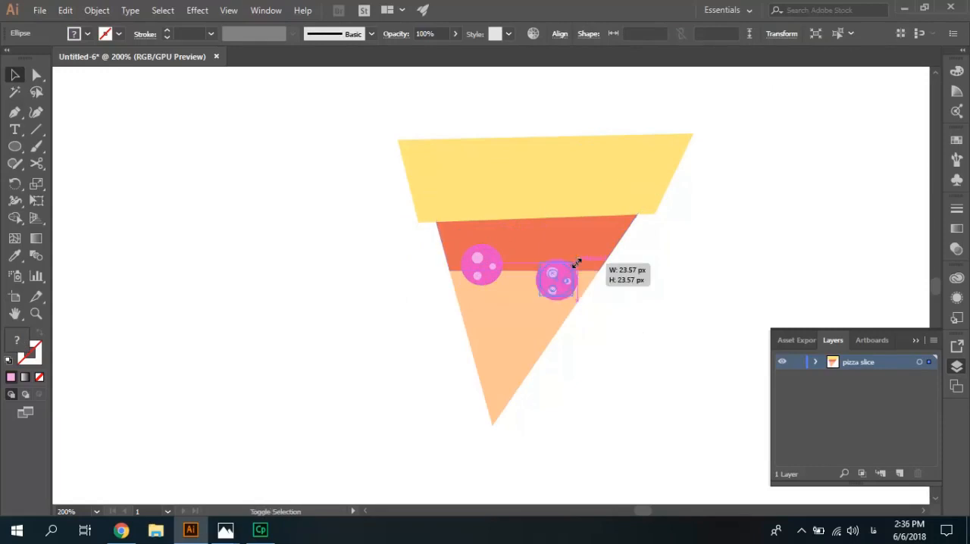
pyautogui.moveTo(558, 281); pyautogui.dragTo(557, 281)
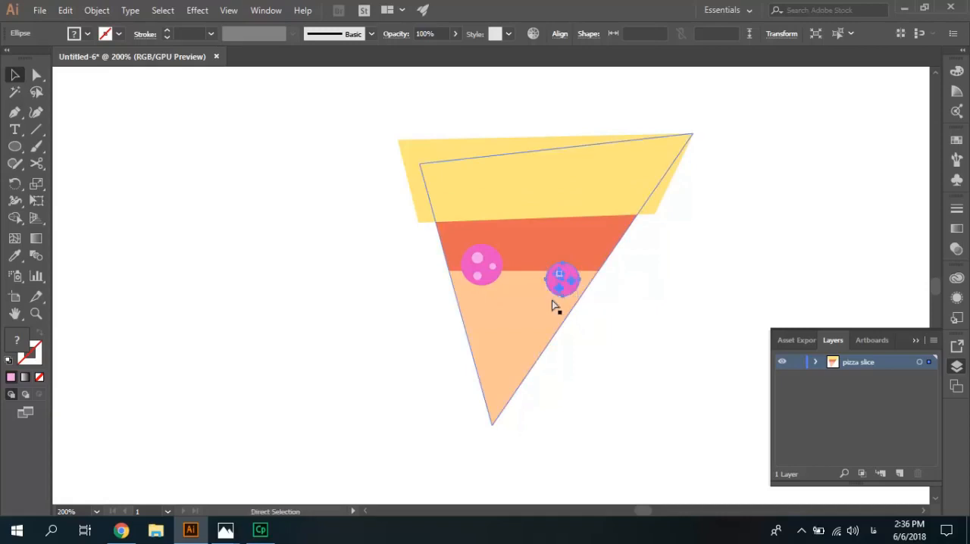
pyautogui.moveTo(562, 280); pyautogui.dragTo(503, 361)
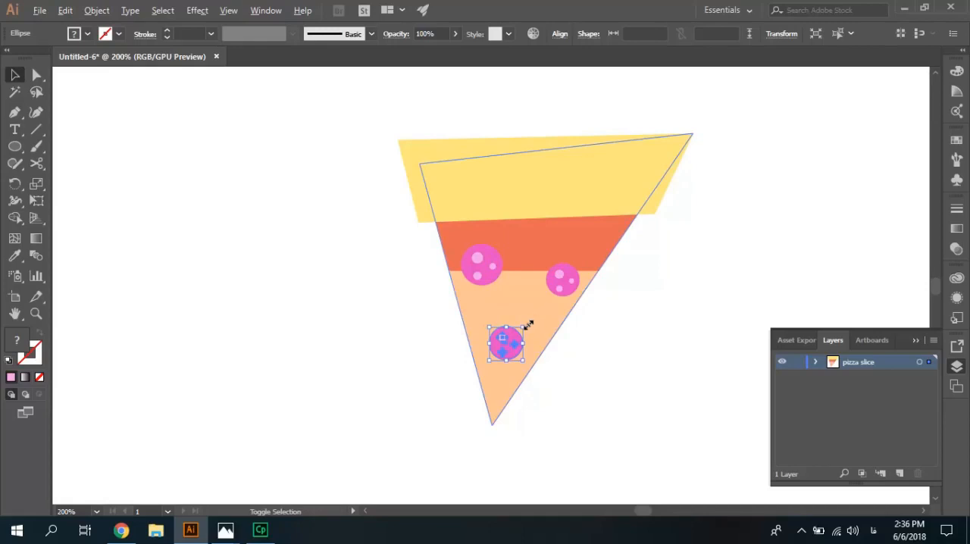
pyautogui.moveTo(575, 351)
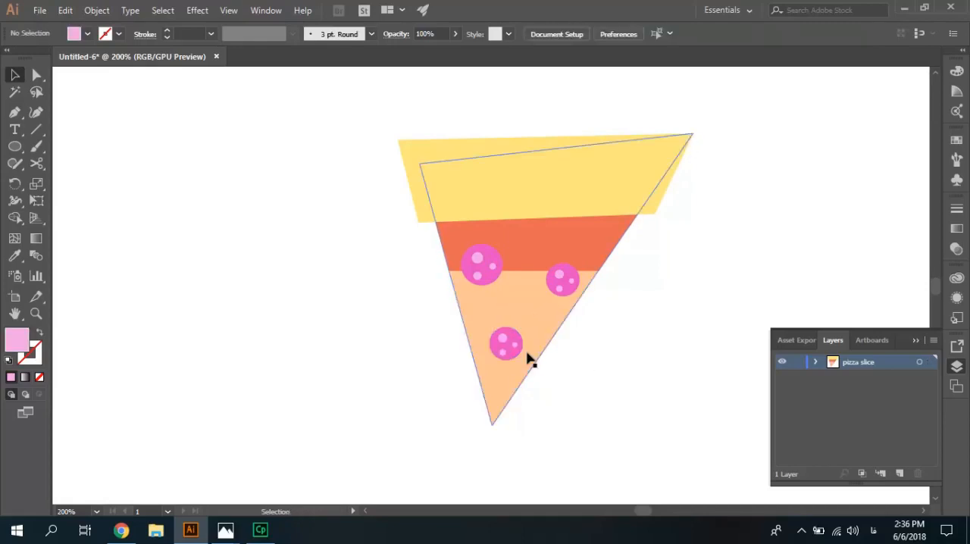
pyautogui.click(506, 342)
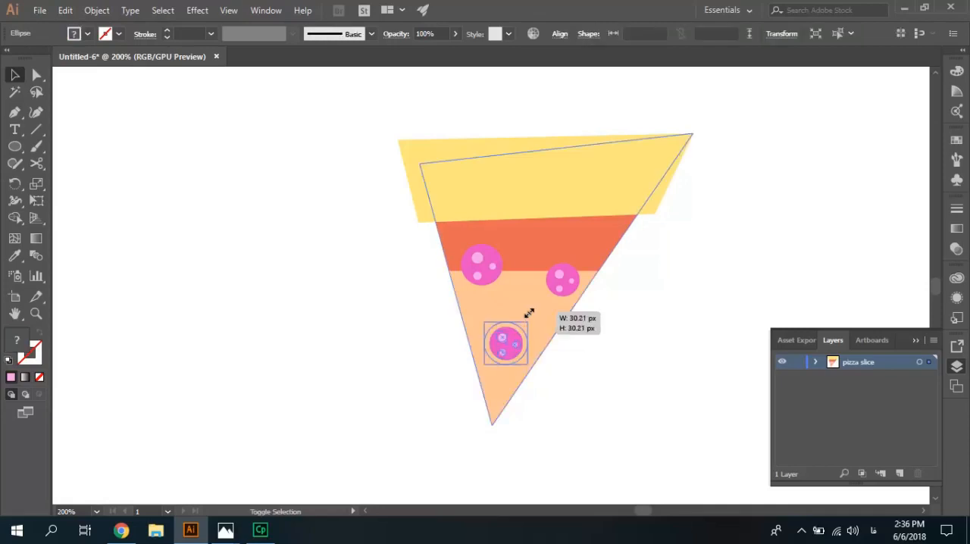
pyautogui.moveTo(523, 328); pyautogui.dragTo(521, 330)
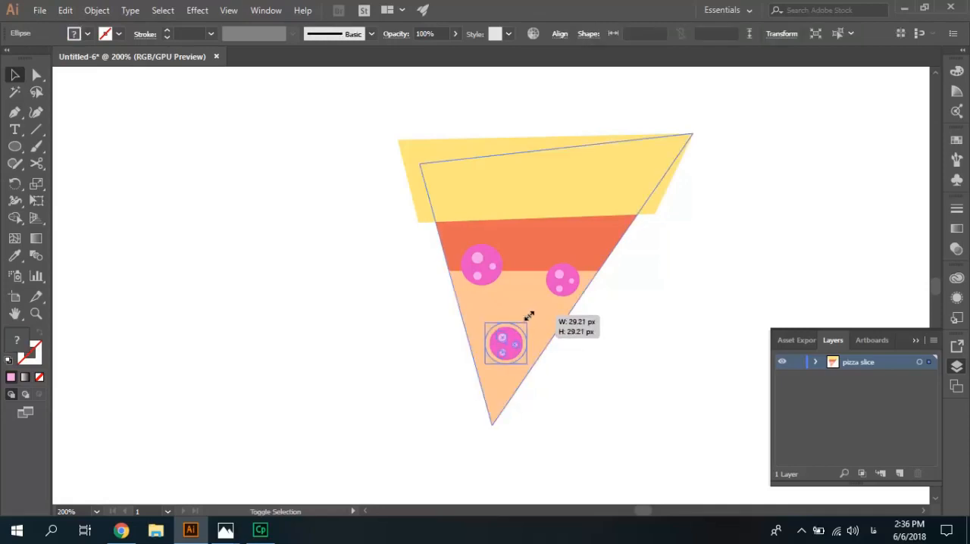
pyautogui.click(579, 414)
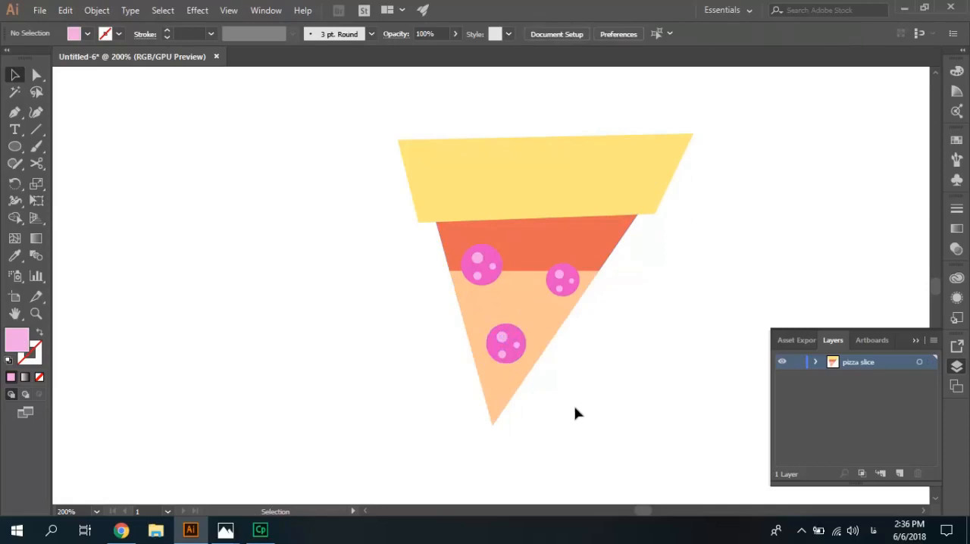
pyautogui.moveTo(340, 403)
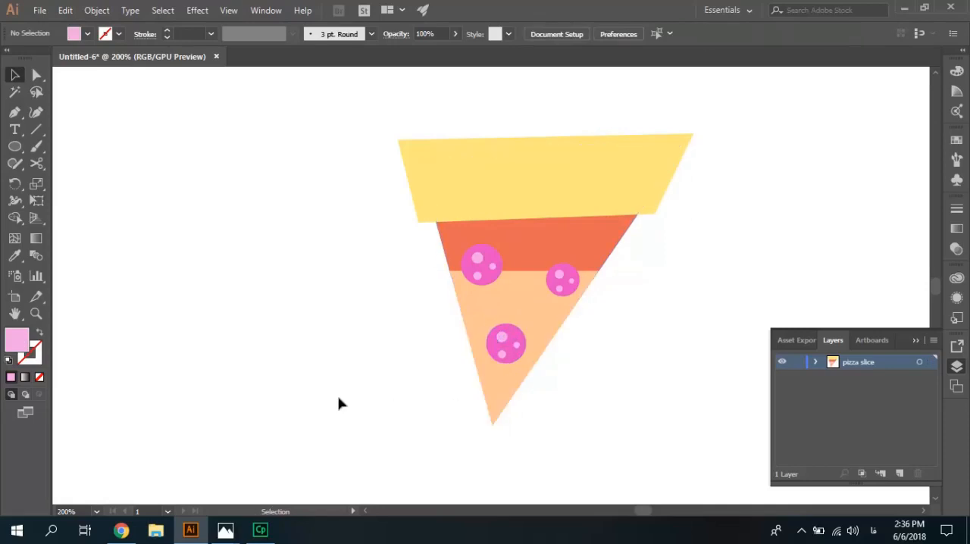
pyautogui.moveTo(360, 376)
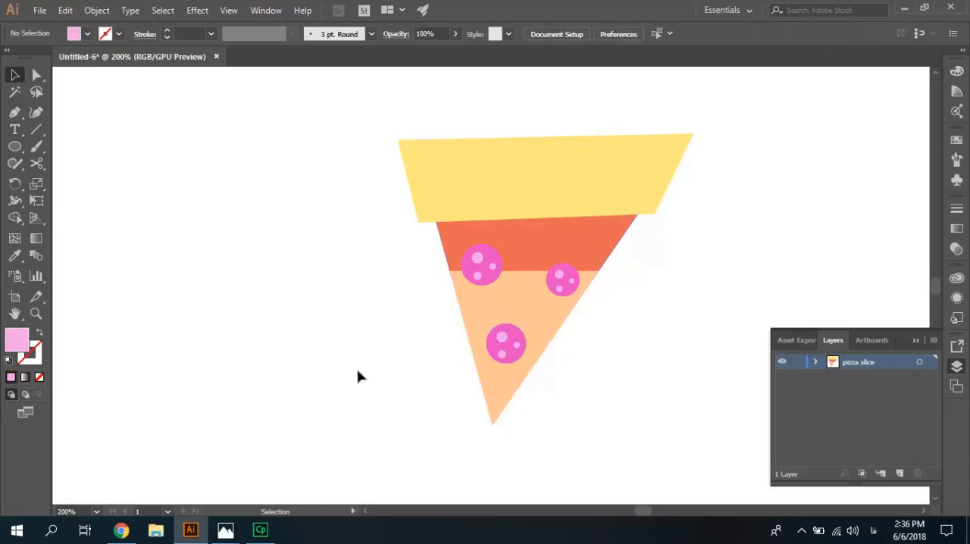
pyautogui.moveTo(357, 378)
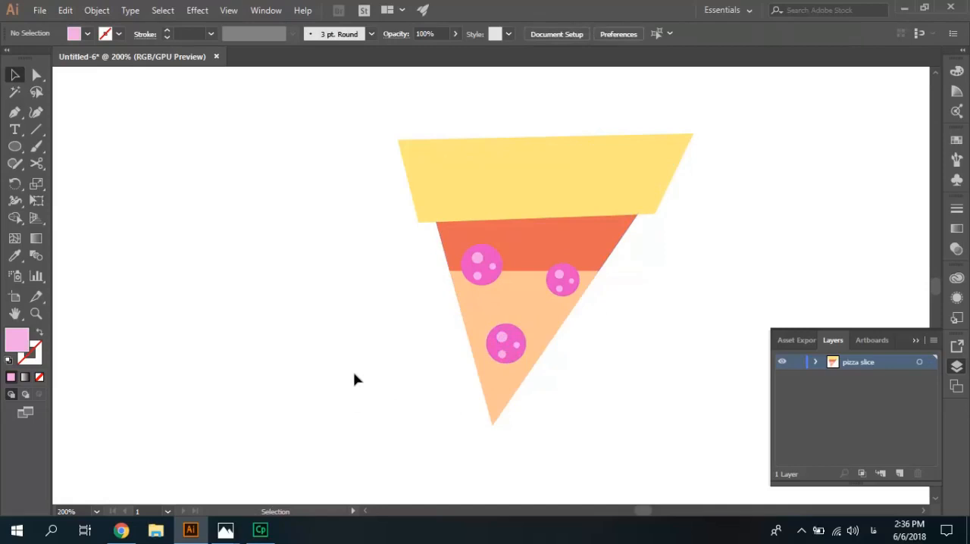
pyautogui.moveTo(225, 530)
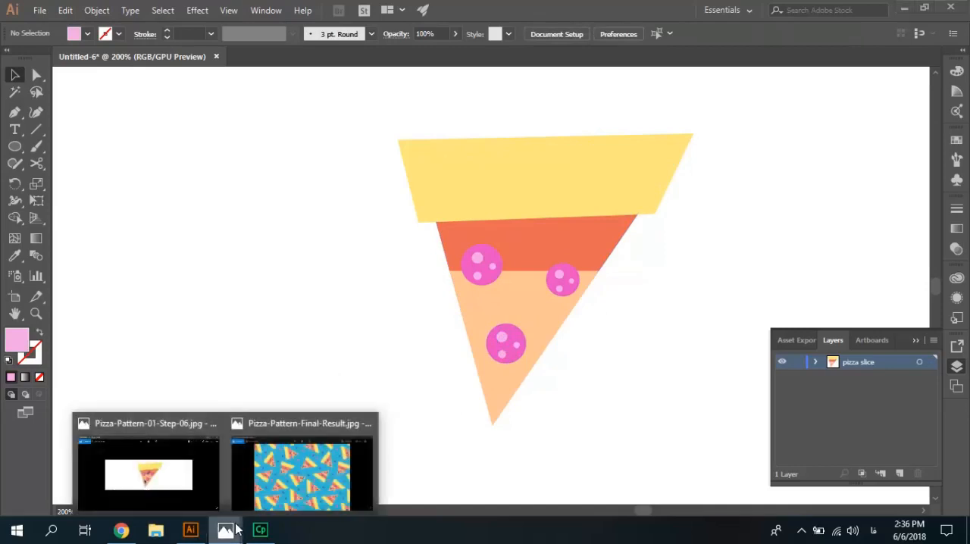
pyautogui.click(148, 472)
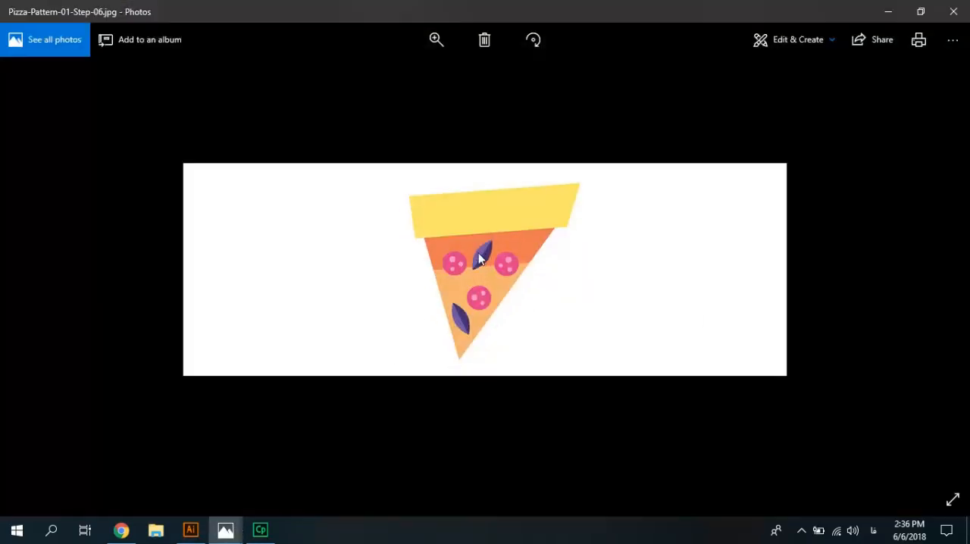
pyautogui.click(191, 530)
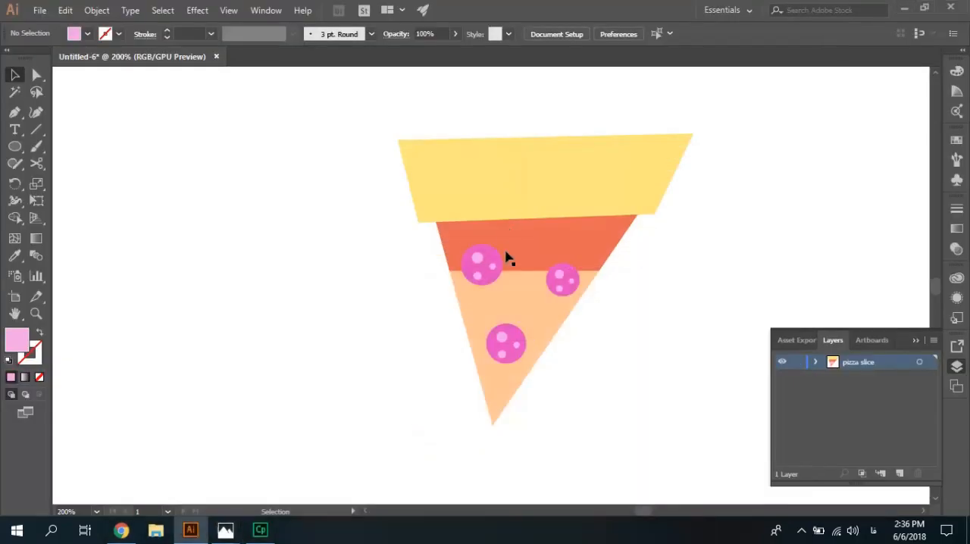
pyautogui.moveTo(306, 334)
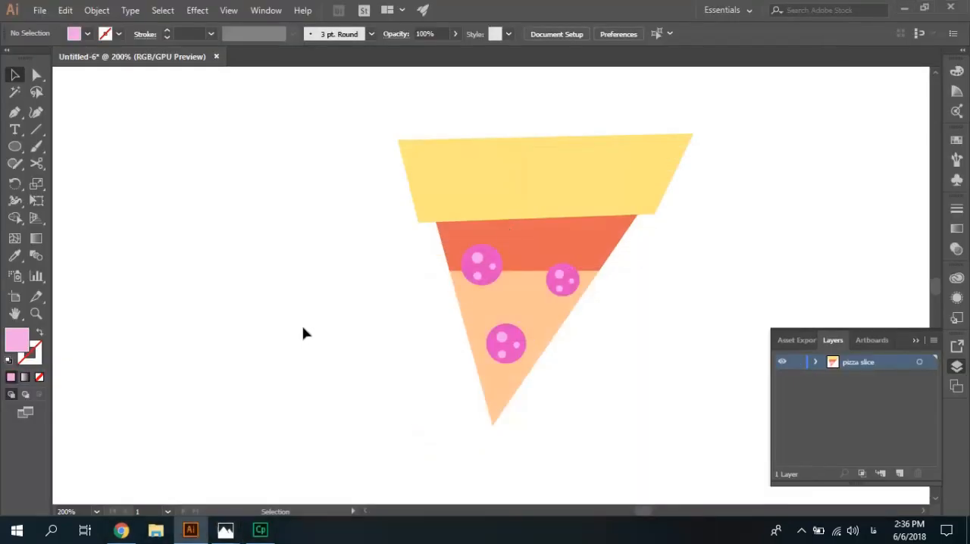
pyautogui.moveTo(114, 250)
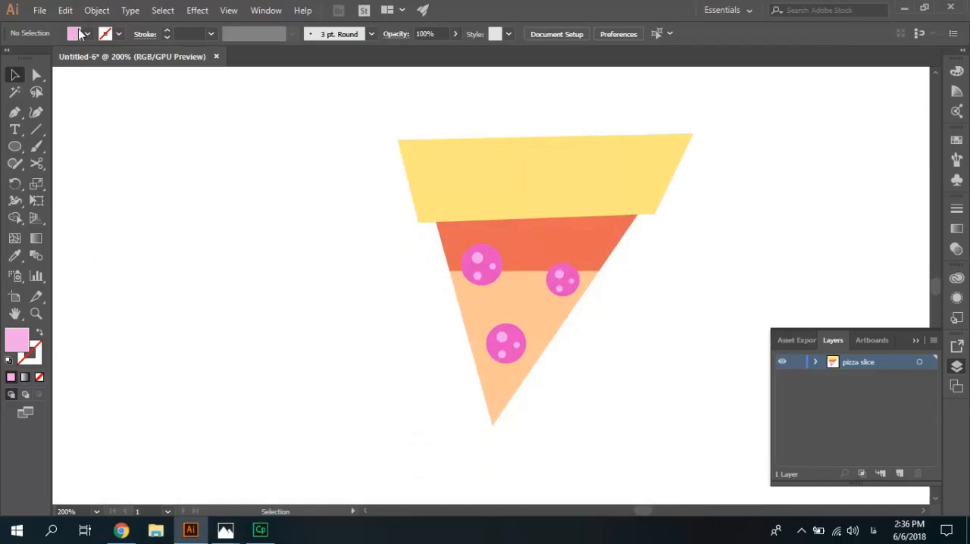
# - Pick a bright violet-blue from the Color panel as the fill for the leaves
pyautogui.click(74, 33)
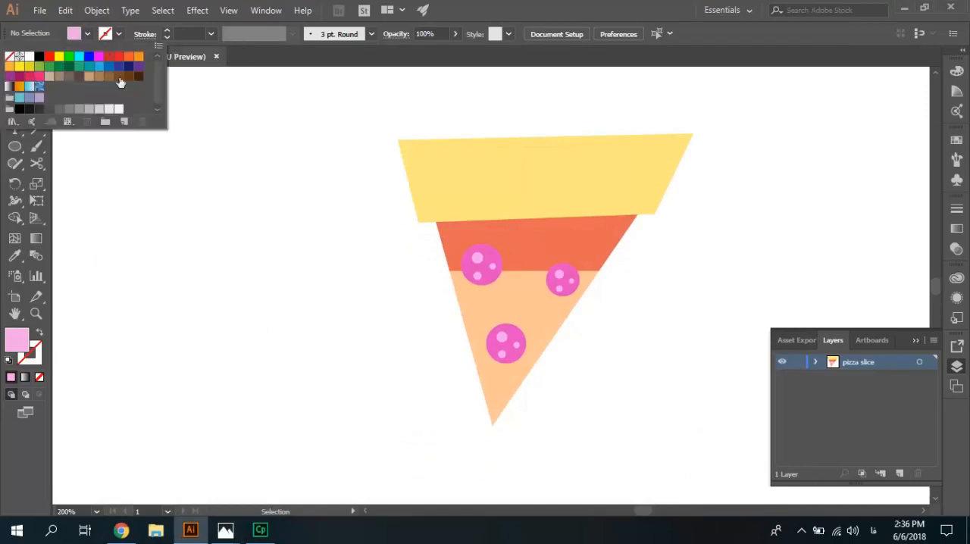
pyautogui.moveTo(118, 78)
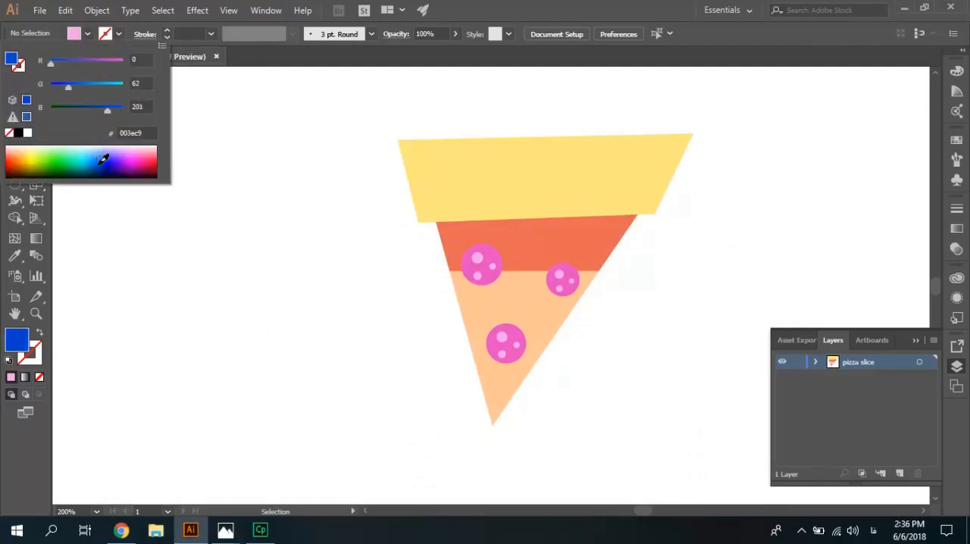
pyautogui.click(100, 157)
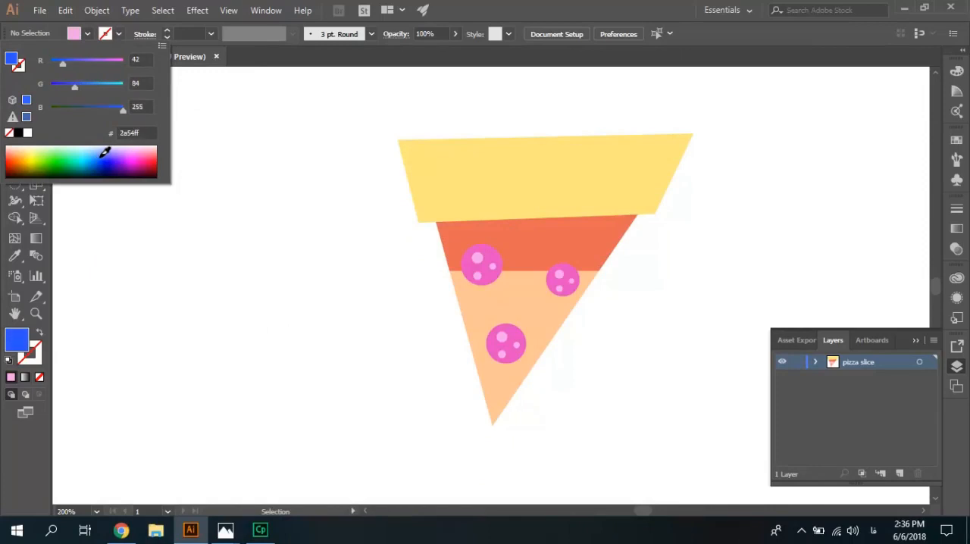
pyautogui.click(113, 156)
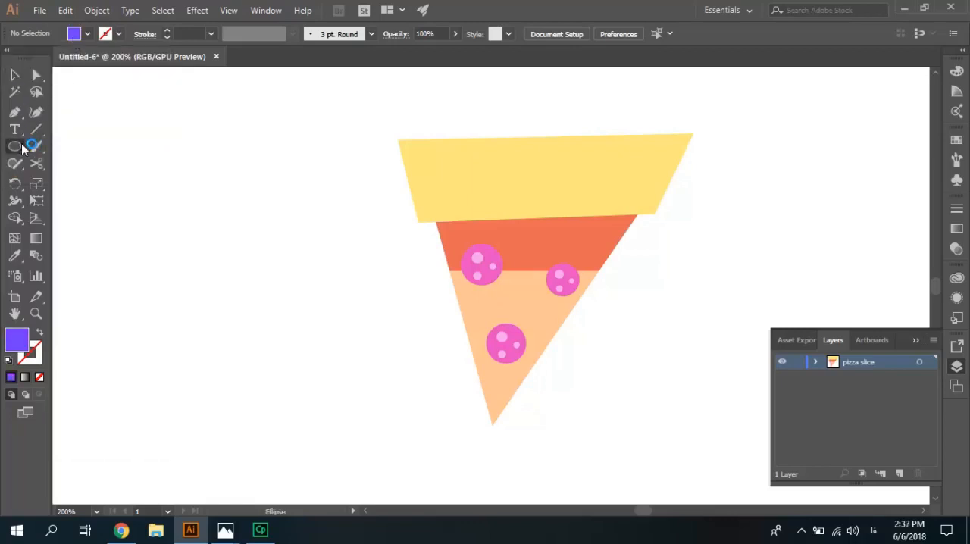
# - Draw a tall violet ellipse left of the slice and sharpen its top and bottom points into a leaf
pyautogui.moveTo(276, 189); pyautogui.dragTo(315, 362)
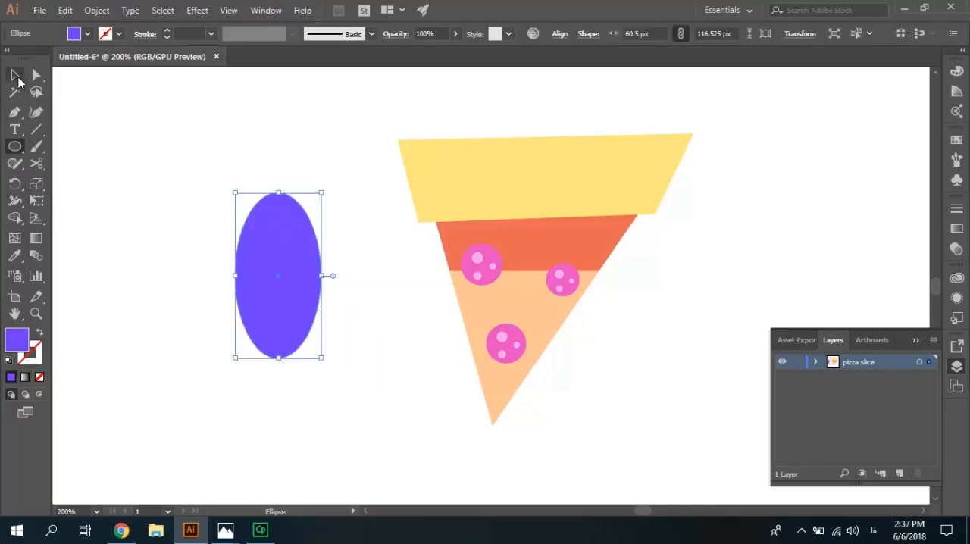
pyautogui.click(14, 74)
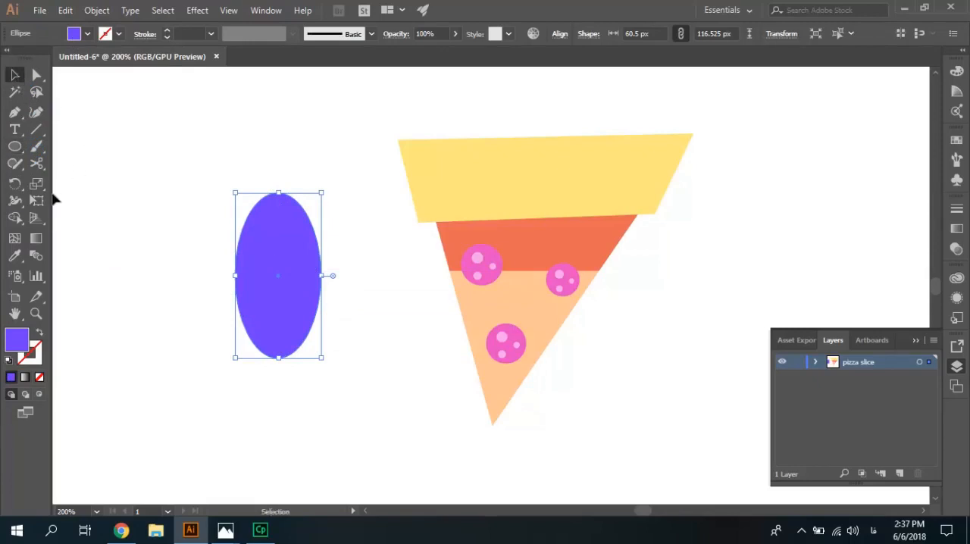
pyautogui.click(14, 112)
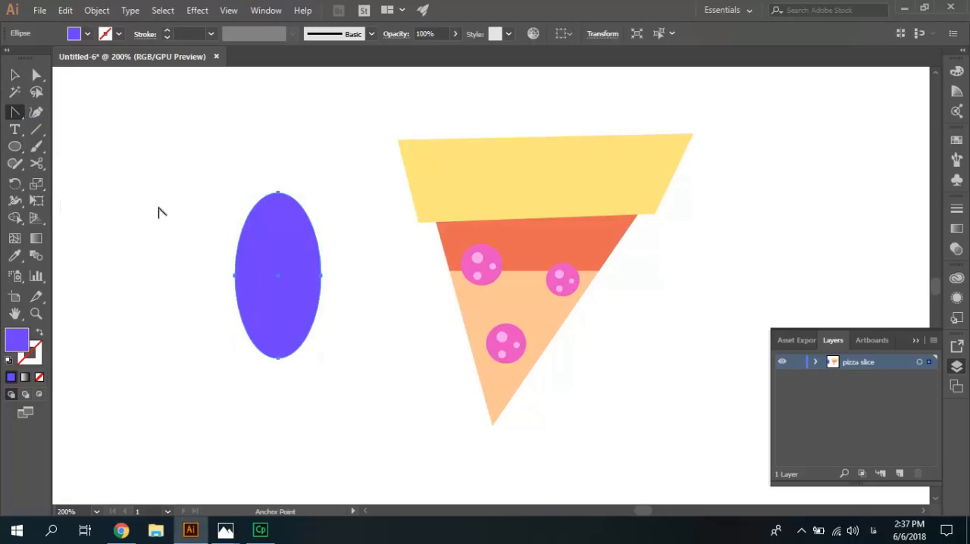
pyautogui.moveTo(279, 197)
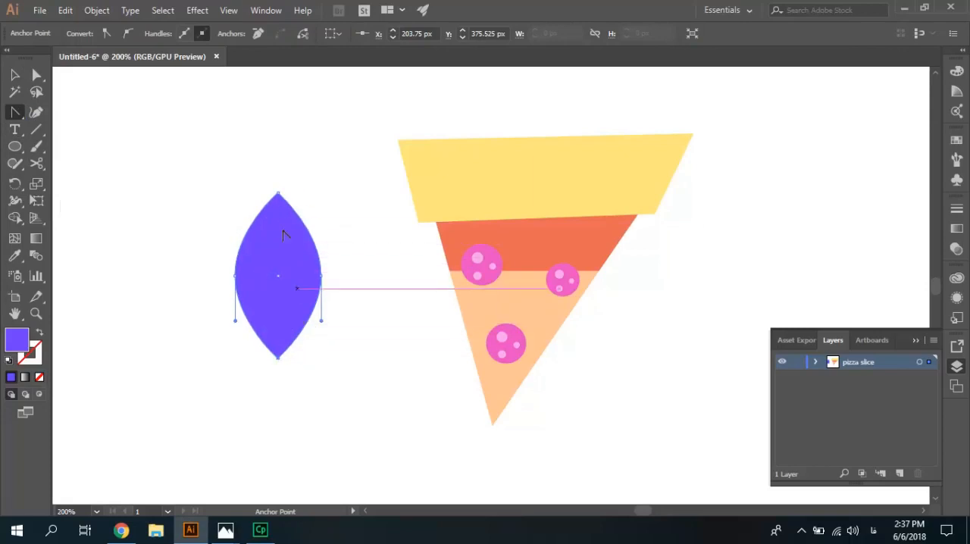
pyautogui.click(14, 74)
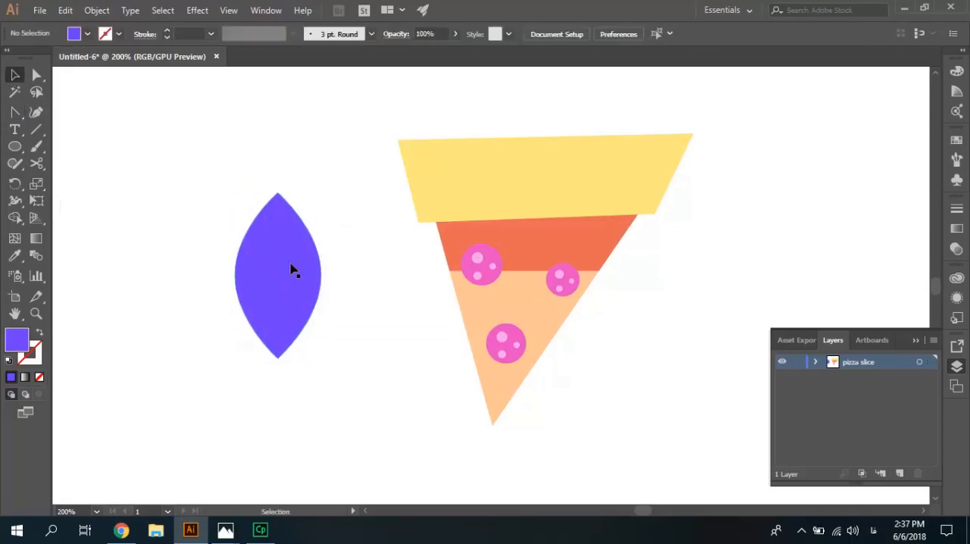
pyautogui.moveTo(280, 203)
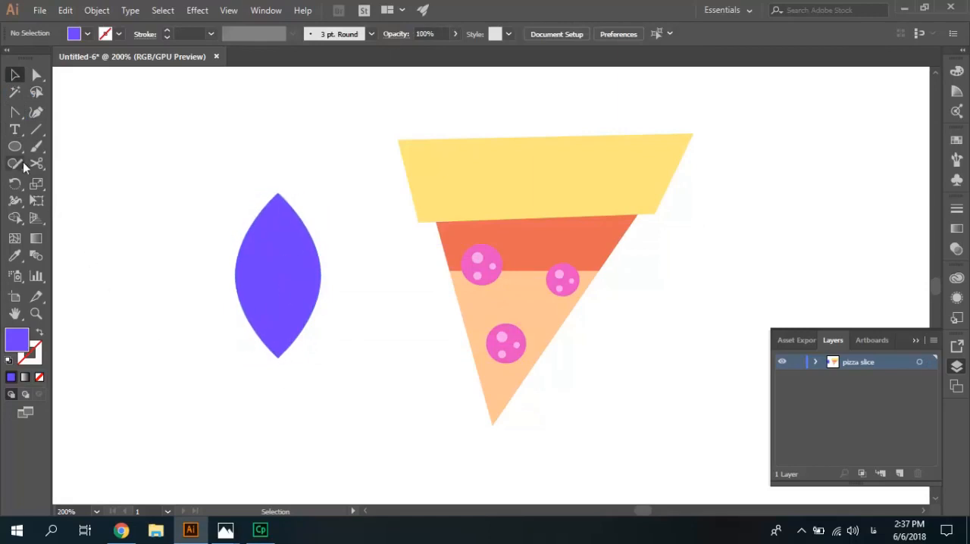
# - Switch to the Rectangle tool with a darker purple fill chosen in the Color Picker
pyautogui.click(15, 146)
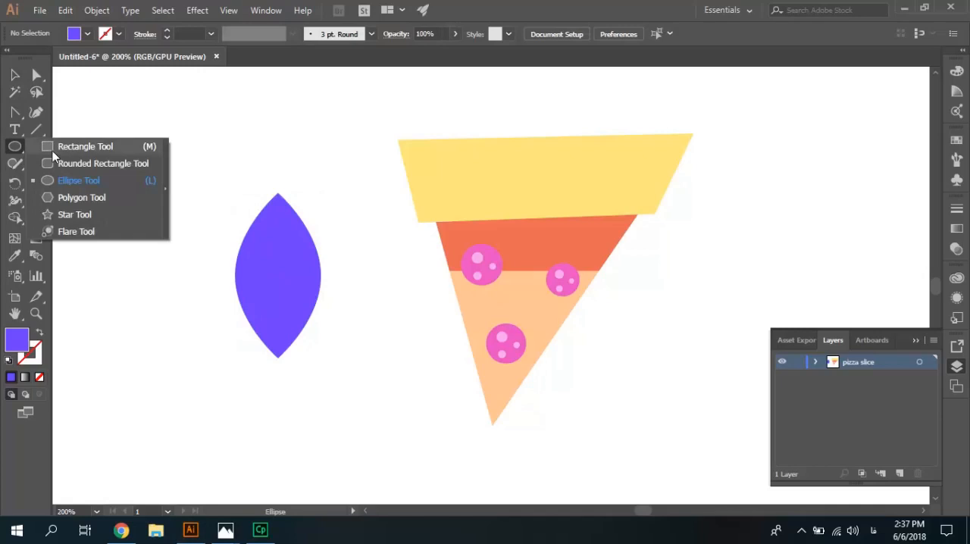
pyautogui.click(85, 146)
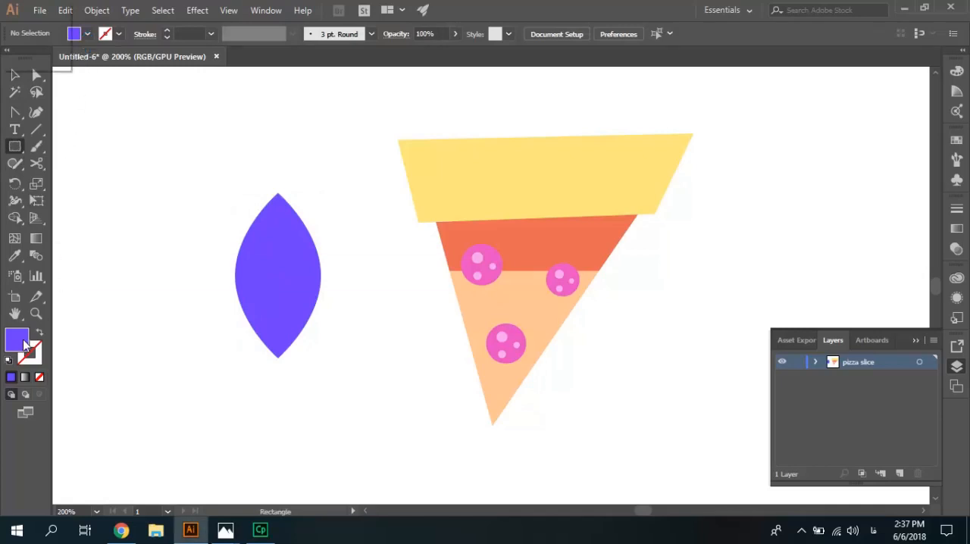
pyautogui.doubleClick(17, 340)
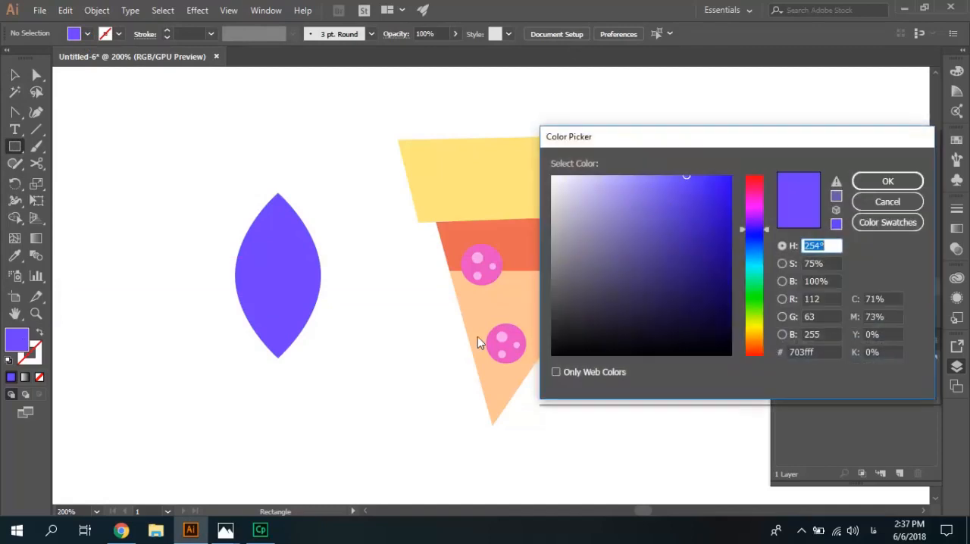
pyautogui.click(700, 188)
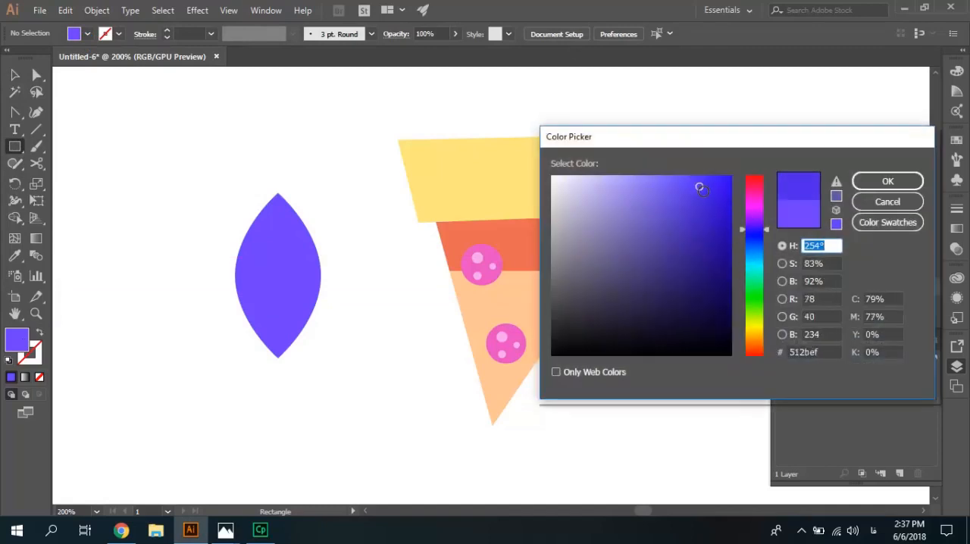
pyautogui.click(694, 242)
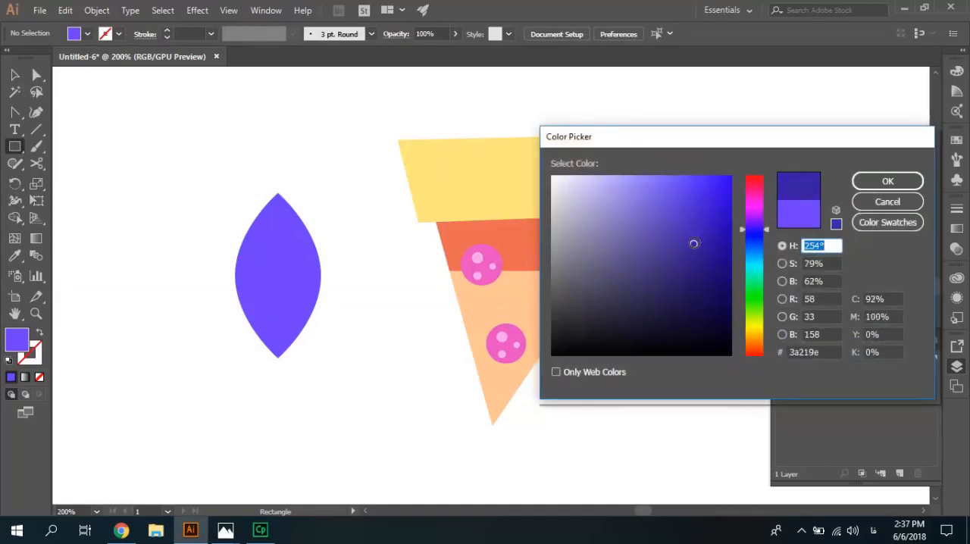
pyautogui.click(687, 254)
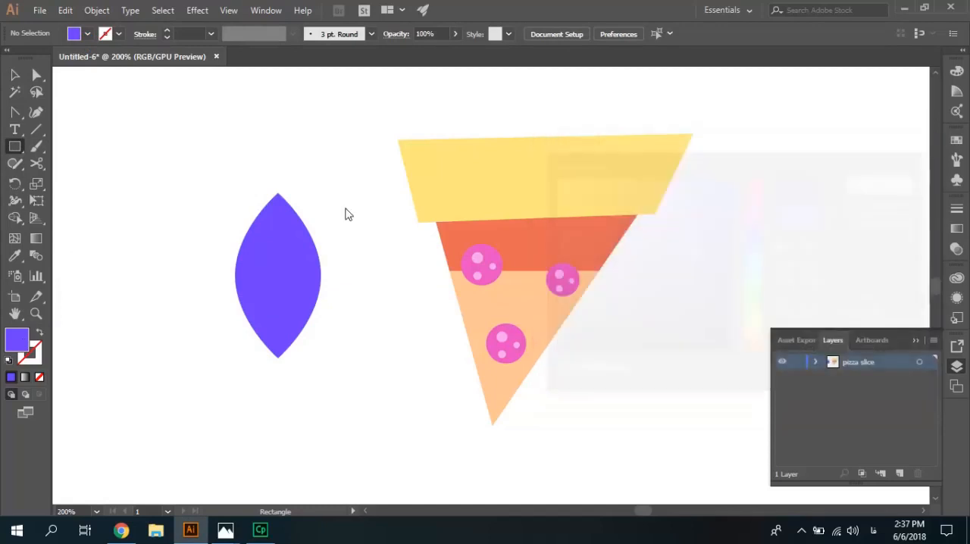
# - Cover the leaf's right half with a dark rectangle and trim it to the leaf with Shape Builder
pyautogui.moveTo(282, 139); pyautogui.dragTo(309, 371)
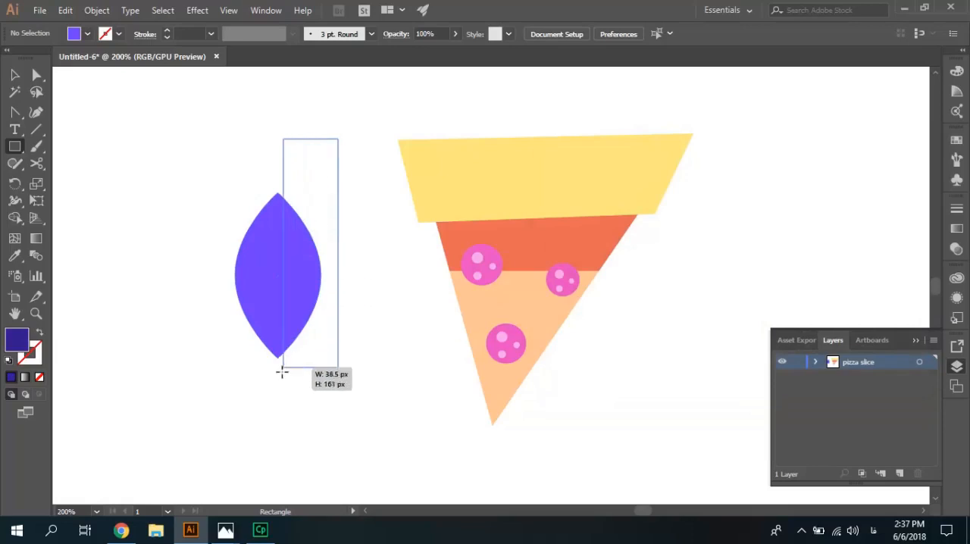
pyautogui.moveTo(282, 139); pyautogui.dragTo(336, 394)
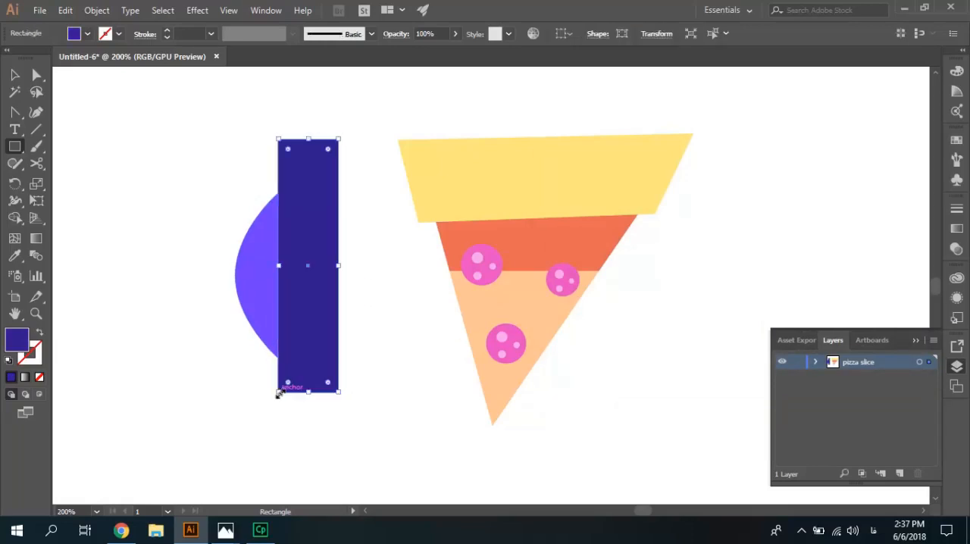
pyautogui.click(294, 257)
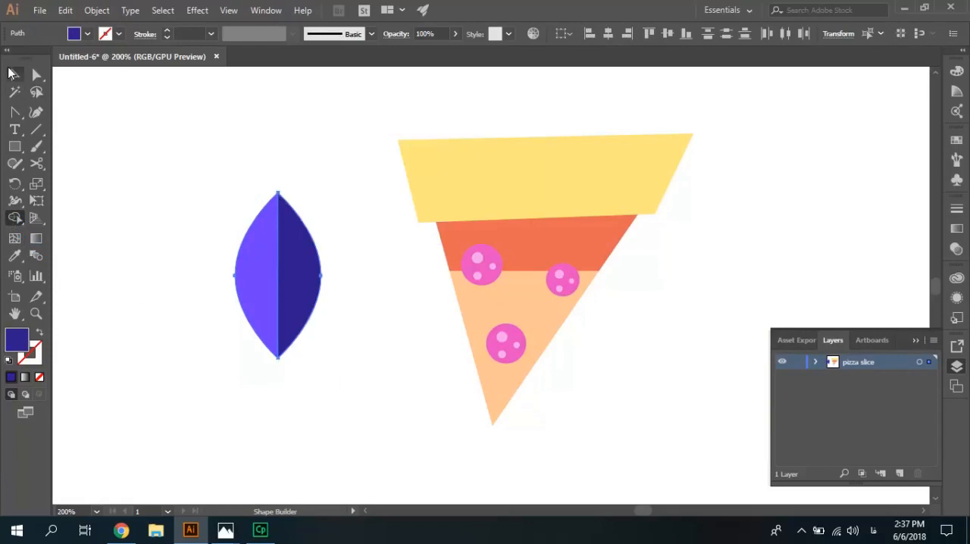
# - Move the two-tone leaf onto the slice between the top pepperoni and tilt it at an angle
pyautogui.click(13, 74)
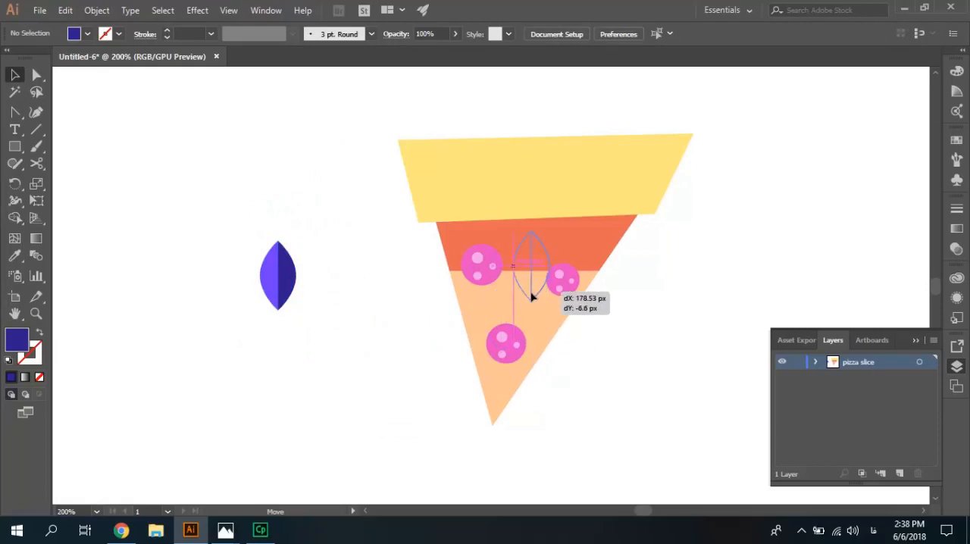
pyautogui.moveTo(276, 276); pyautogui.dragTo(491, 285)
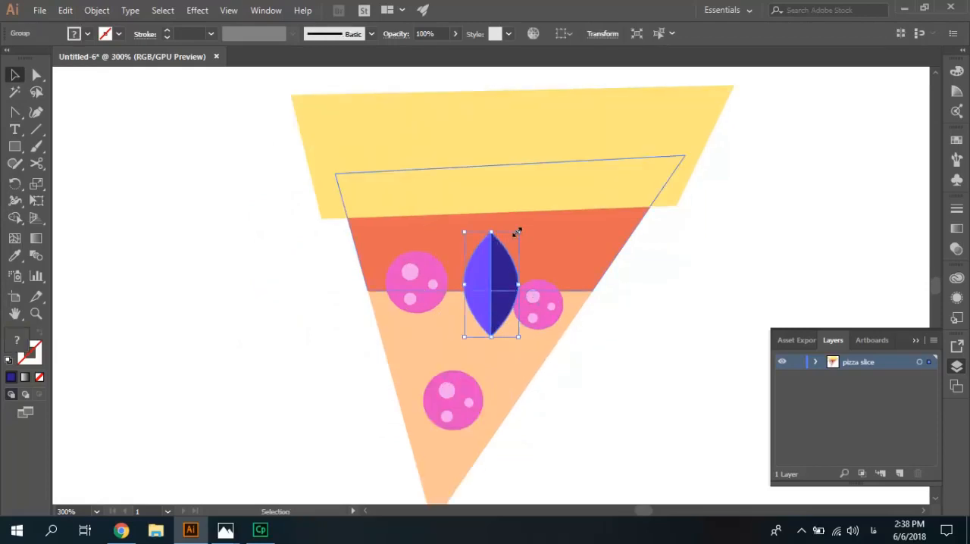
pyautogui.moveTo(519, 233); pyautogui.dragTo(518, 241)
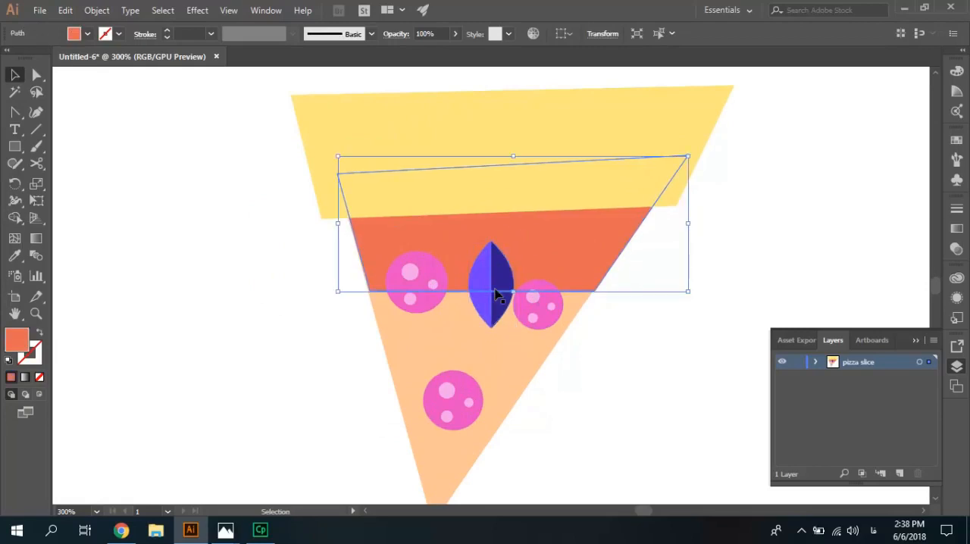
pyautogui.click(493, 285)
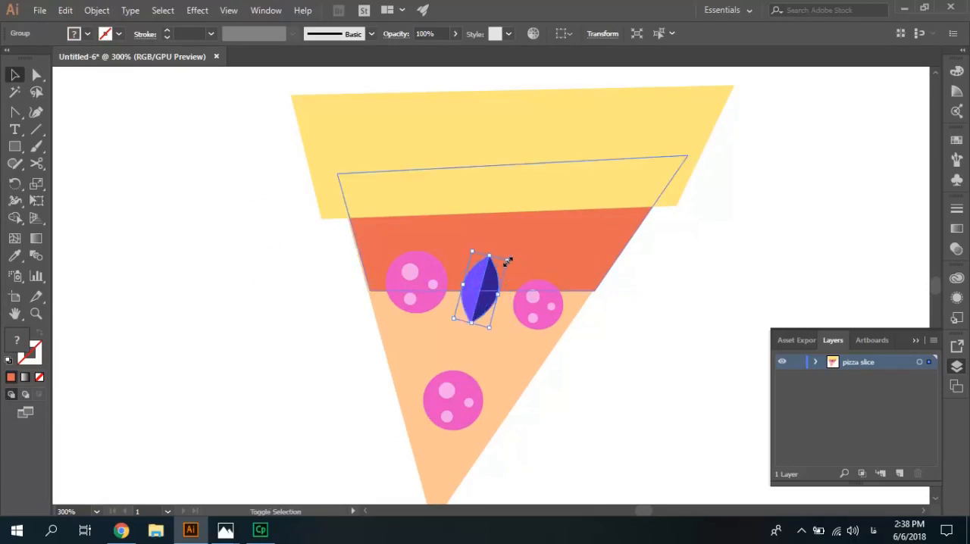
pyautogui.moveTo(485, 291); pyautogui.dragTo(491, 296)
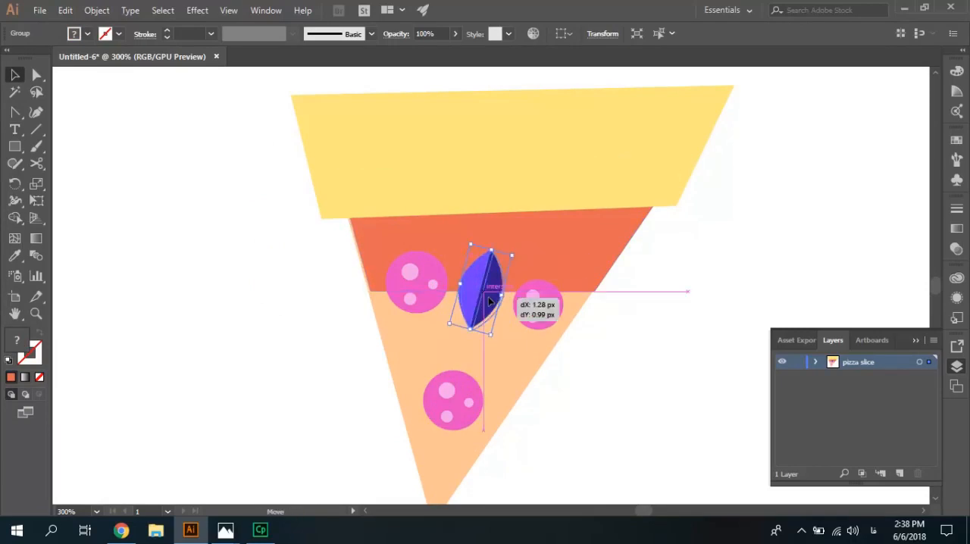
pyautogui.moveTo(487, 300); pyautogui.dragTo(492, 291)
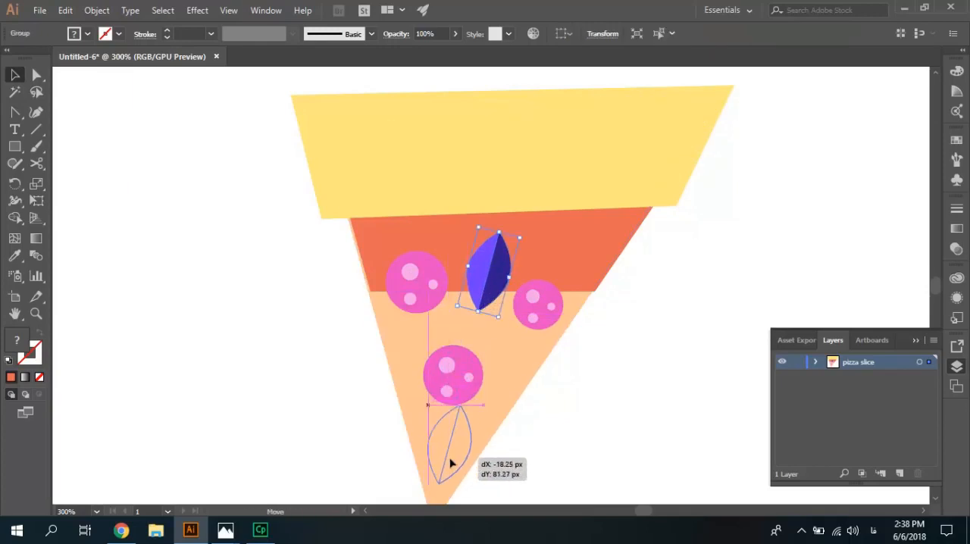
# - Copy a second tilted leaf near the slice's tip and nudge the middle pepperoni into place
pyautogui.moveTo(498, 272); pyautogui.dragTo(451, 451)
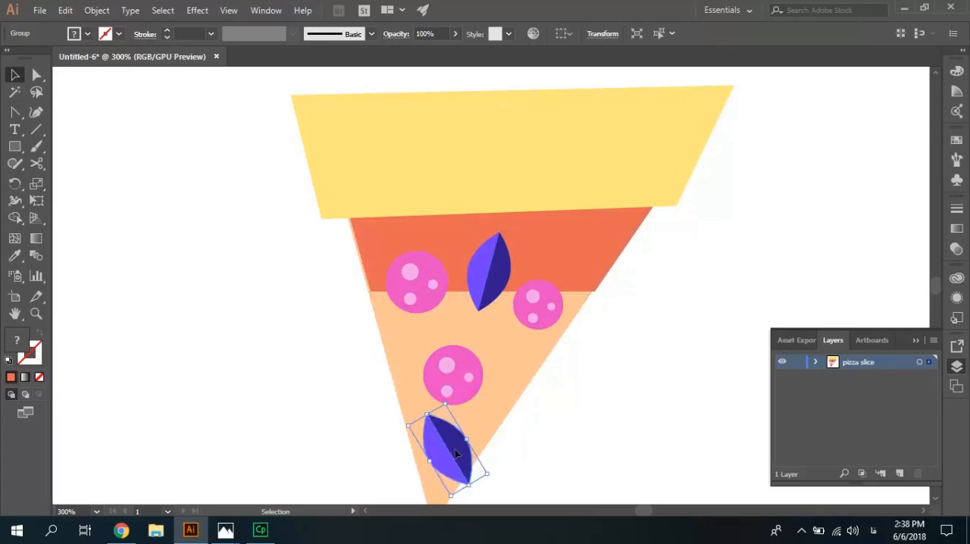
pyautogui.moveTo(455, 453); pyautogui.dragTo(447, 448)
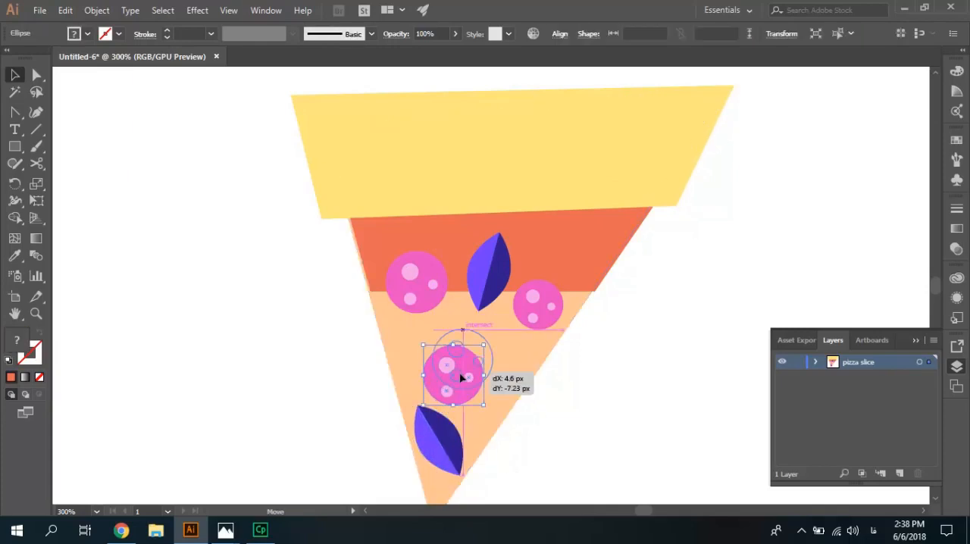
pyautogui.moveTo(453, 370); pyautogui.dragTo(462, 367)
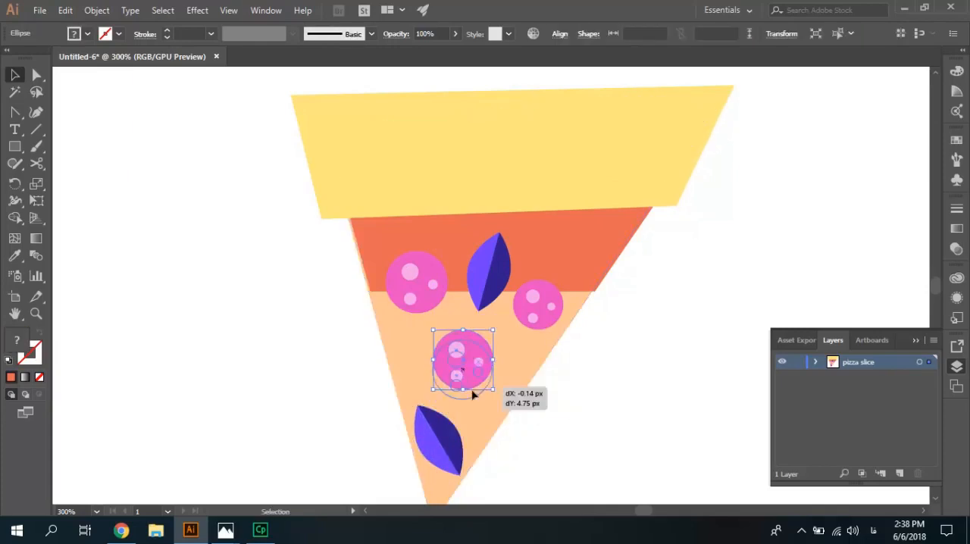
pyautogui.moveTo(462, 361); pyautogui.dragTo(464, 376)
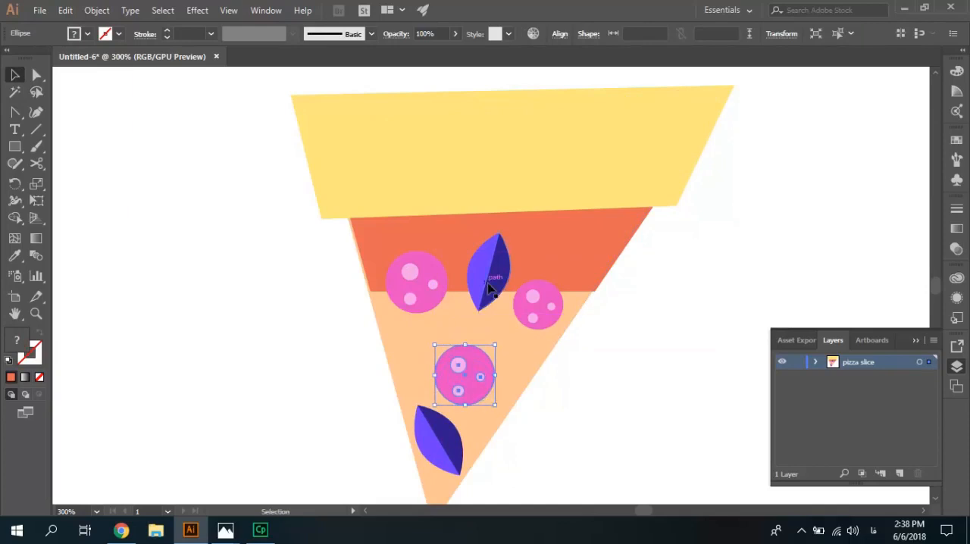
pyautogui.click(488, 275)
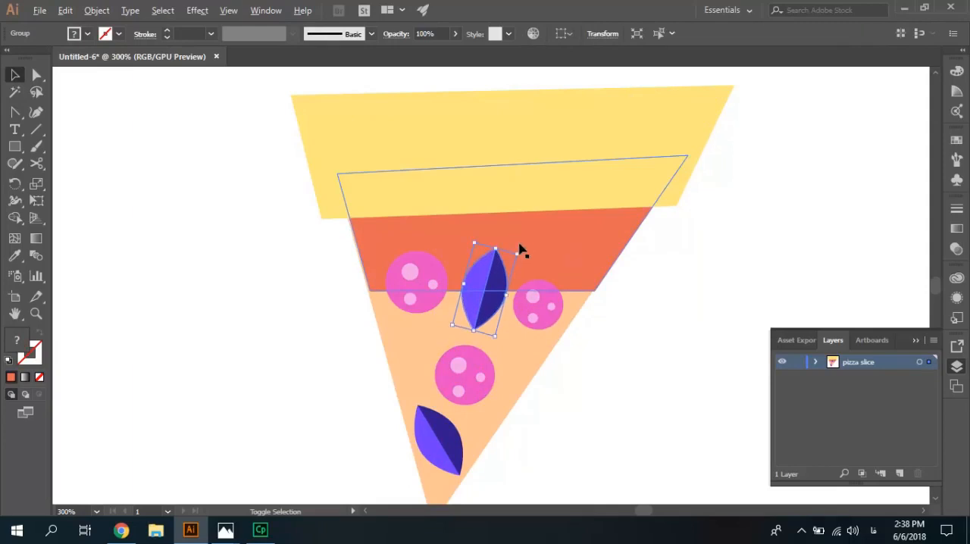
# - Resize the small pink shape by the right pepperoni and try a deeper red for the sauce band
pyautogui.click(578, 400)
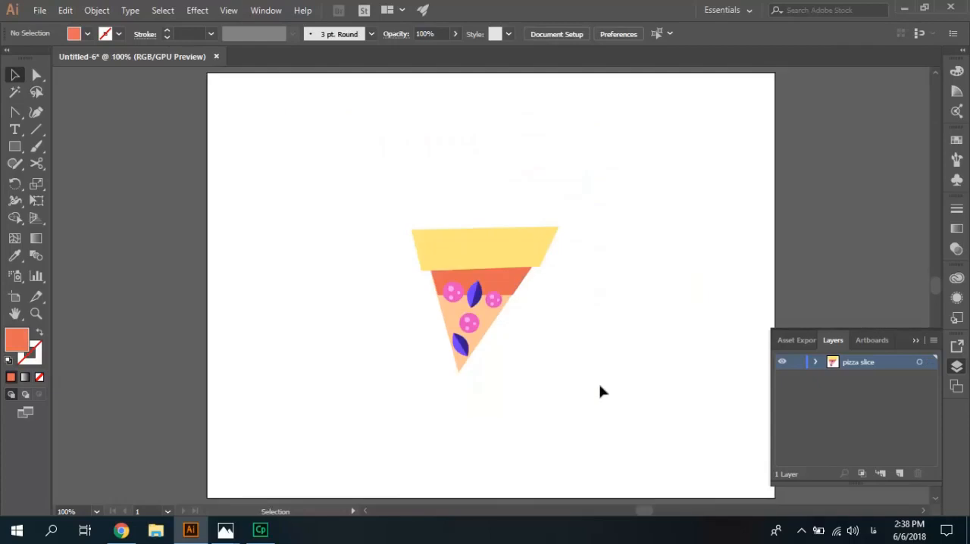
pyautogui.moveTo(506, 315)
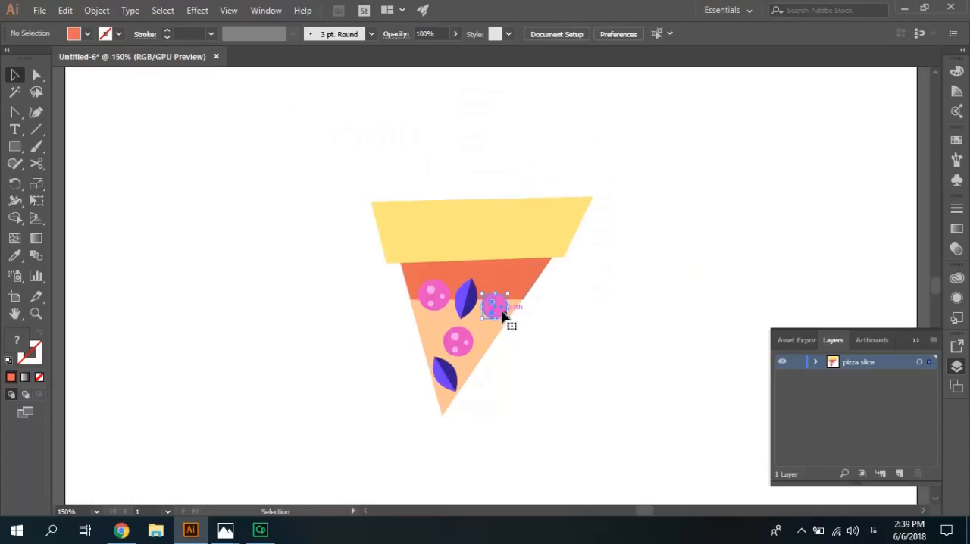
pyautogui.click(497, 303)
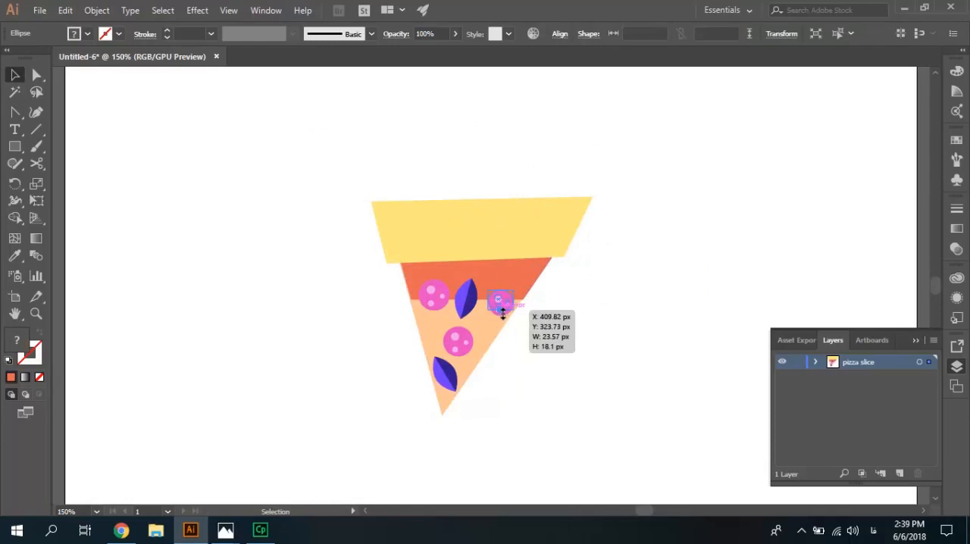
pyautogui.moveTo(500, 309); pyautogui.dragTo(500, 303)
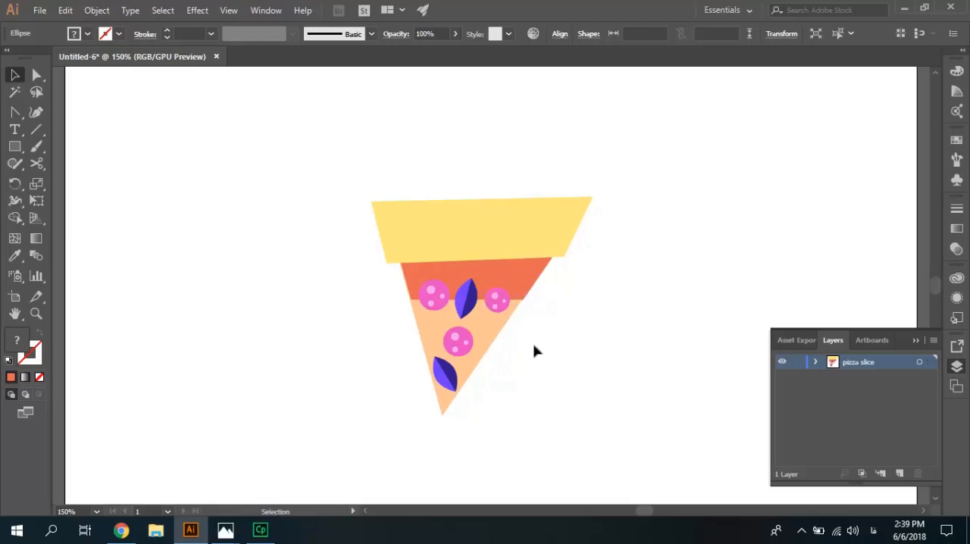
pyautogui.moveTo(433, 296); pyautogui.dragTo(437, 296)
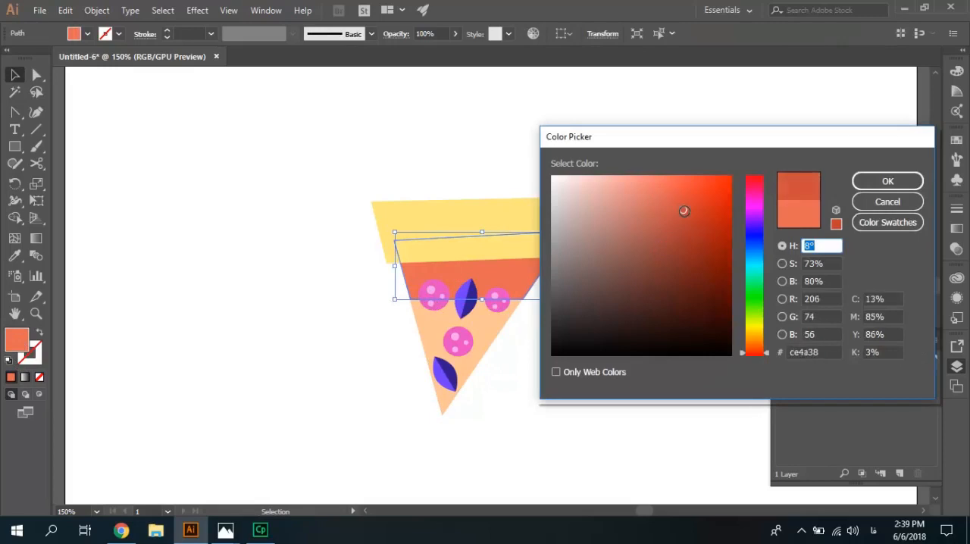
pyautogui.click(888, 180)
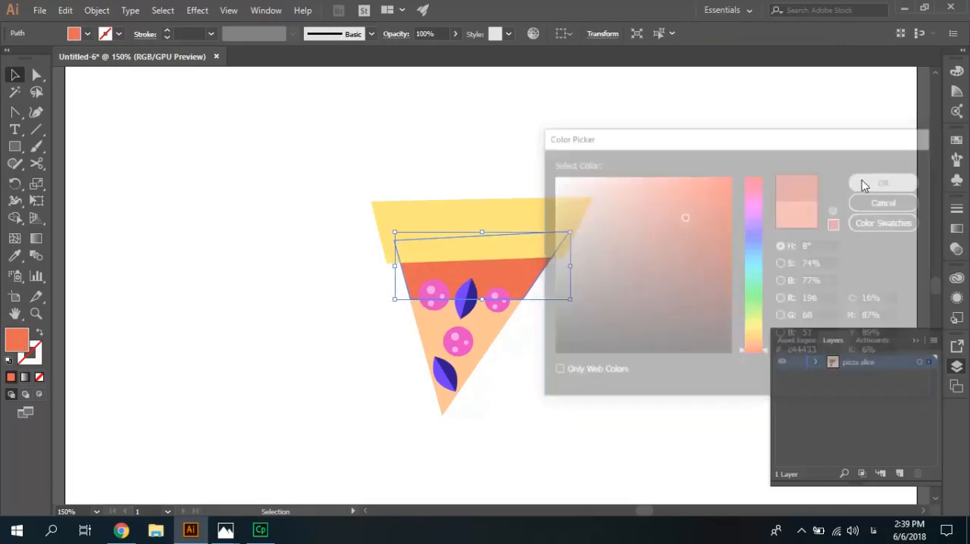
pyautogui.click(881, 182)
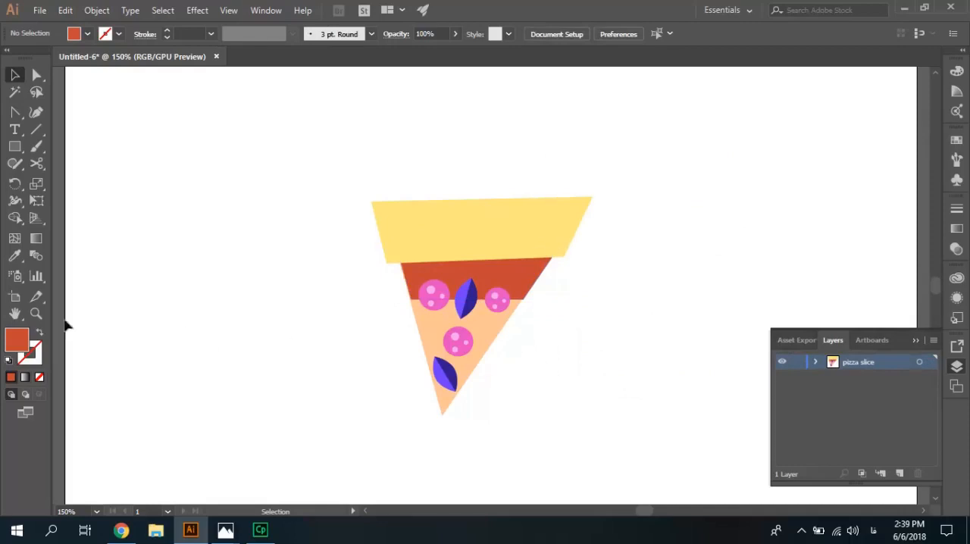
pyautogui.moveTo(665, 299)
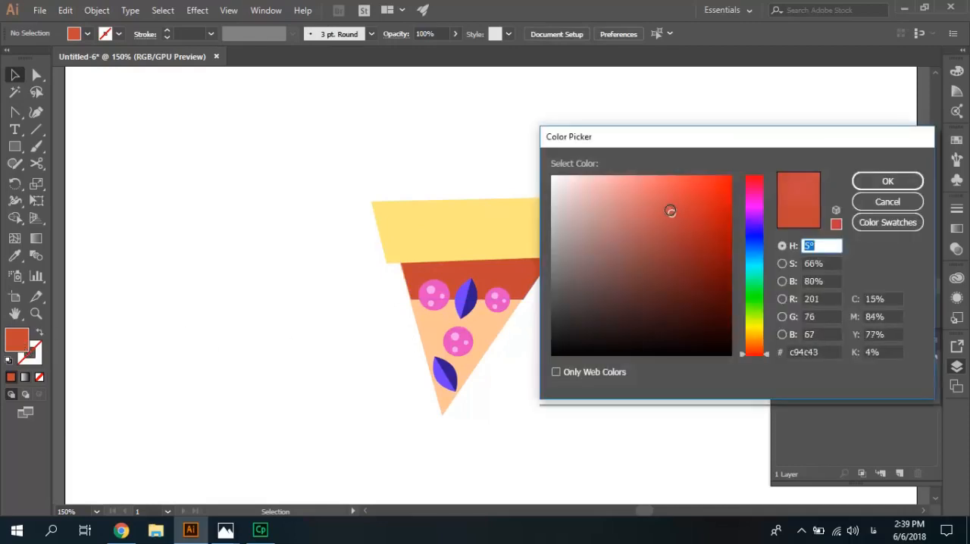
# - Select the sauce band and give it a lighter, warmer red fill in the Color Picker
pyautogui.click(886, 202)
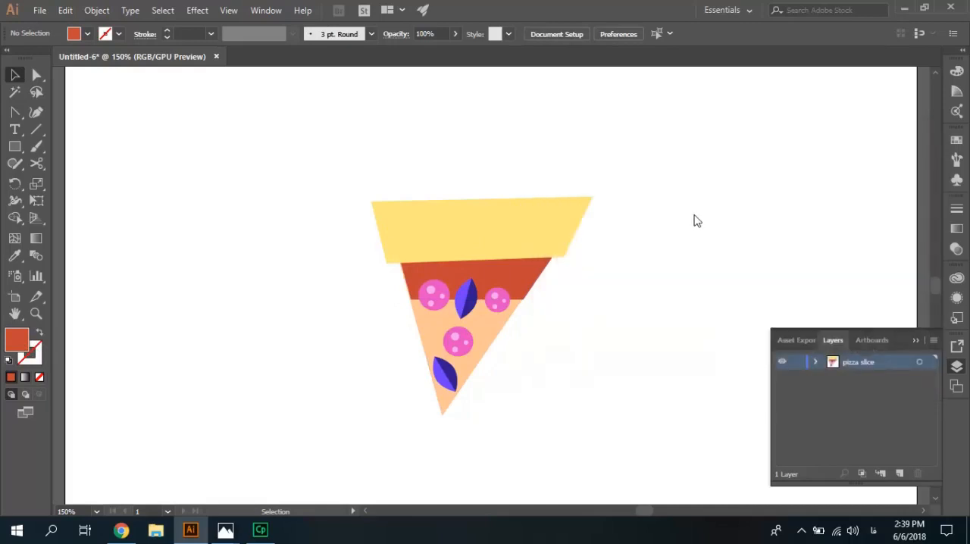
pyautogui.click(481, 254)
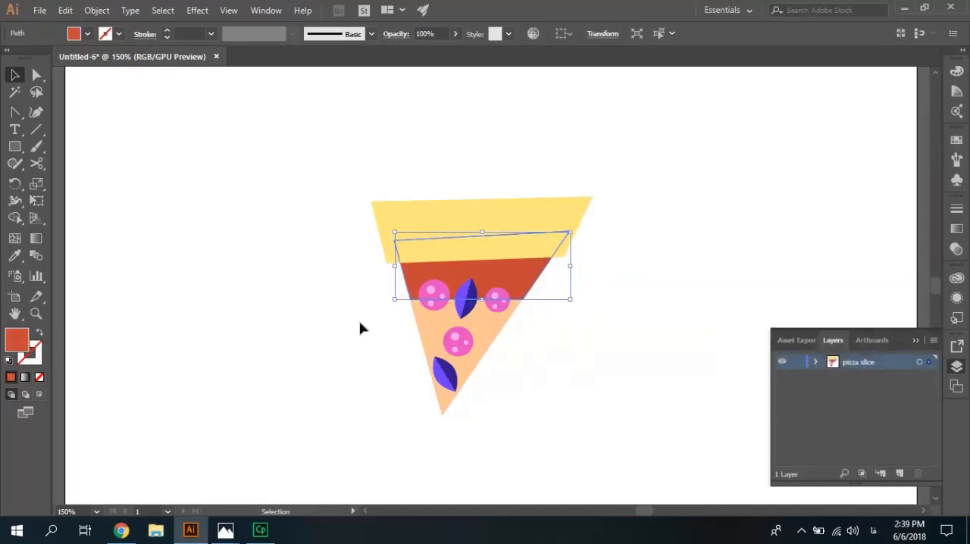
pyautogui.moveTo(576, 236)
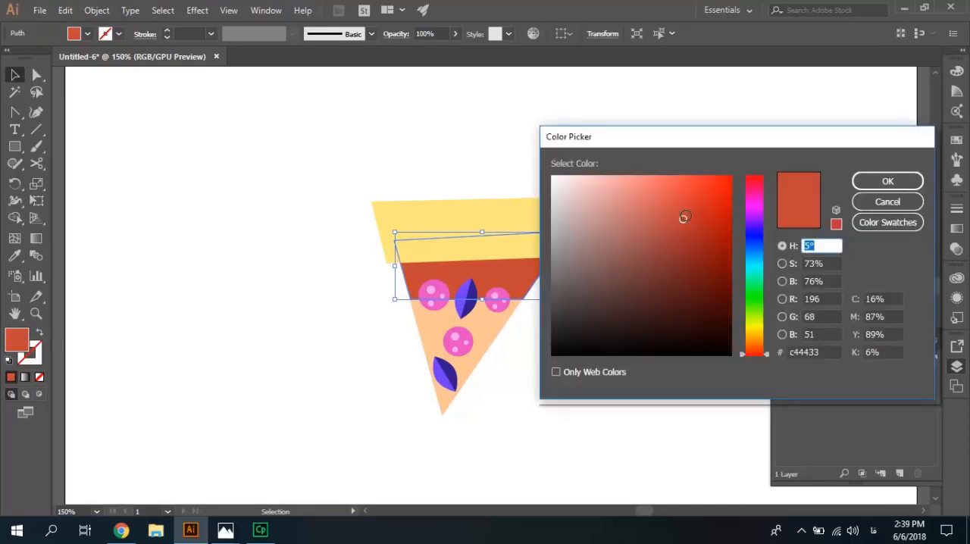
pyautogui.click(671, 203)
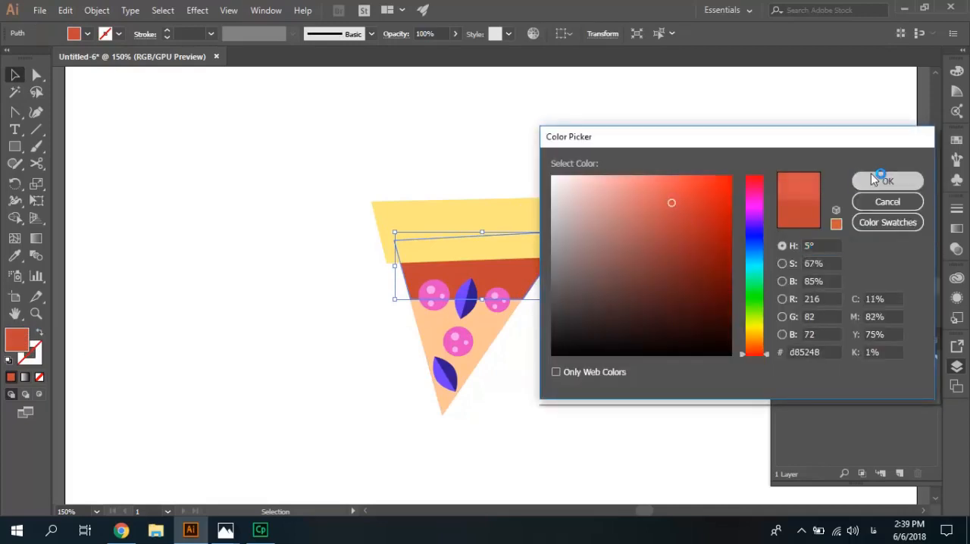
pyautogui.click(887, 181)
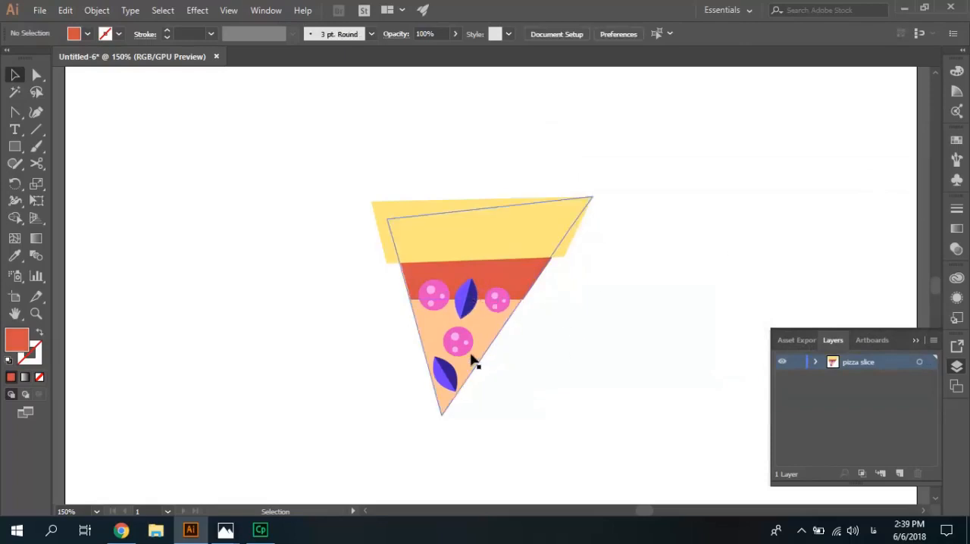
pyautogui.click(585, 317)
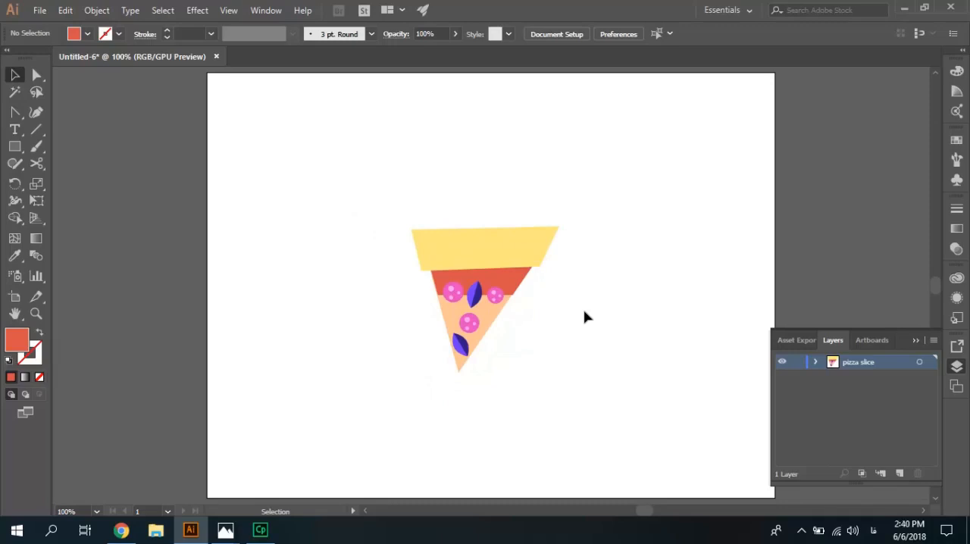
# - Make a pattern from the whole selected pizza slice via Object > Pattern > Make
pyautogui.moveTo(390, 200); pyautogui.dragTo(506, 341)
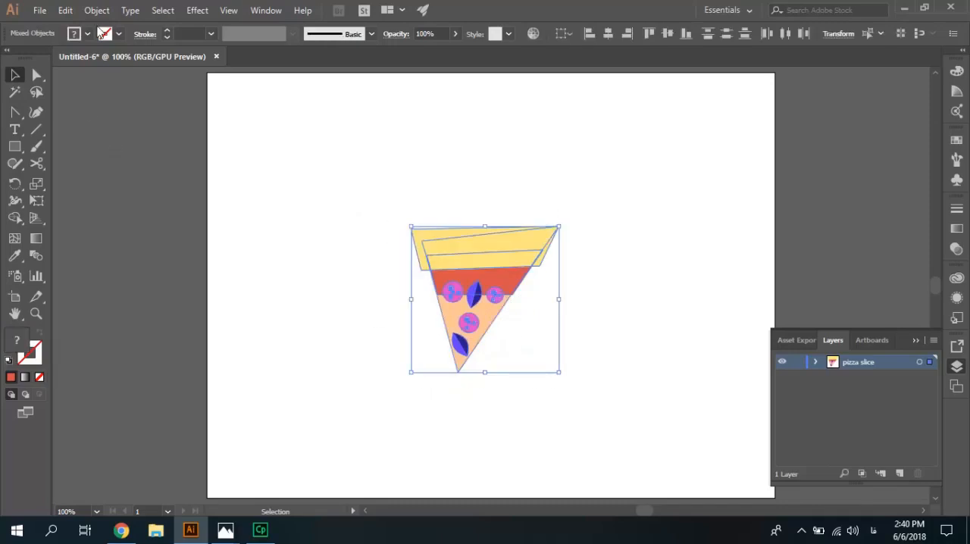
pyautogui.click(97, 9)
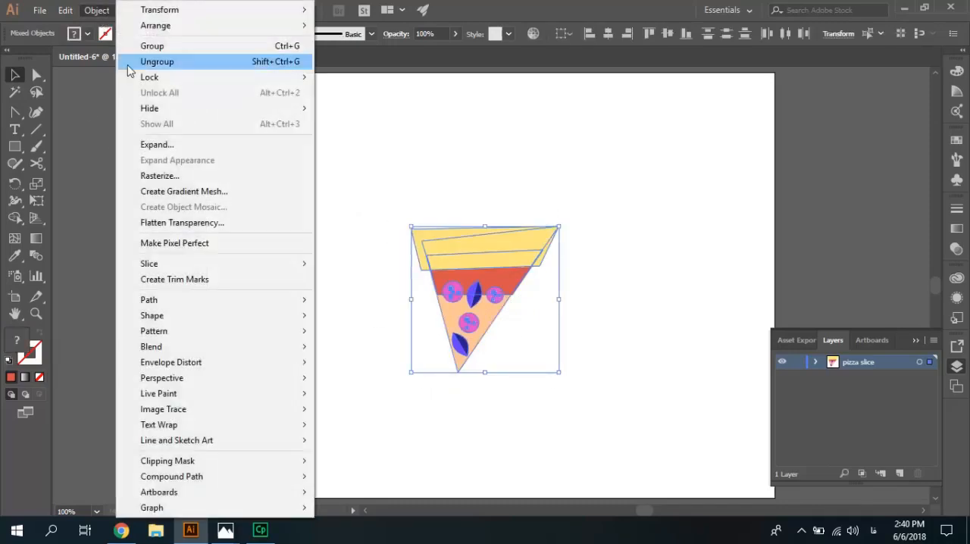
pyautogui.moveTo(148, 300)
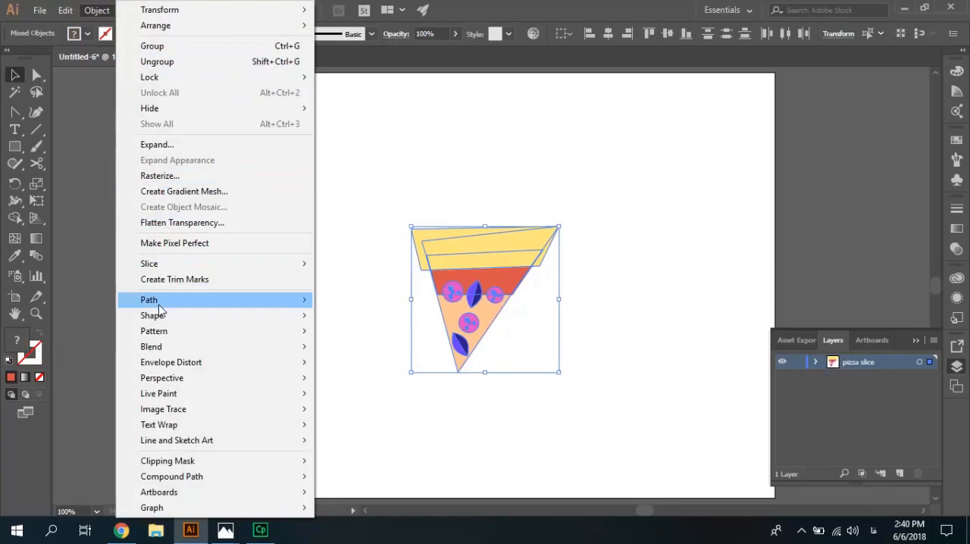
pyautogui.moveTo(155, 330)
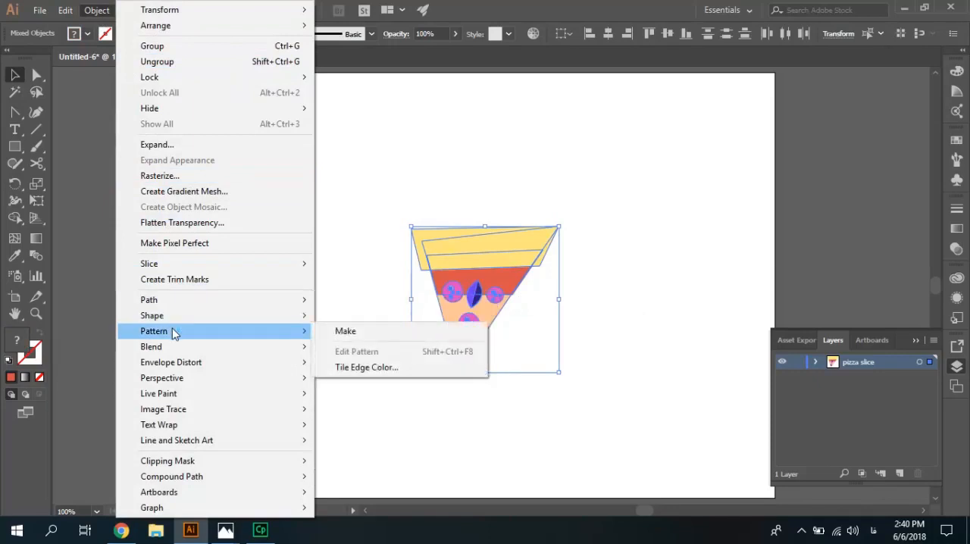
pyautogui.moveTo(345, 331)
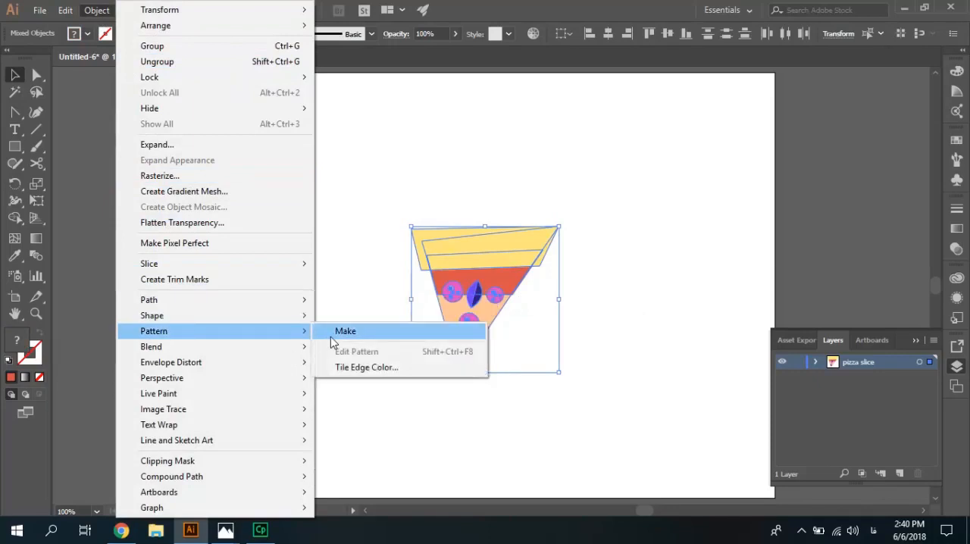
pyautogui.click(346, 330)
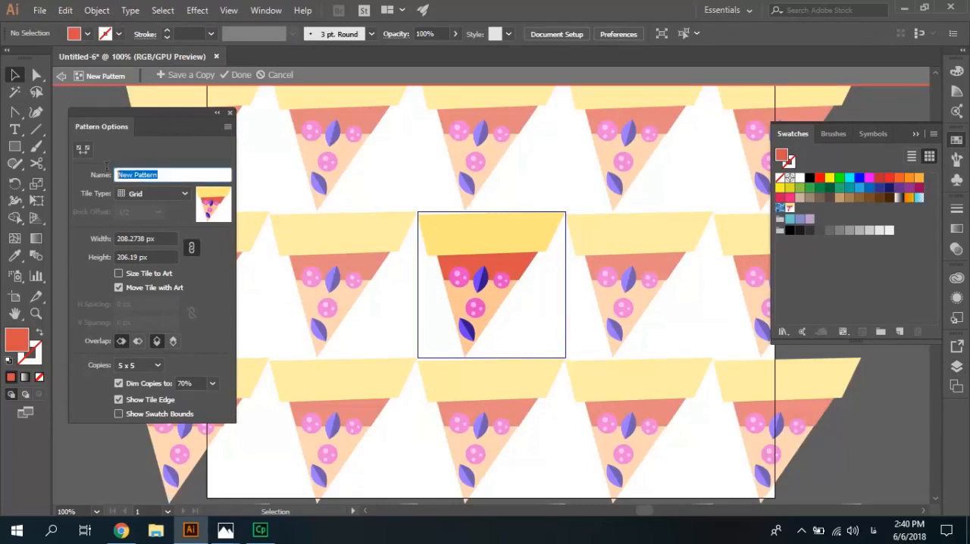
# - Name the pattern 'Pizza Pattern' and keep the Grid tile type
pyautogui.write('1')
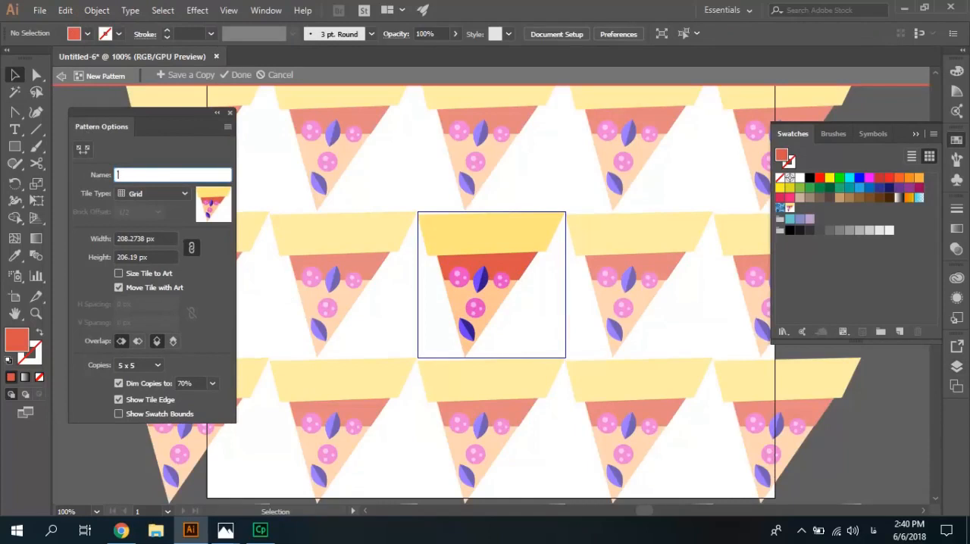
pyautogui.write('Pizza')
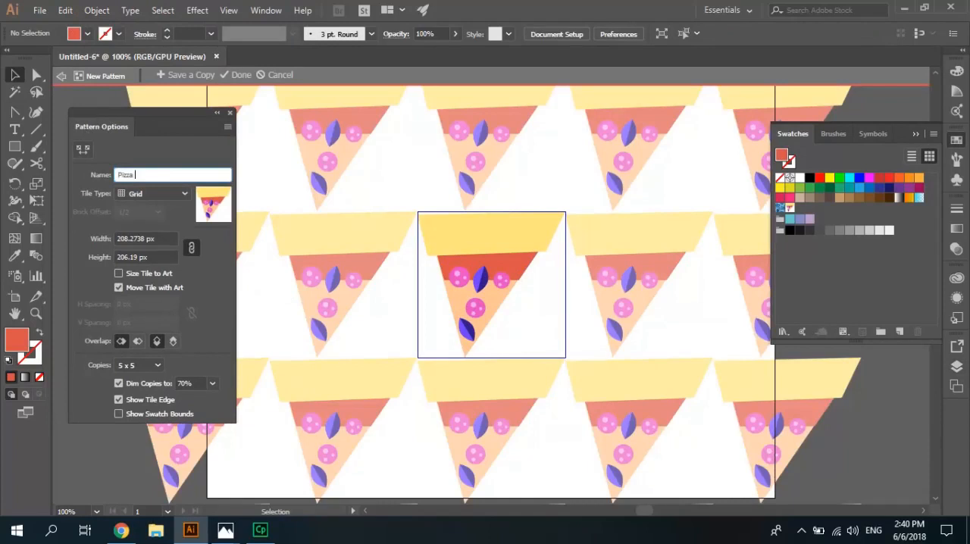
pyautogui.write('Pattern')
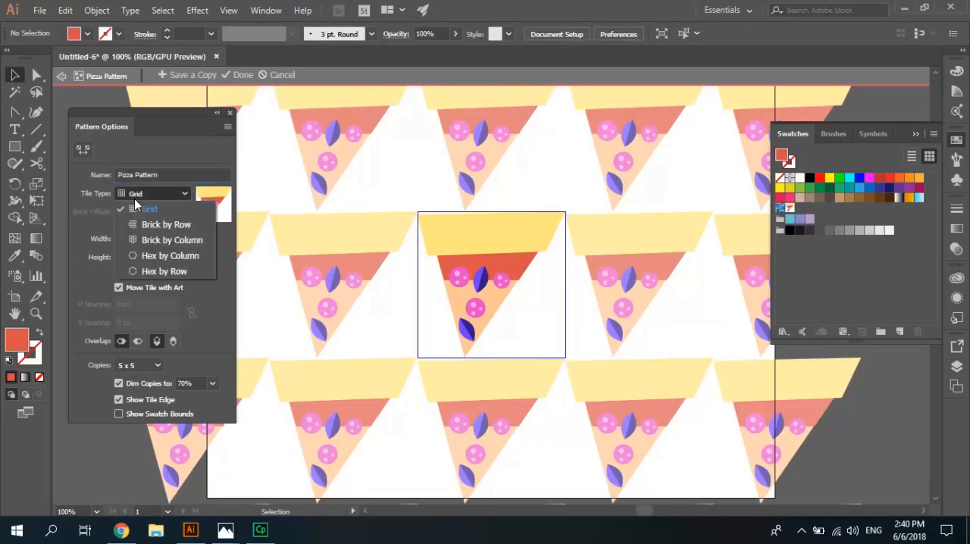
pyautogui.click(144, 209)
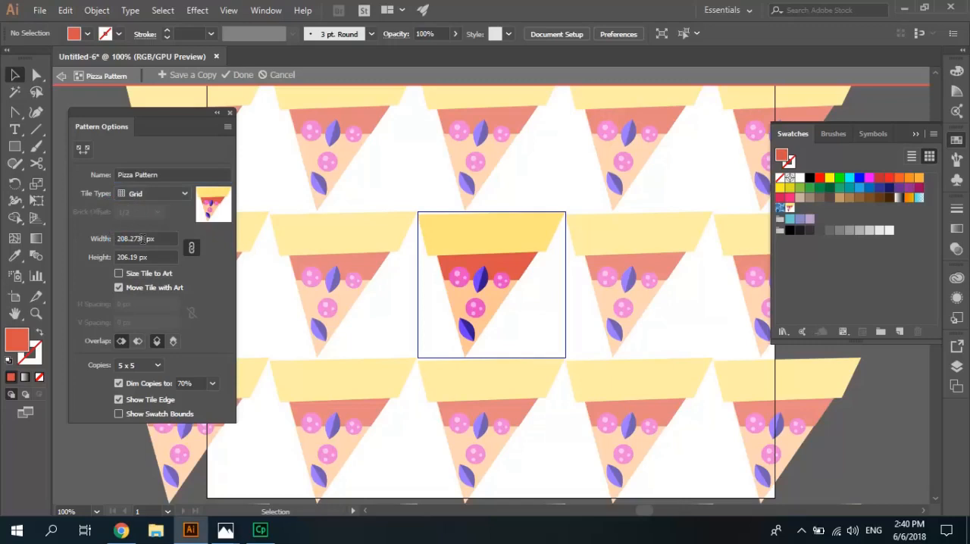
pyautogui.click(427, 224)
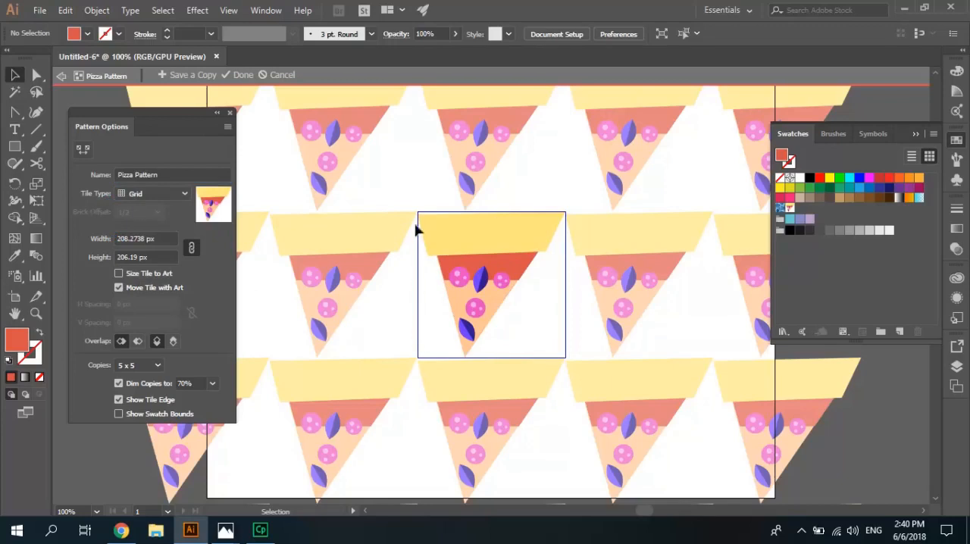
pyautogui.moveTo(549, 280)
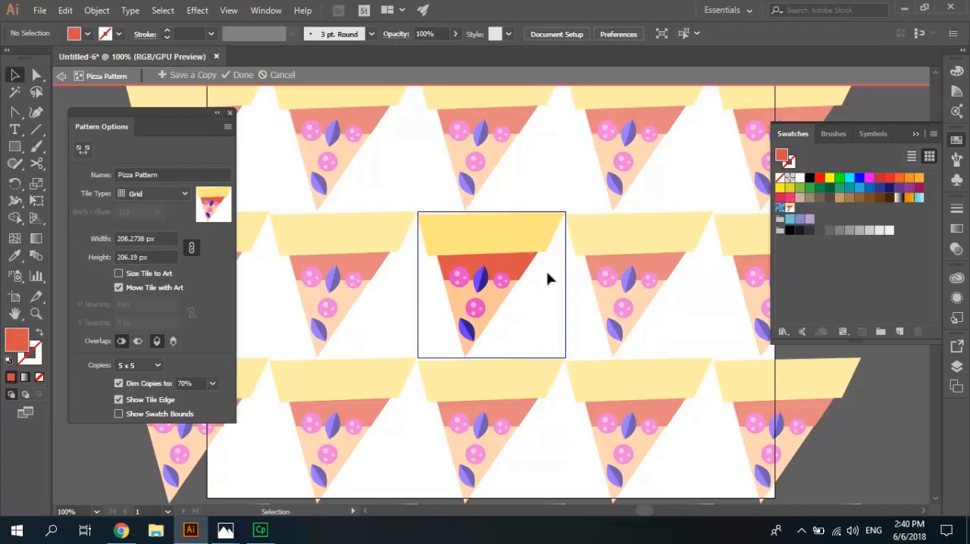
pyautogui.moveTo(452, 345)
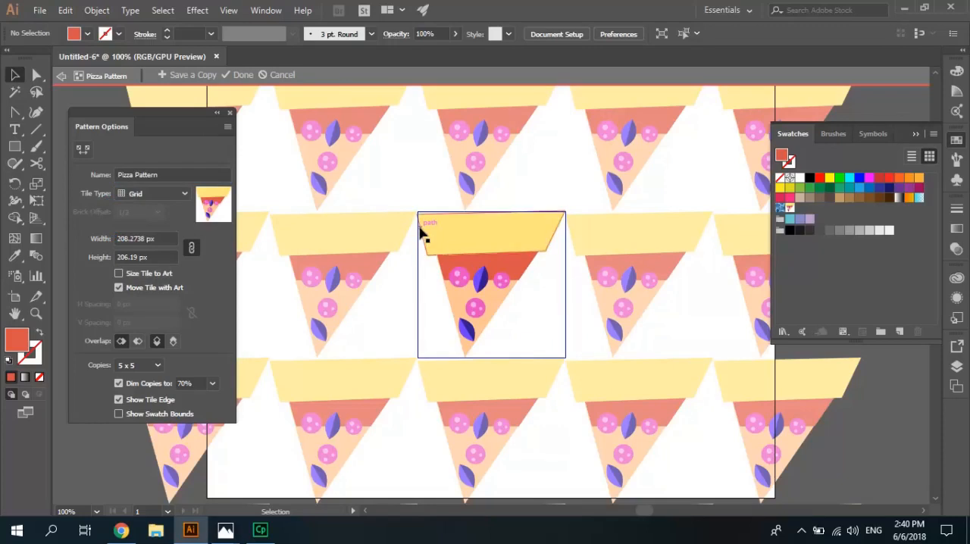
# - Toggle Size Tile to Art and back to a fixed tile size, then close Pattern Options
pyautogui.tripleClick(135, 238)
pyautogui.write('200')
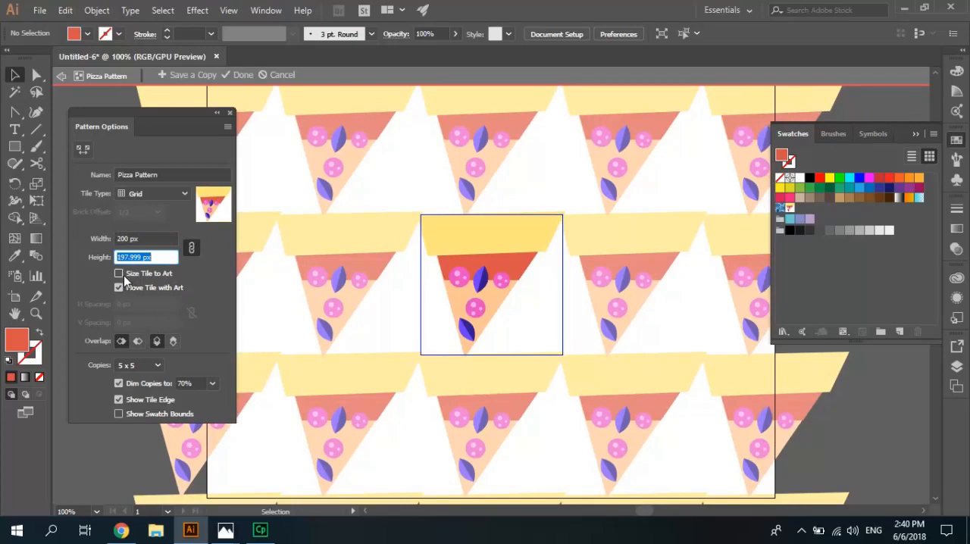
pyautogui.click(119, 273)
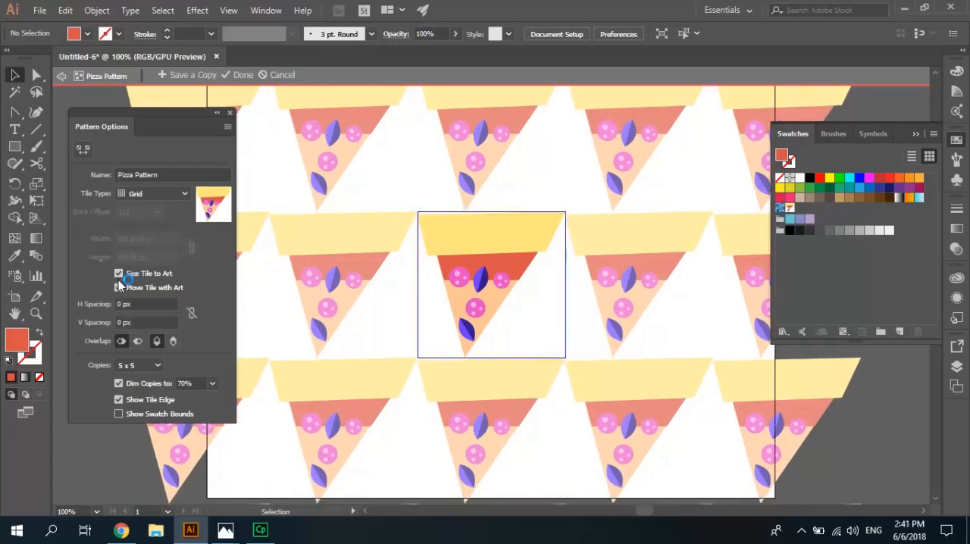
pyautogui.click(119, 287)
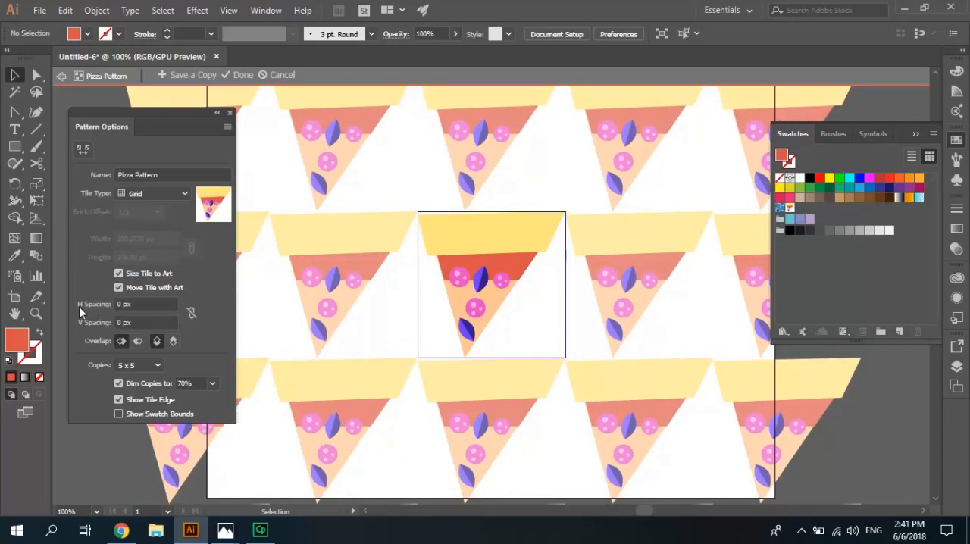
pyautogui.moveTo(129, 313)
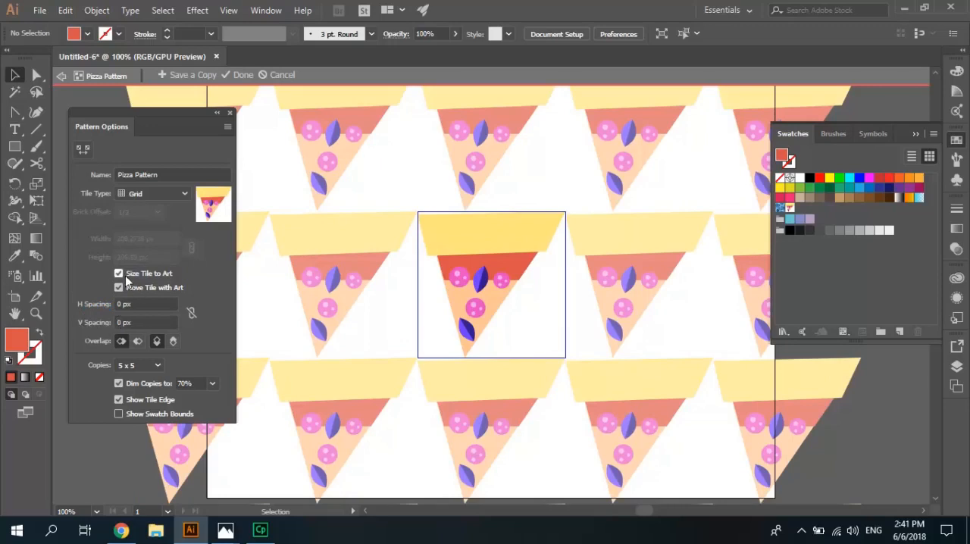
pyautogui.click(118, 273)
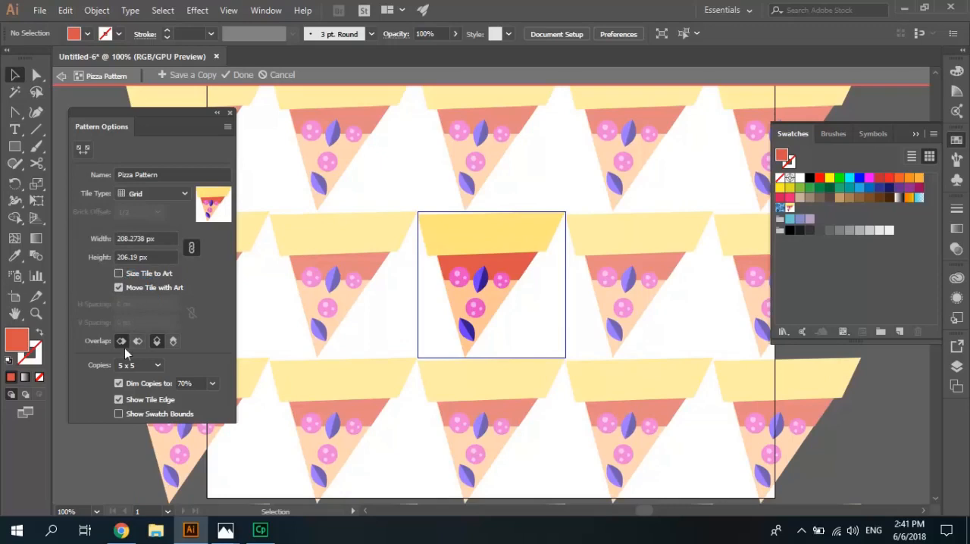
pyautogui.click(140, 365)
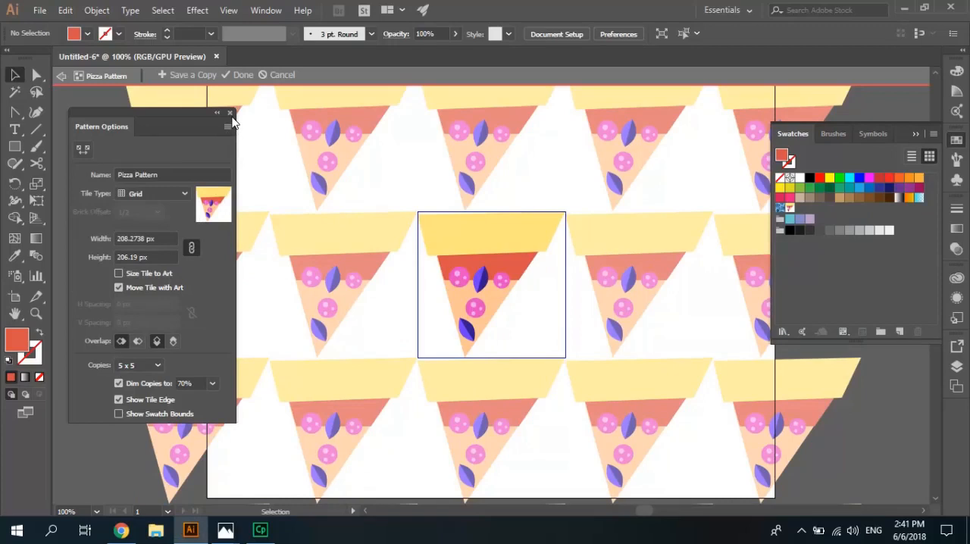
pyautogui.click(230, 112)
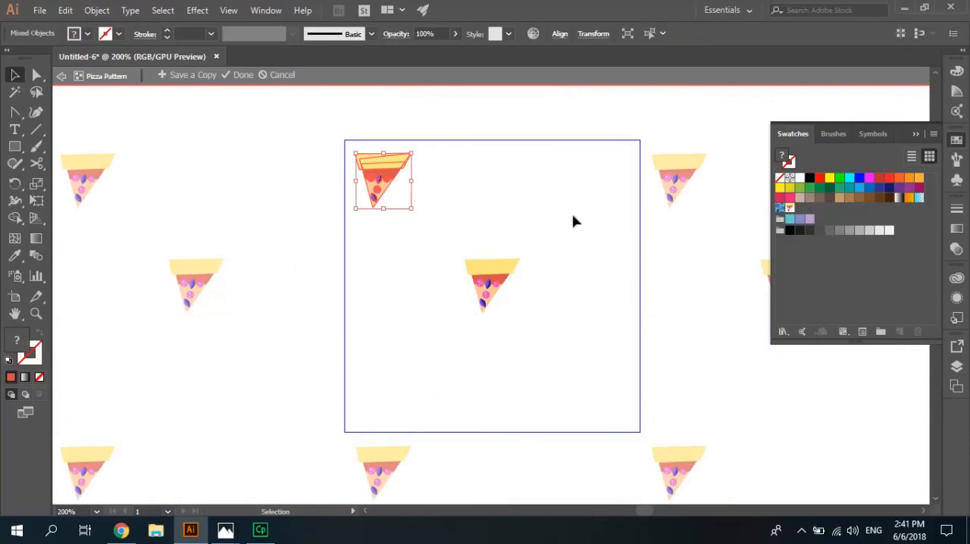
pyautogui.moveTo(394, 321)
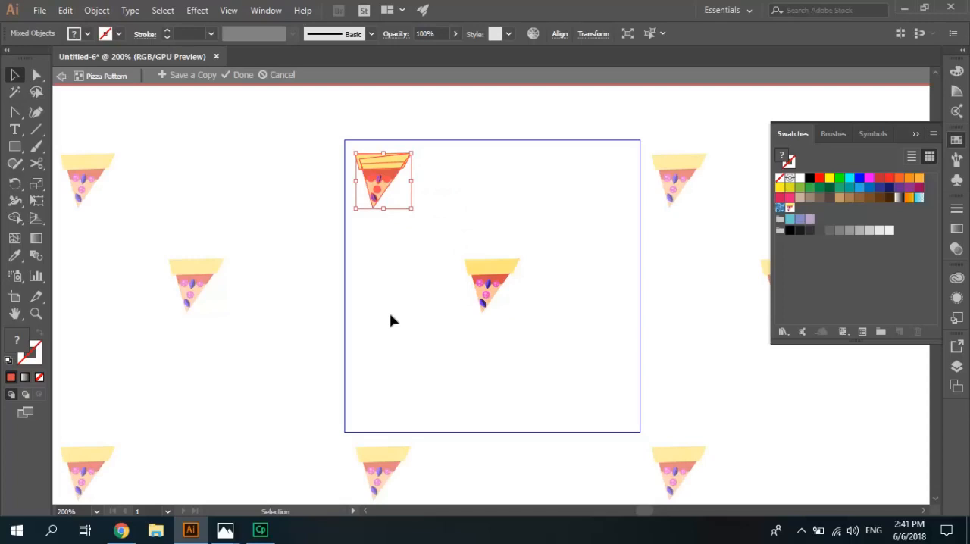
pyautogui.moveTo(425, 219)
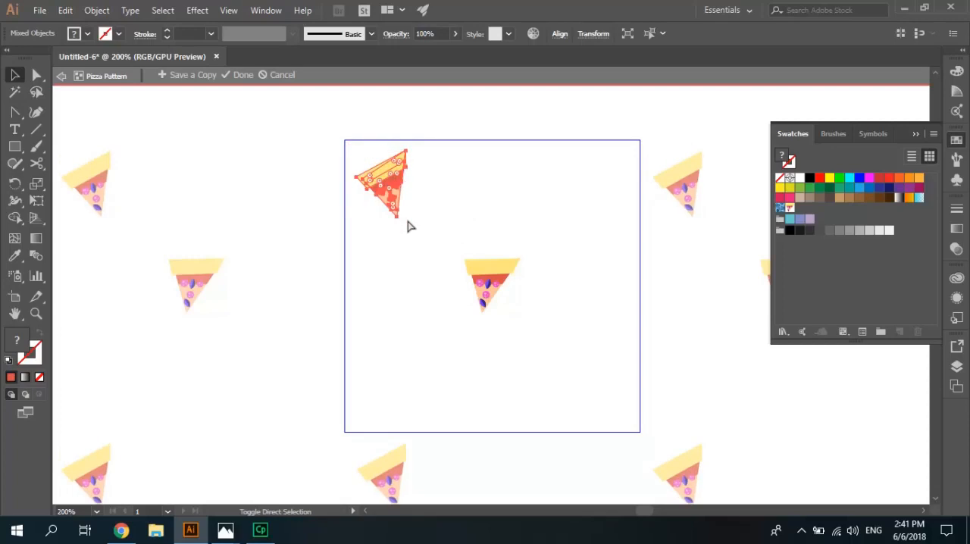
# - Tilt and scale slice copies and settle the large tilted slice higher in the tile
pyautogui.moveTo(381, 185); pyautogui.dragTo(587, 397)
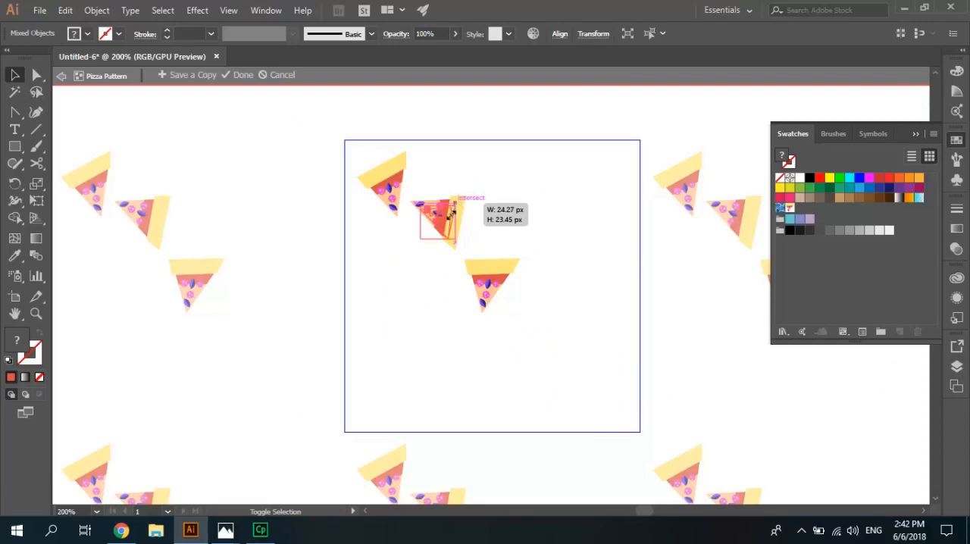
pyautogui.moveTo(439, 227); pyautogui.dragTo(442, 194)
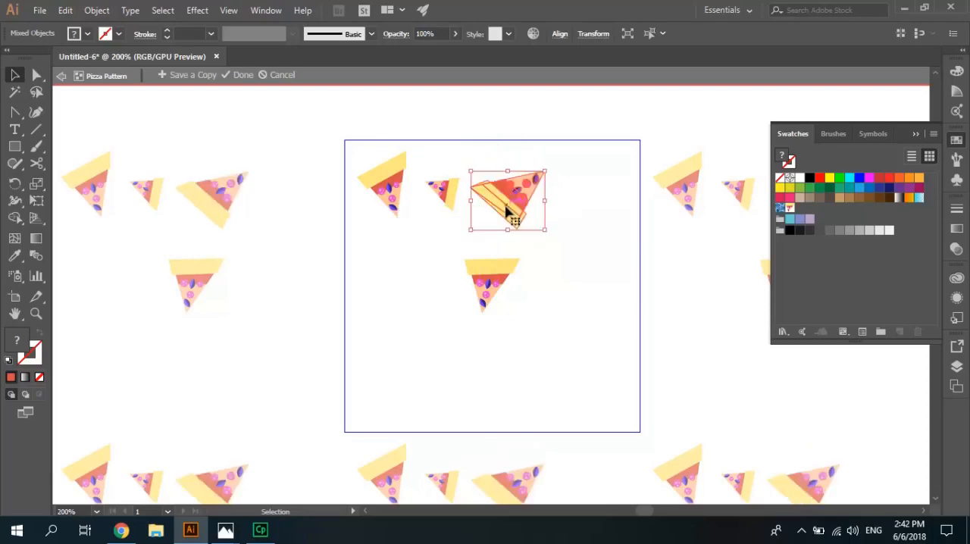
pyautogui.moveTo(507, 200); pyautogui.dragTo(506, 174)
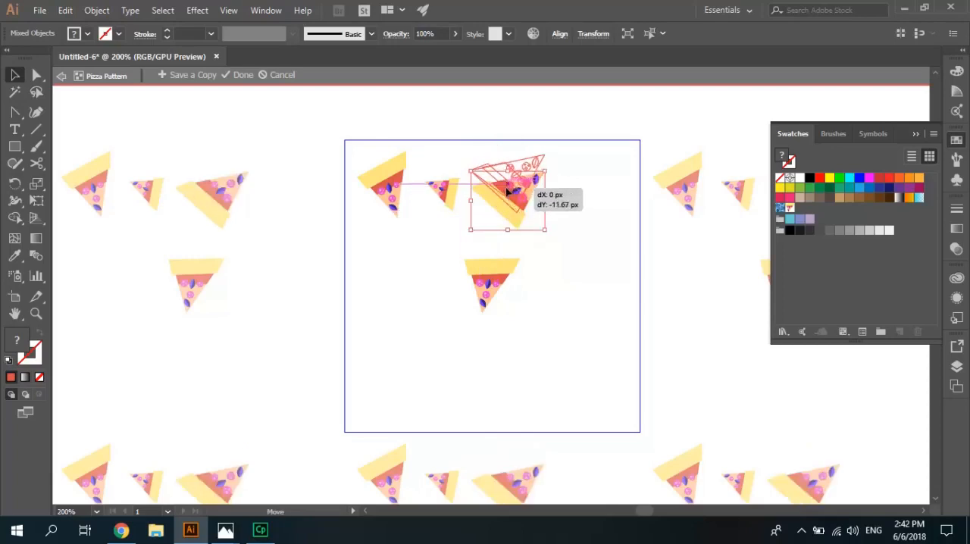
pyautogui.moveTo(508, 205); pyautogui.dragTo(508, 181)
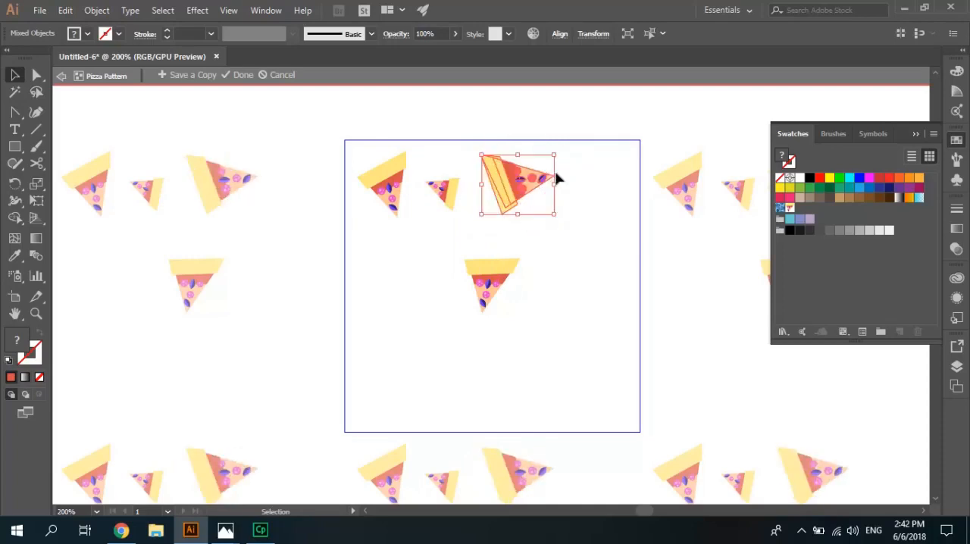
pyautogui.click(548, 230)
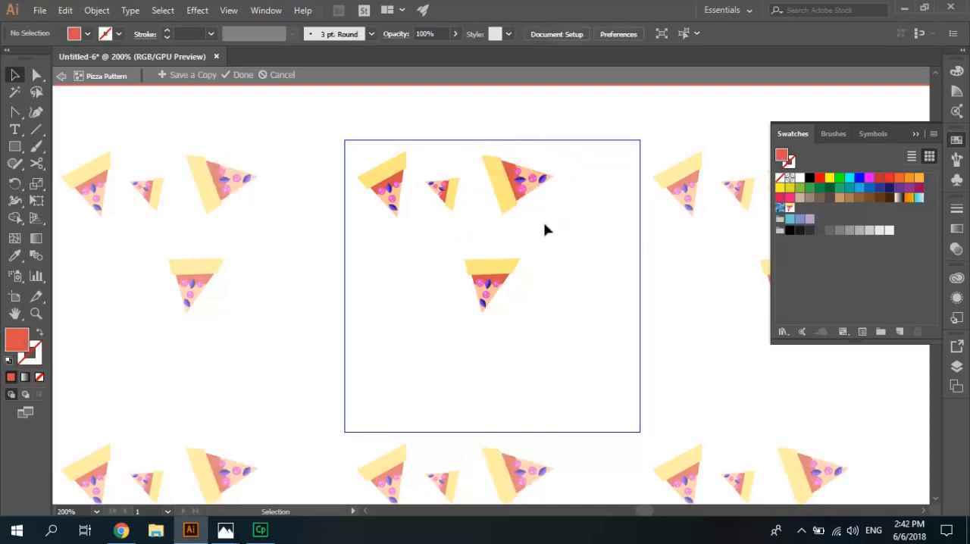
# - Copy a slice to the tile's top-right, rotate it and place it at the top row's right end
pyautogui.click(491, 287)
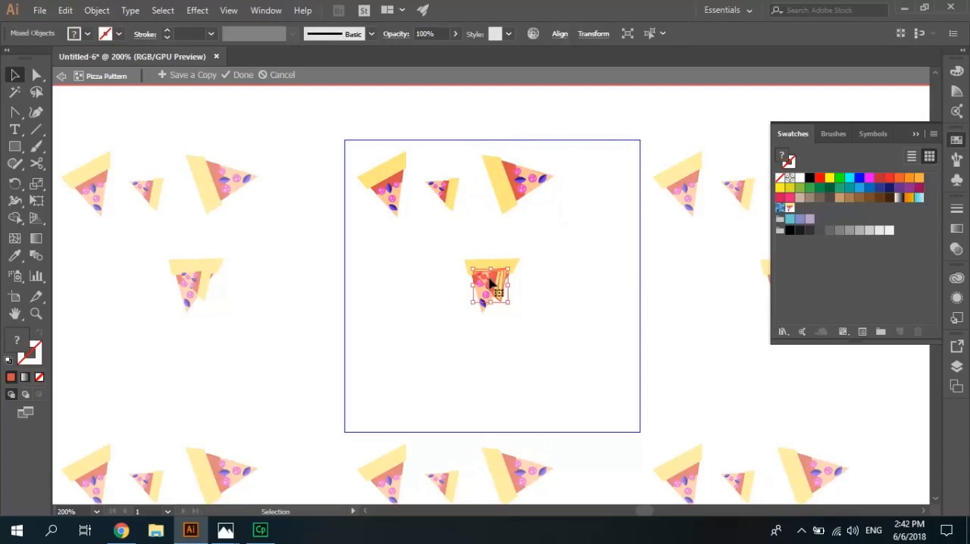
pyautogui.moveTo(491, 286); pyautogui.dragTo(590, 194)
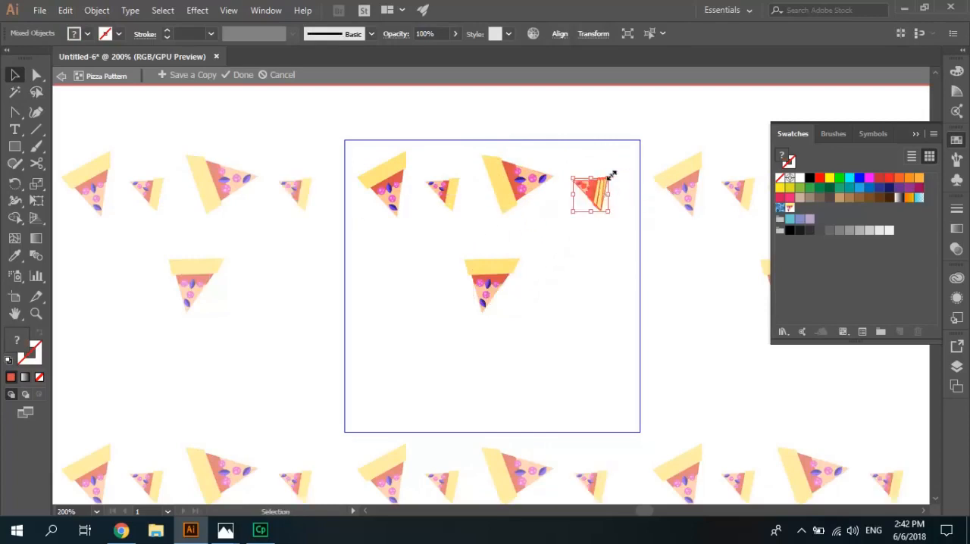
pyautogui.moveTo(606, 176); pyautogui.dragTo(618, 185)
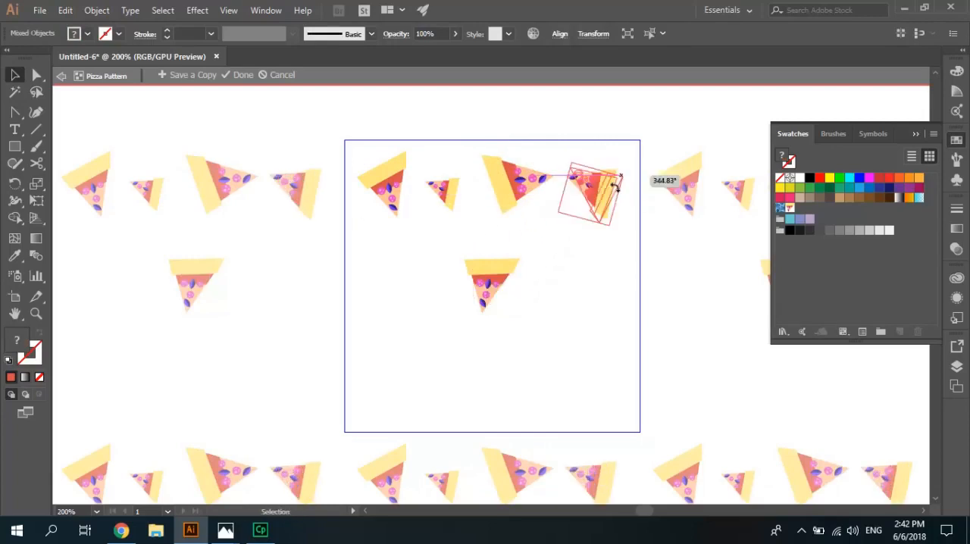
pyautogui.moveTo(613, 185); pyautogui.dragTo(530, 136)
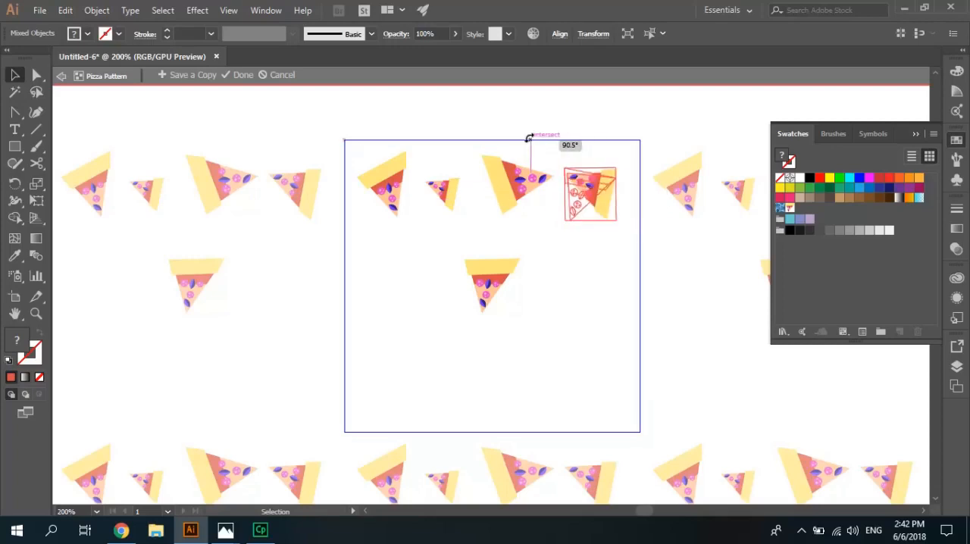
pyautogui.moveTo(589, 194); pyautogui.dragTo(594, 188)
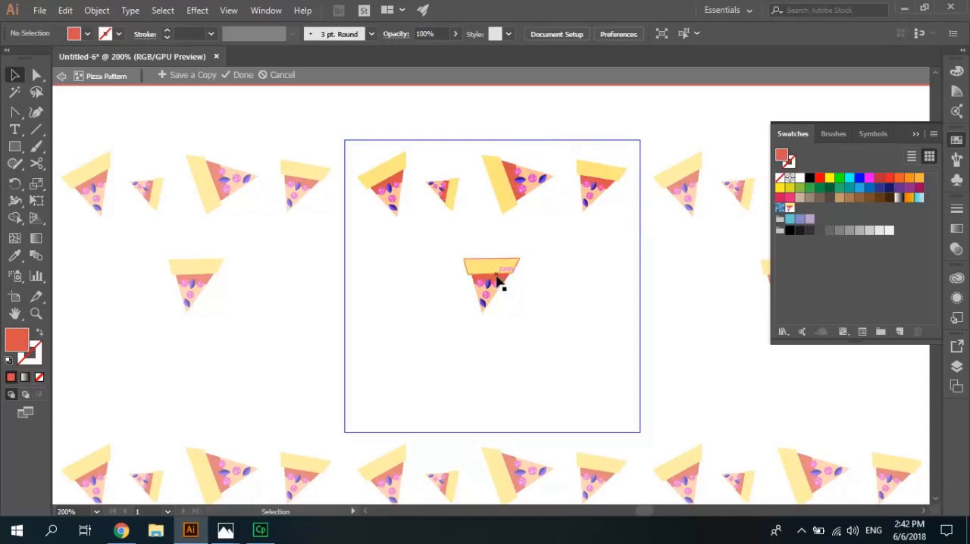
pyautogui.click(491, 284)
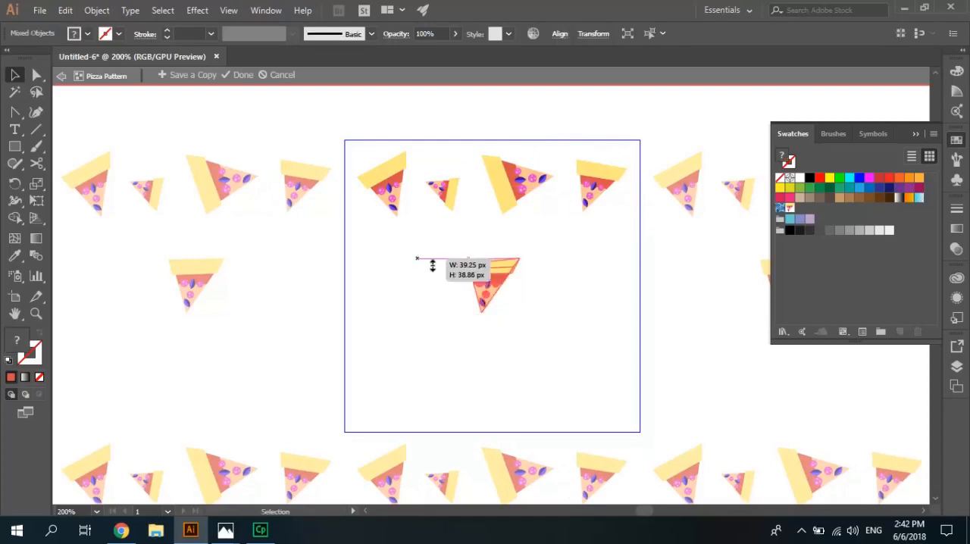
# - Copy a slice to the left of the second row and rotate it to a new angle
pyautogui.moveTo(493, 284); pyautogui.dragTo(401, 260)
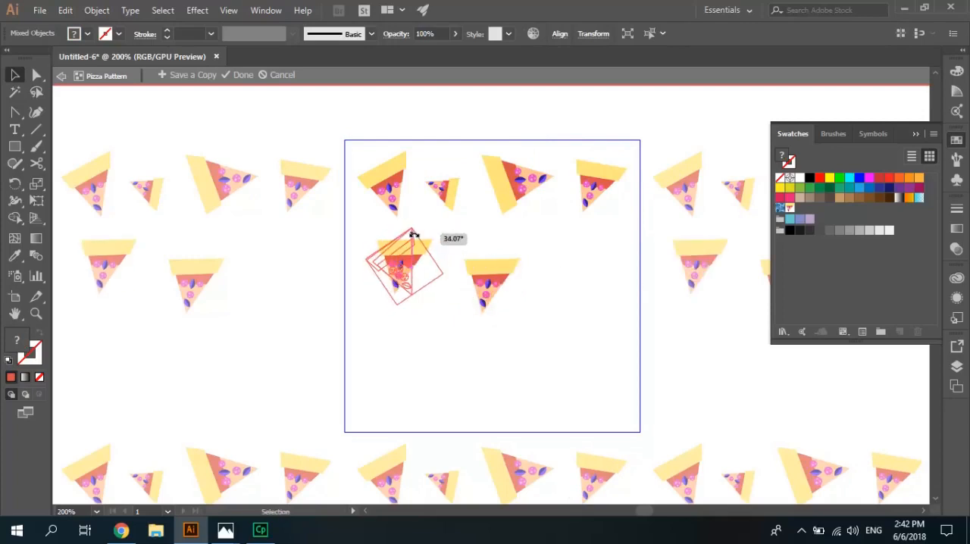
pyautogui.moveTo(412, 235); pyautogui.dragTo(439, 275)
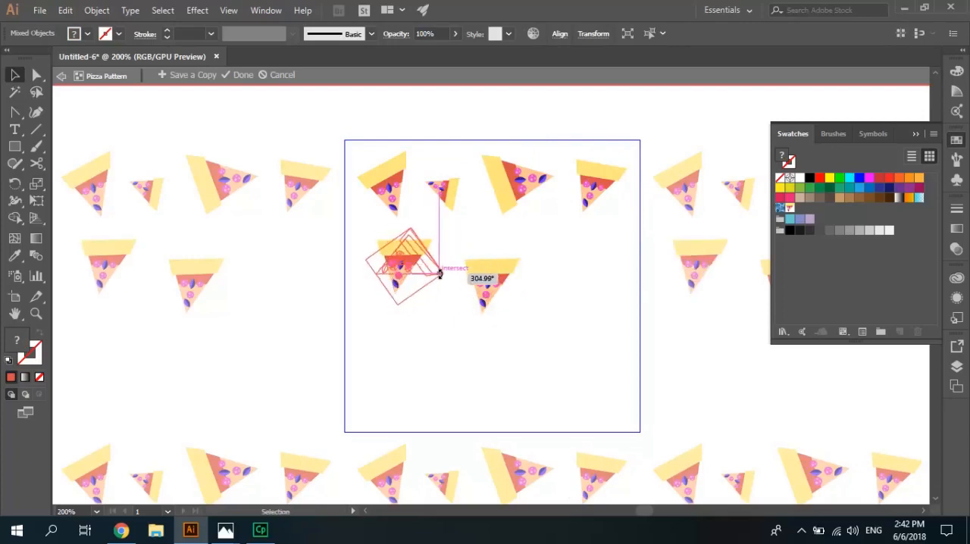
pyautogui.moveTo(409, 265); pyautogui.dragTo(406, 261)
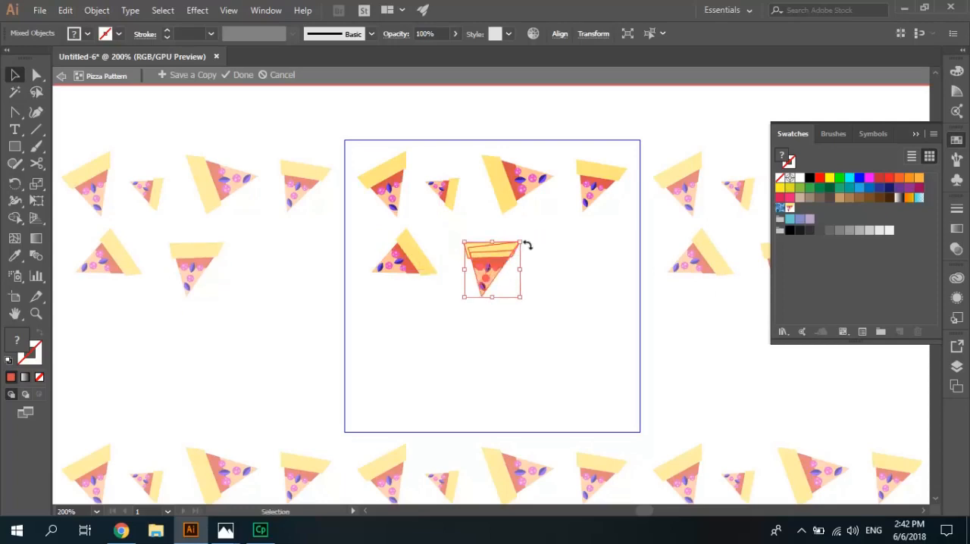
# - Rotate, enlarge and position the middle slice of the second row
pyautogui.moveTo(528, 244); pyautogui.dragTo(469, 290)
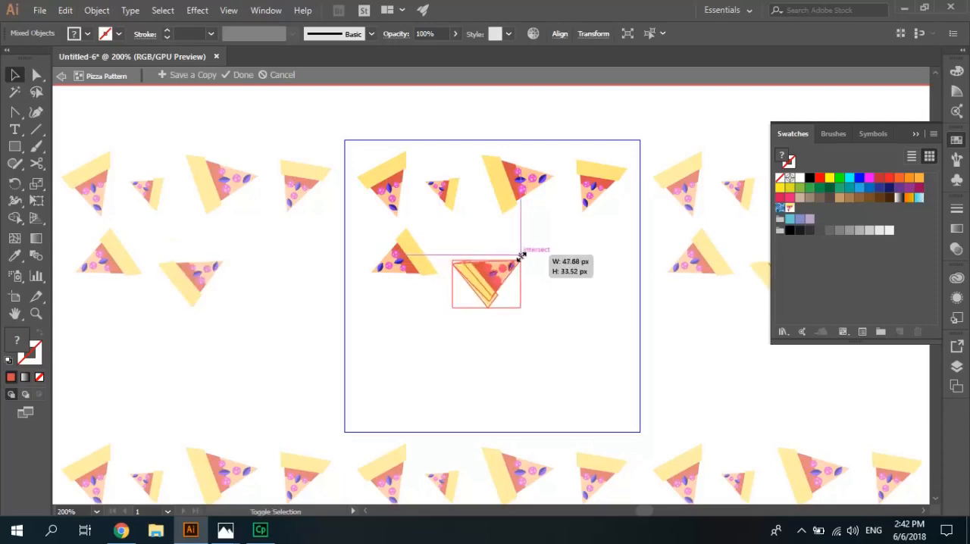
pyautogui.moveTo(521, 258); pyautogui.dragTo(525, 252)
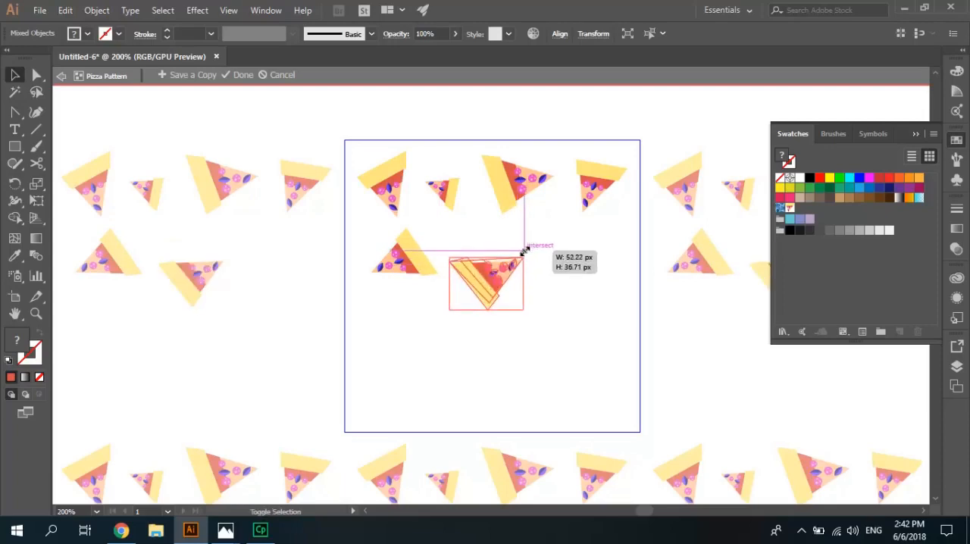
pyautogui.moveTo(485, 285); pyautogui.dragTo(493, 272)
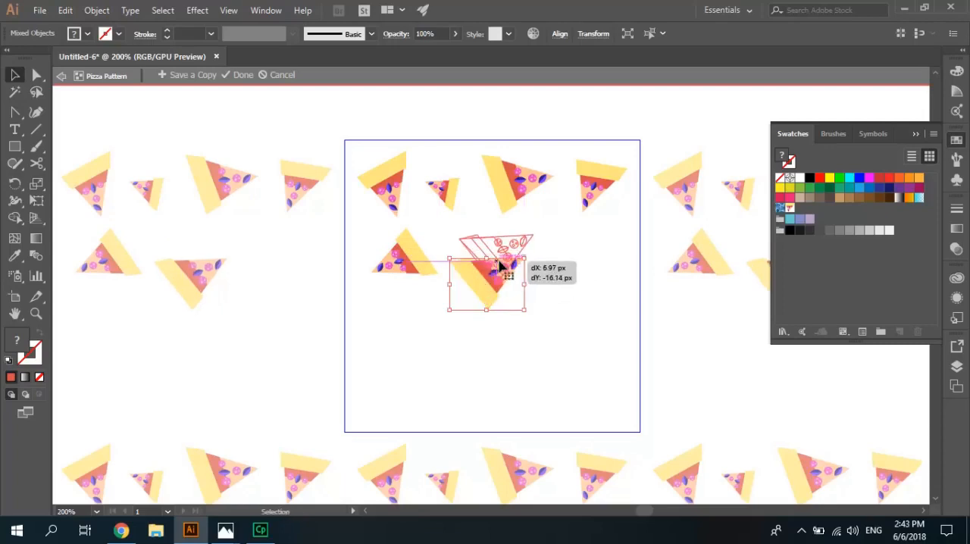
pyautogui.moveTo(486, 282); pyautogui.dragTo(491, 260)
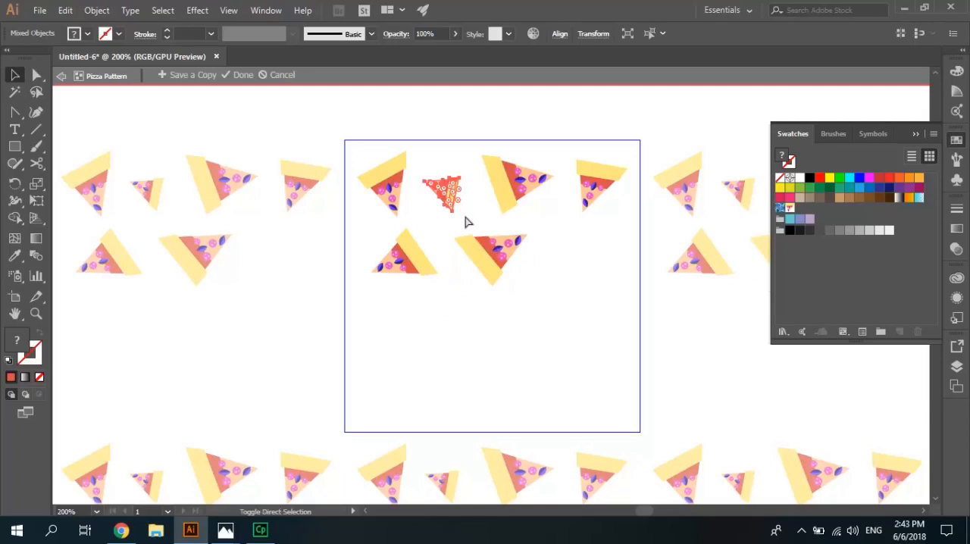
# - Add a small slice and a copy of the top-left slice to the second row's right end
pyautogui.moveTo(442, 194); pyautogui.dragTo(563, 246)
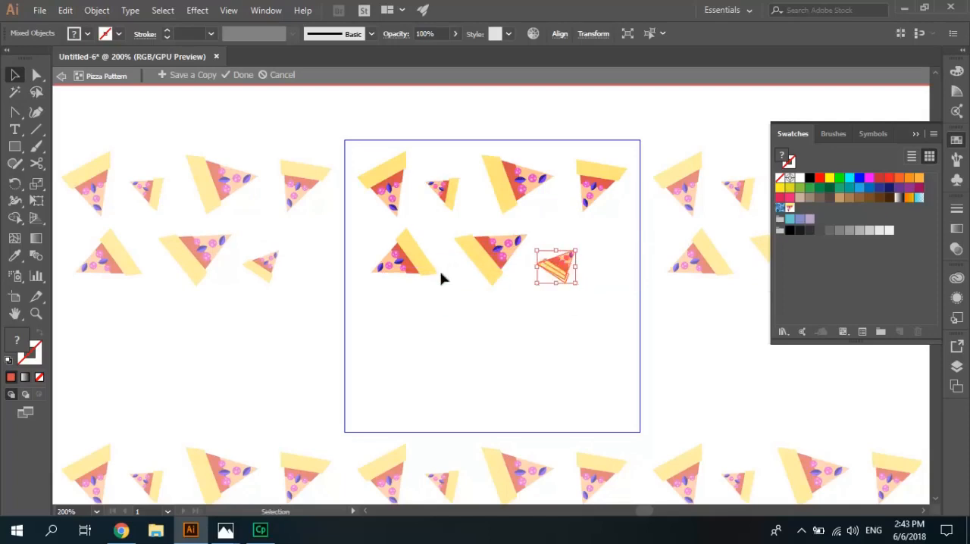
pyautogui.moveTo(576, 154)
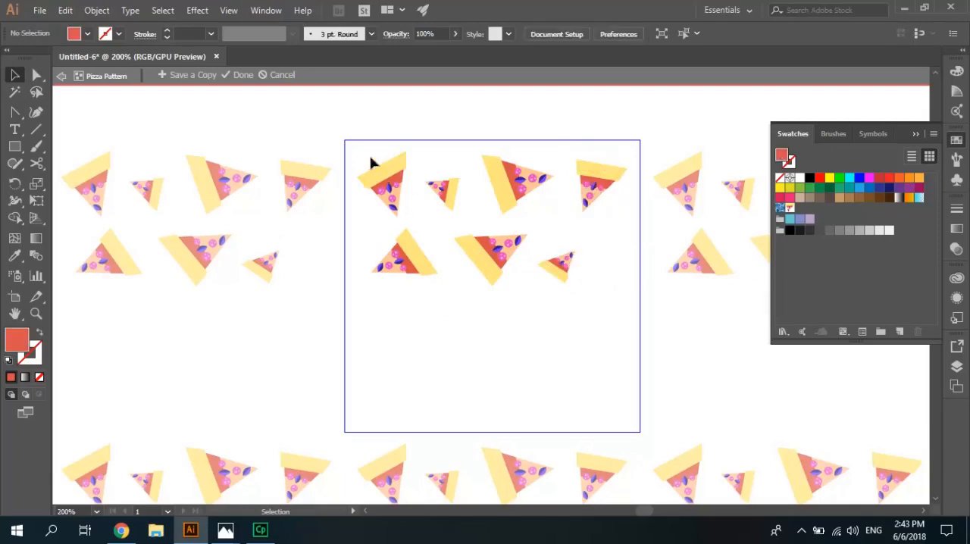
pyautogui.click(382, 182)
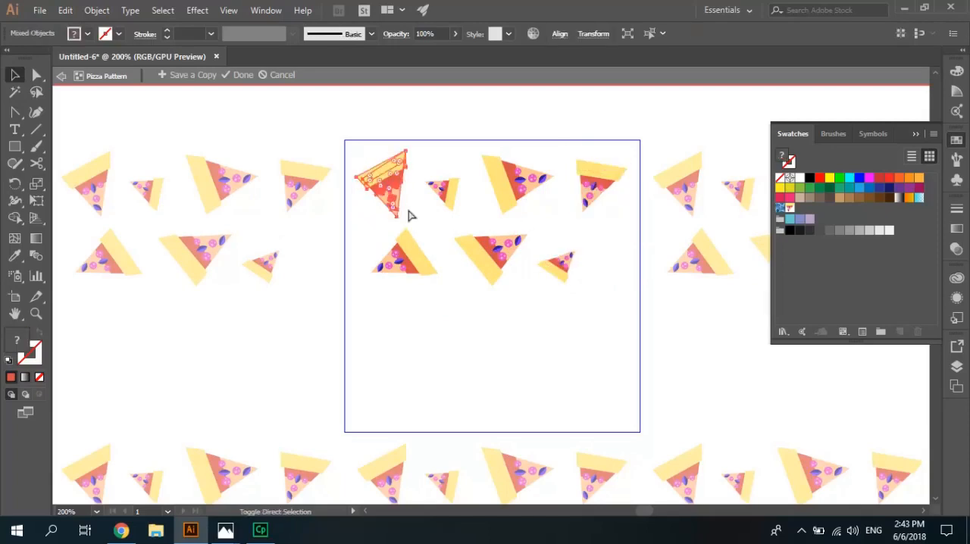
pyautogui.moveTo(382, 182); pyautogui.dragTo(599, 246)
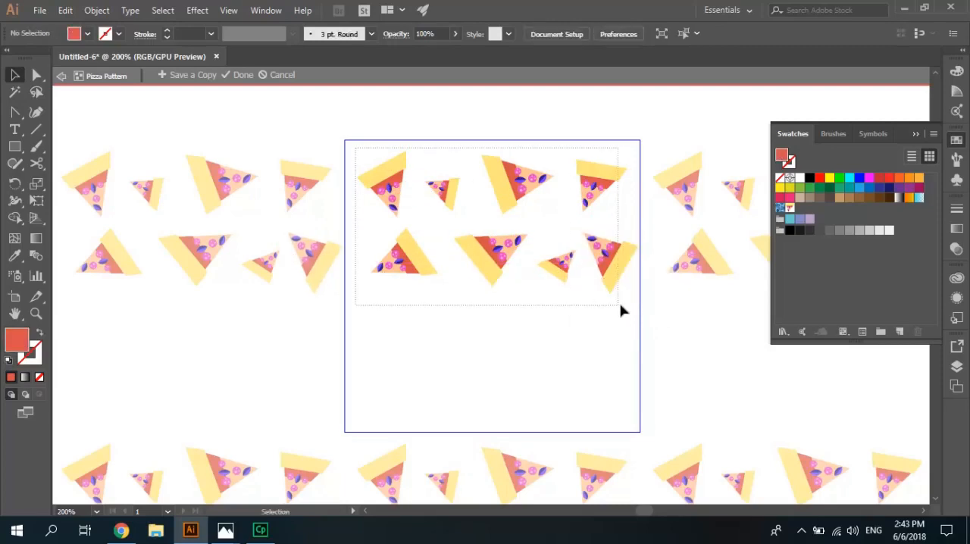
# - Copy both rows of slices down into the lower half of the pattern tile
pyautogui.click(491, 227)
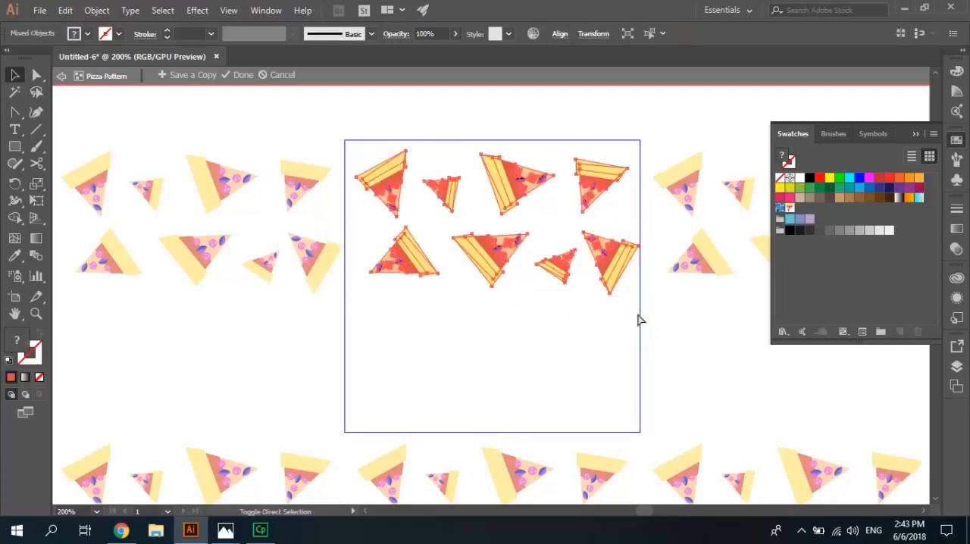
pyautogui.moveTo(642, 319); pyautogui.dragTo(487, 319)
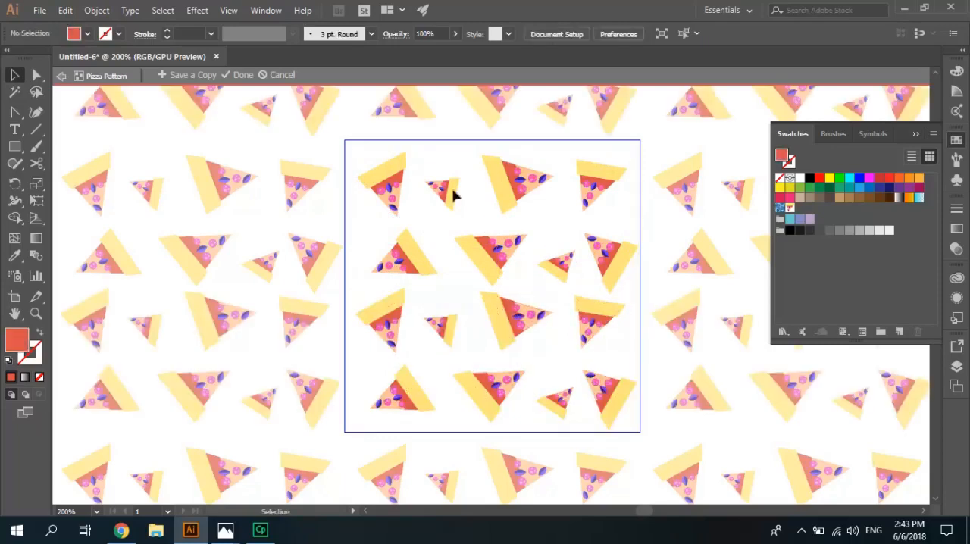
pyautogui.moveTo(464, 266)
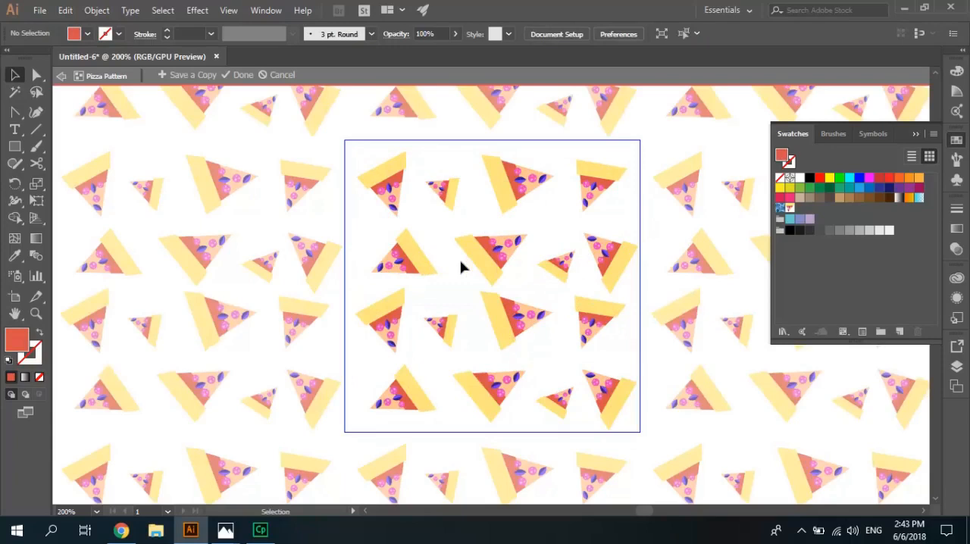
pyautogui.moveTo(447, 157)
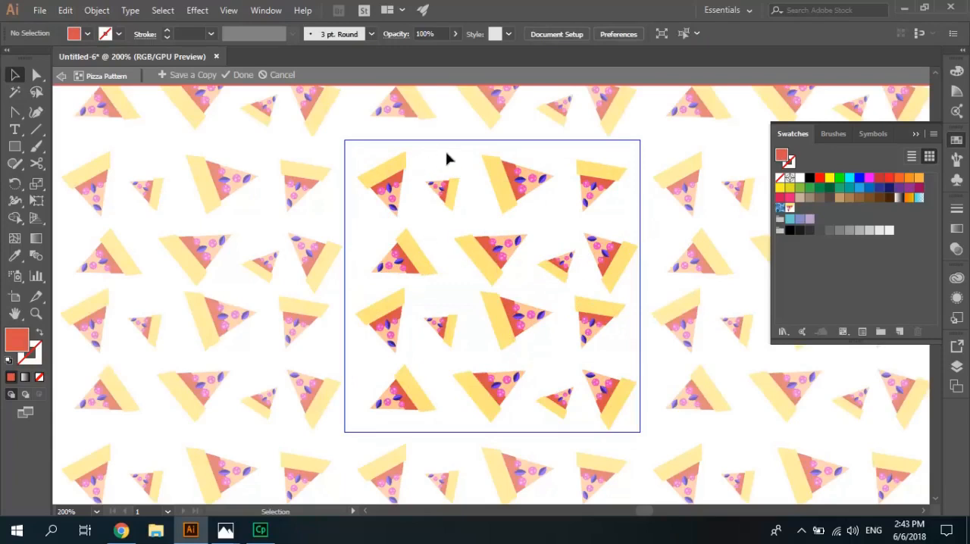
pyautogui.moveTo(538, 200)
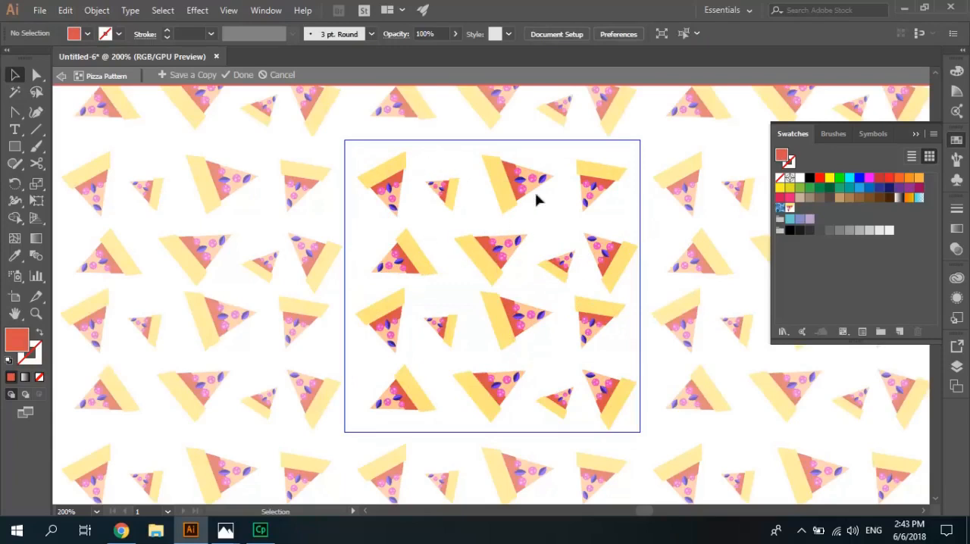
pyautogui.moveTo(569, 233)
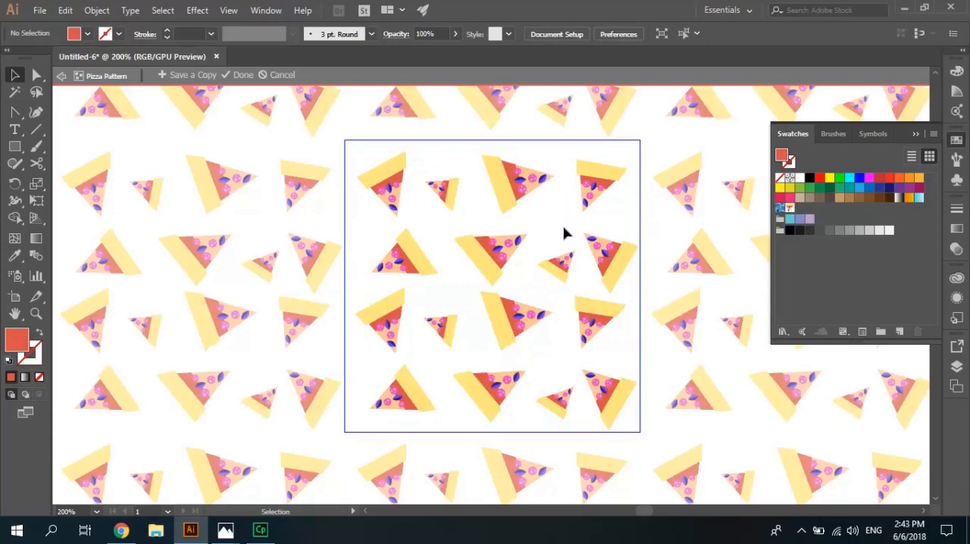
pyautogui.moveTo(554, 236)
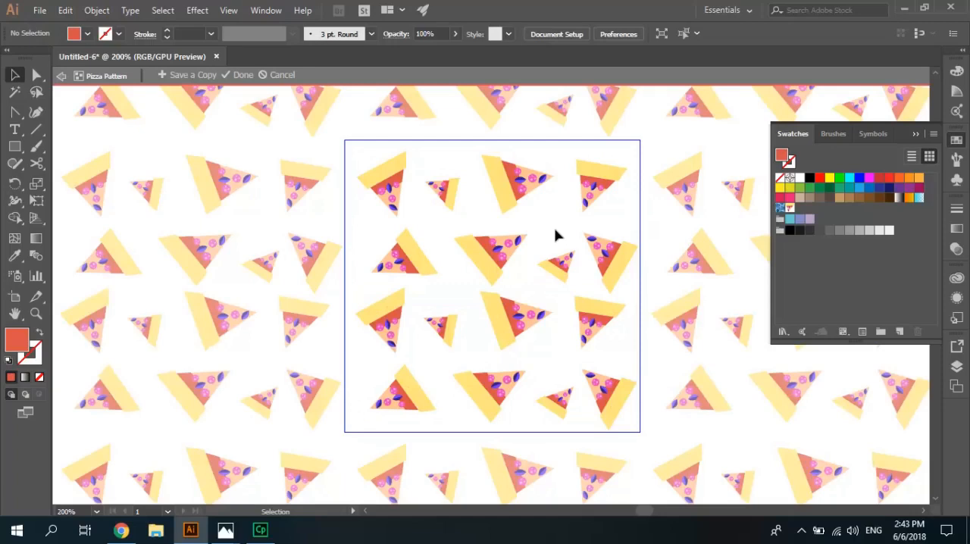
pyautogui.moveTo(527, 200)
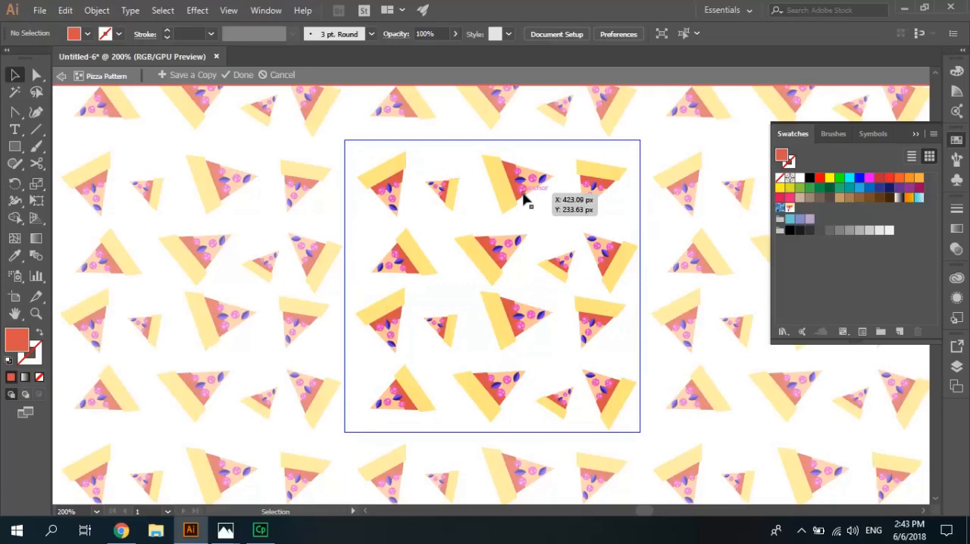
pyautogui.moveTo(527, 194)
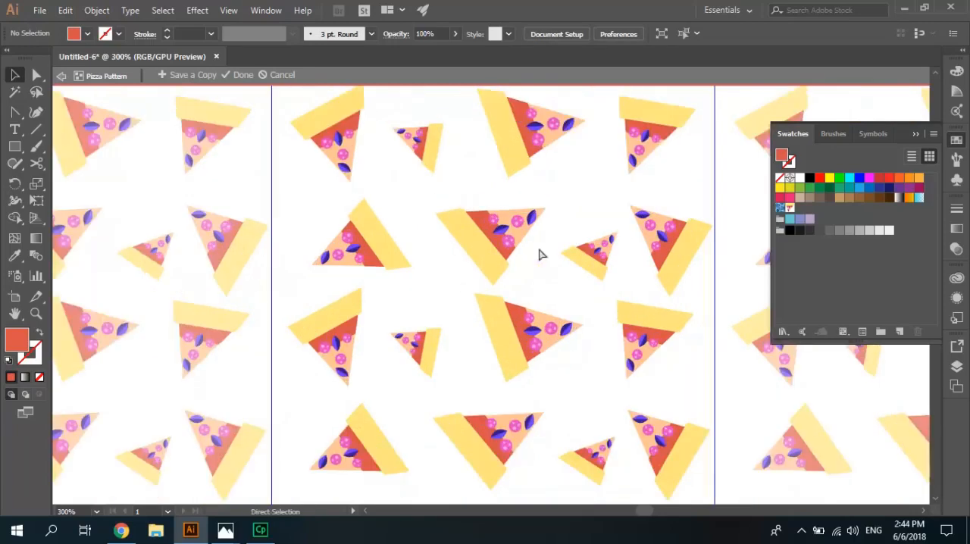
# - Place a small pink pepperoni dot and two copies into gaps between the slices
pyautogui.click(523, 227)
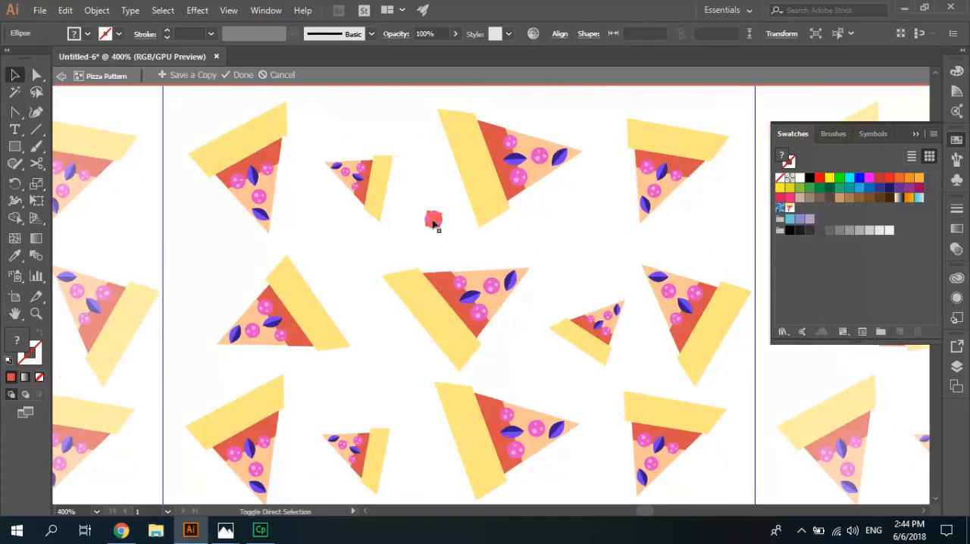
pyautogui.moveTo(434, 220); pyautogui.dragTo(331, 248)
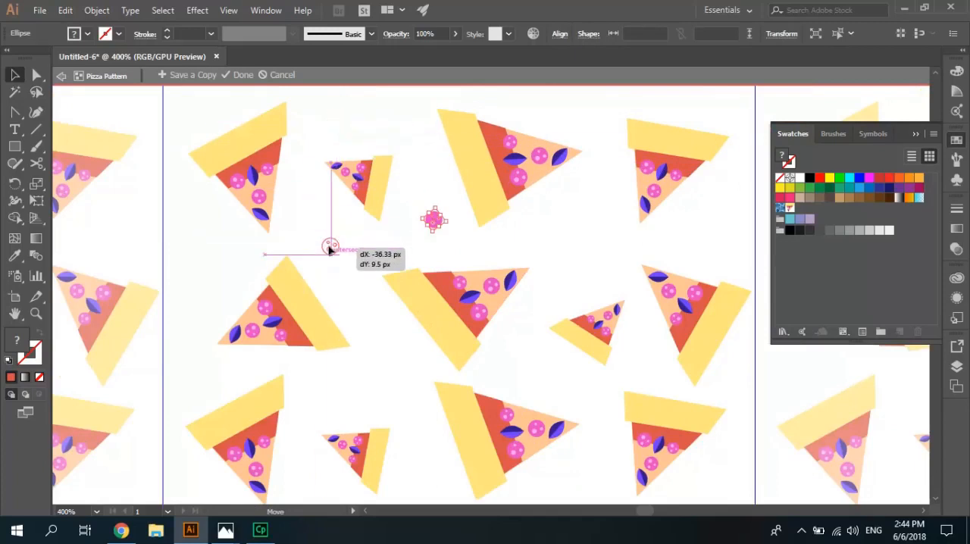
pyautogui.moveTo(330, 248); pyautogui.dragTo(351, 387)
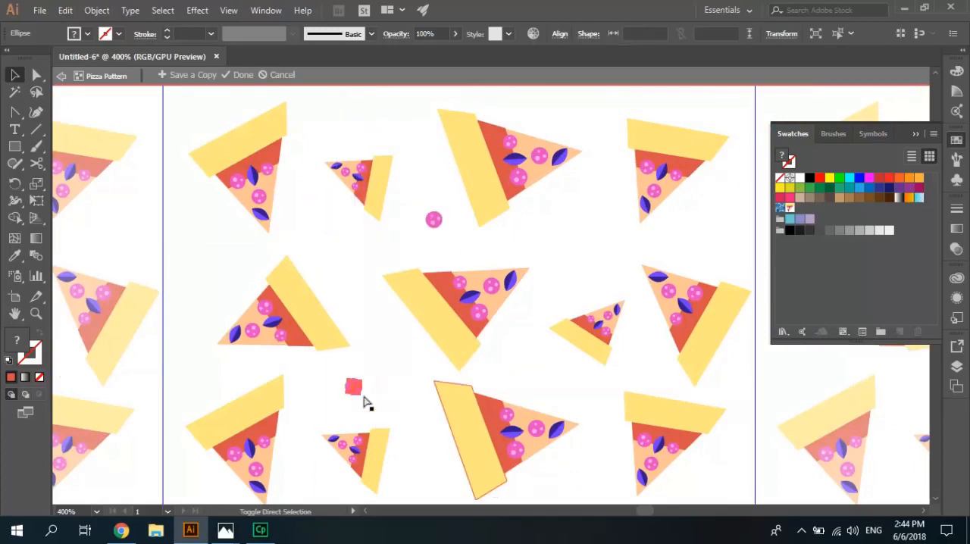
pyautogui.moveTo(355, 386); pyautogui.dragTo(545, 378)
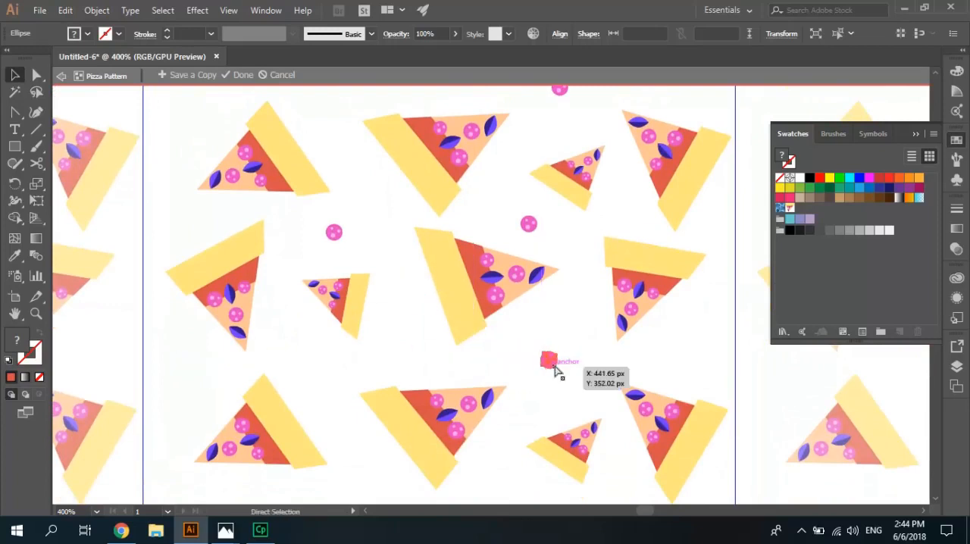
# - Drag more pepperoni dots into the remaining empty spaces around the slices
pyautogui.moveTo(548, 360); pyautogui.dragTo(306, 385)
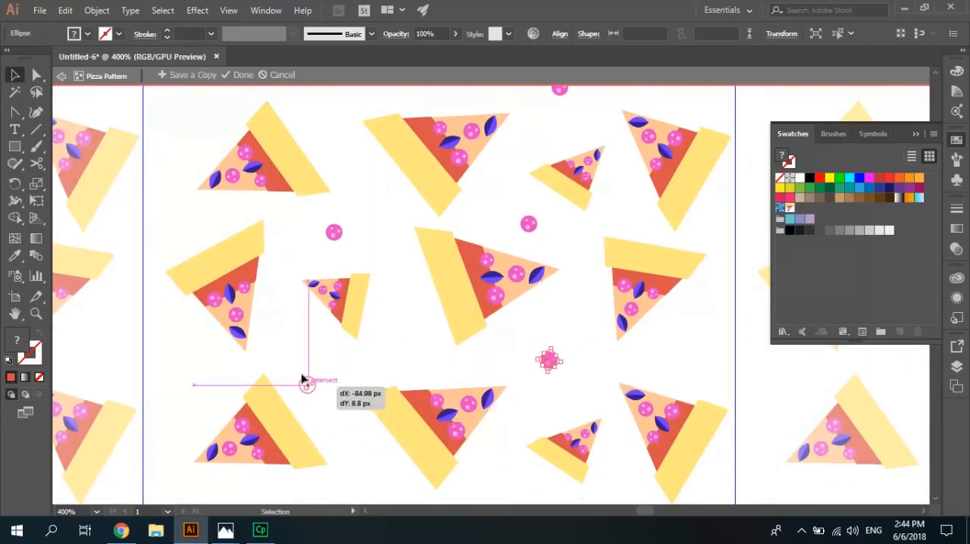
pyautogui.moveTo(306, 382); pyautogui.dragTo(360, 469)
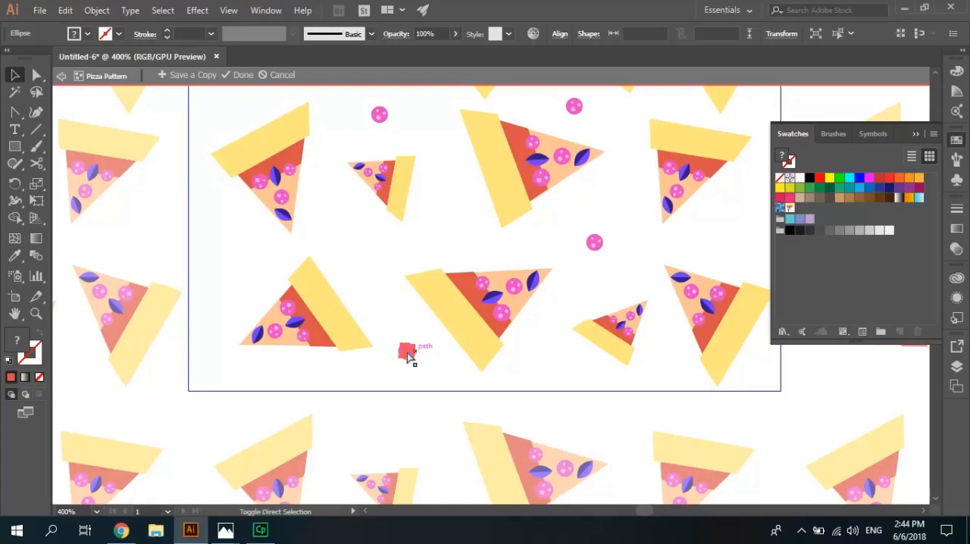
pyautogui.moveTo(407, 352); pyautogui.dragTo(206, 251)
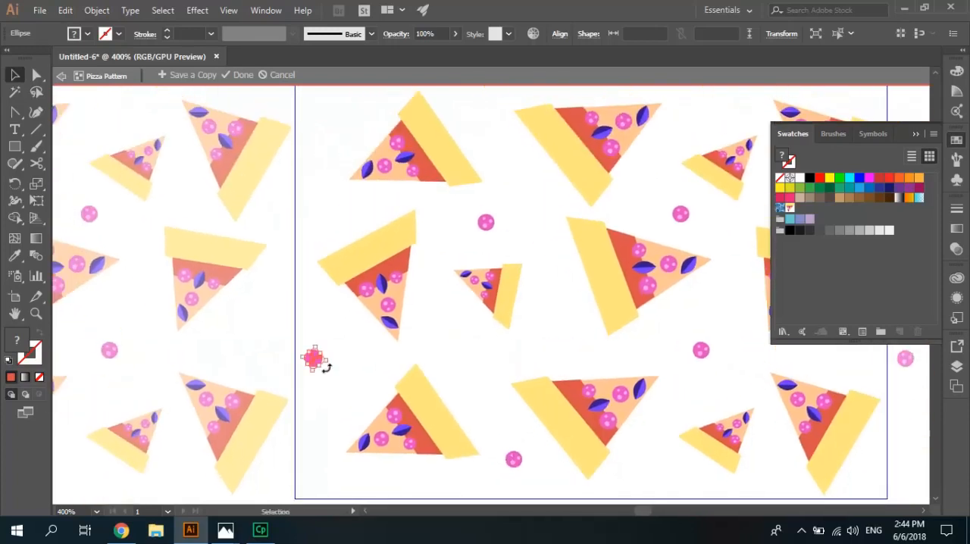
pyautogui.moveTo(318, 136); pyautogui.dragTo(315, 361)
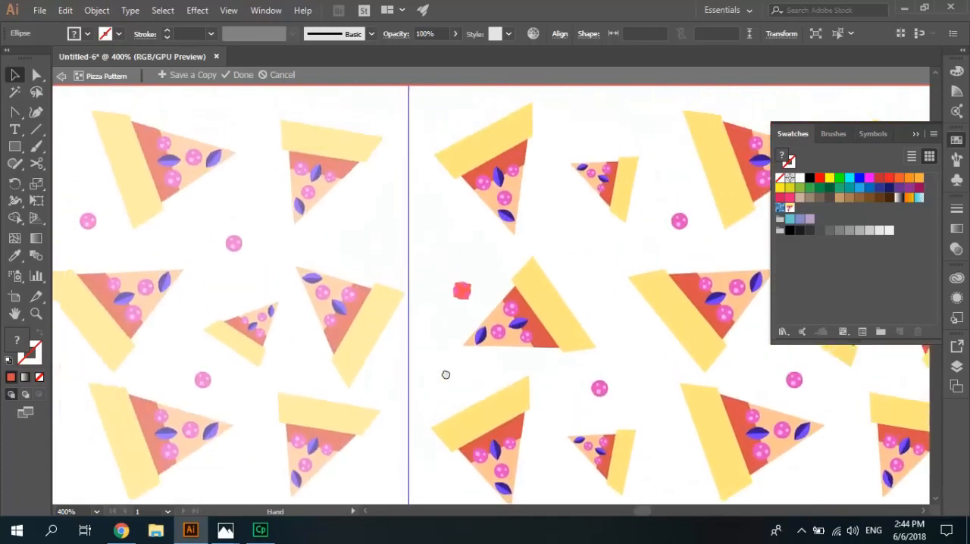
pyautogui.moveTo(446, 376); pyautogui.dragTo(224, 170)
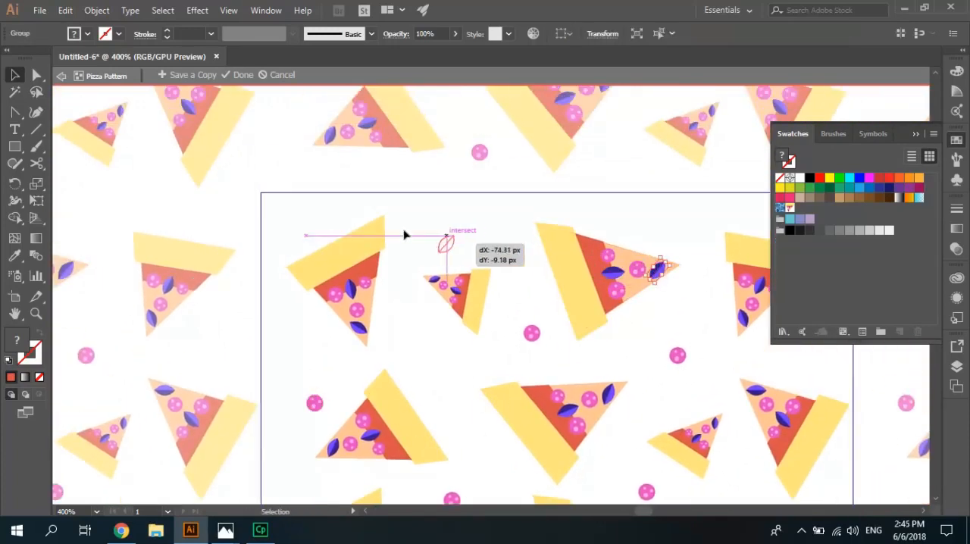
# - Copy purple leaves into the empty spaces toward the top of the tile
pyautogui.moveTo(659, 266); pyautogui.dragTo(295, 219)
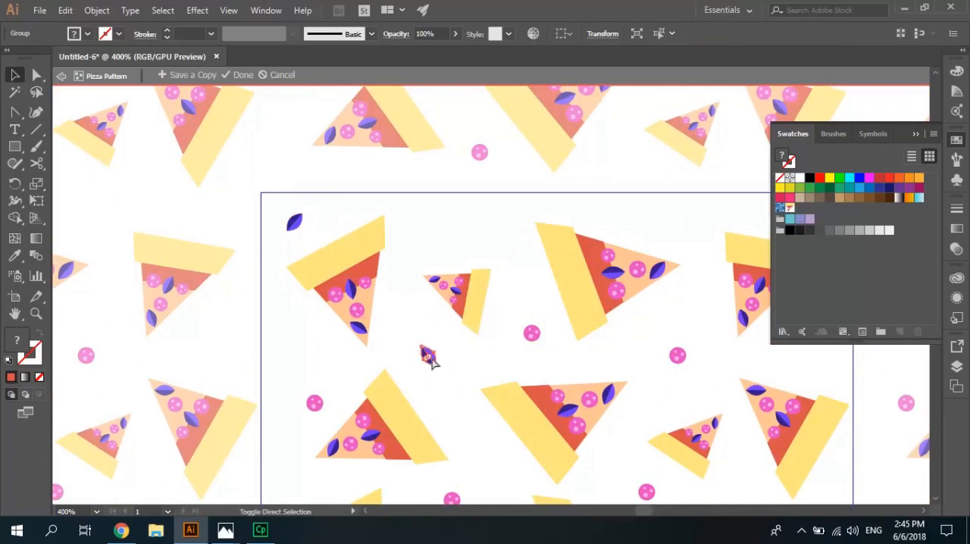
pyautogui.moveTo(427, 356); pyautogui.dragTo(654, 220)
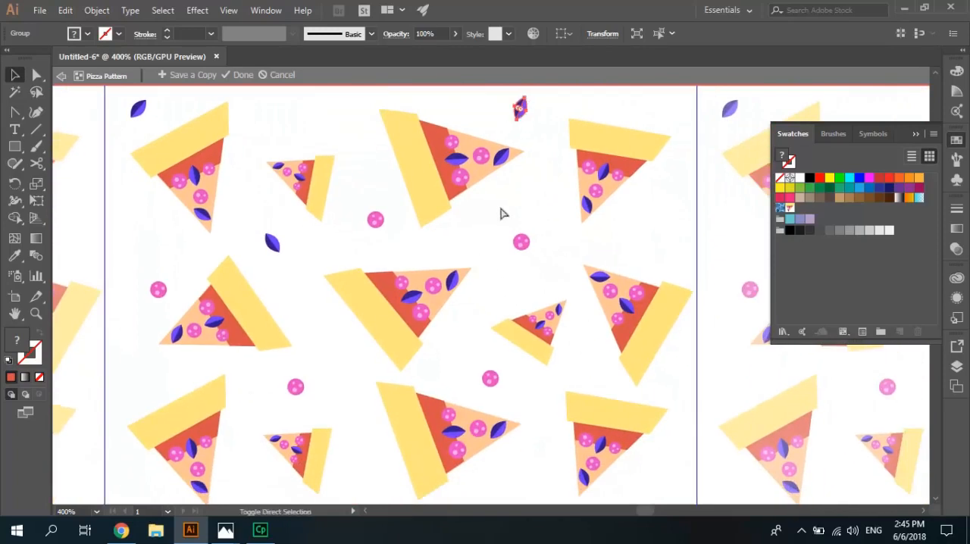
pyautogui.click(522, 112)
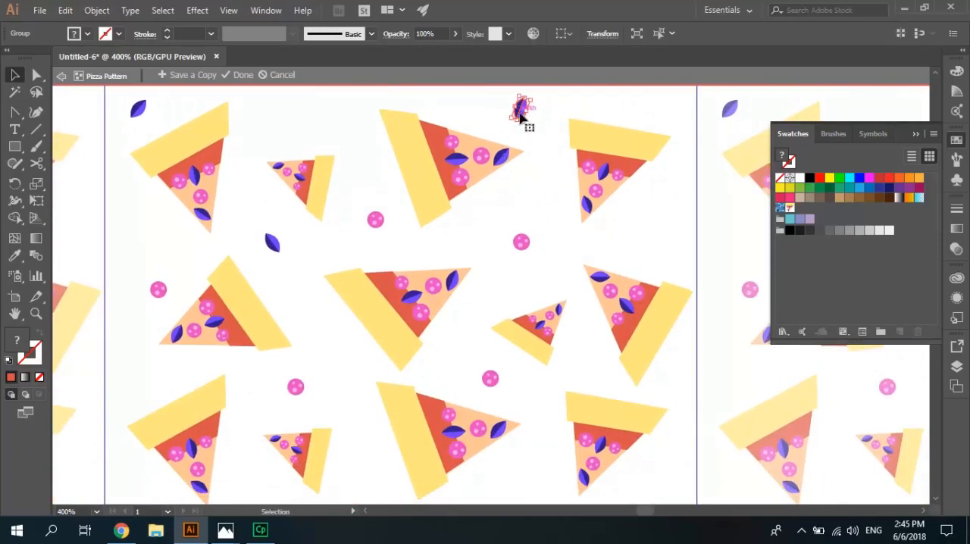
pyautogui.moveTo(521, 109); pyautogui.dragTo(644, 234)
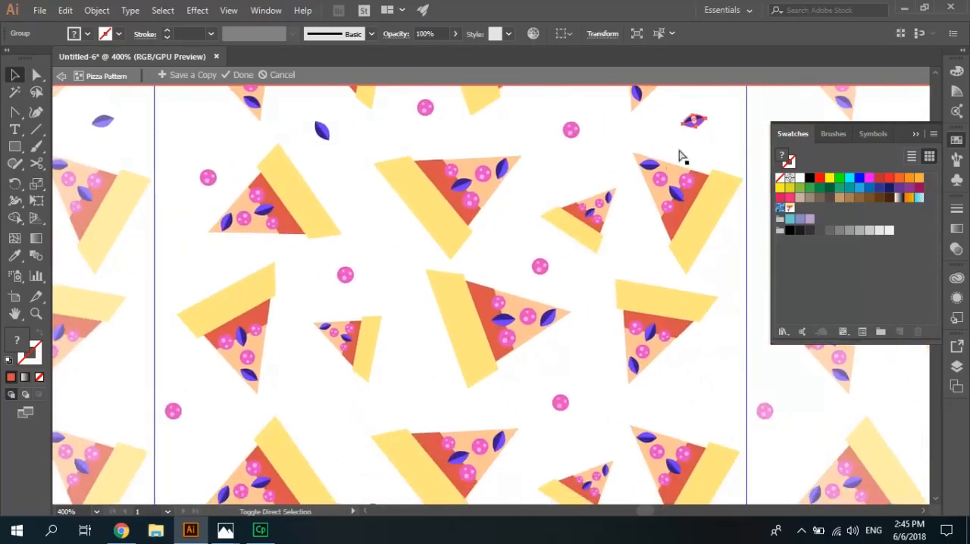
# - Place leaves between the lower slices and move a pepperoni dot into an open gap
pyautogui.click(694, 121)
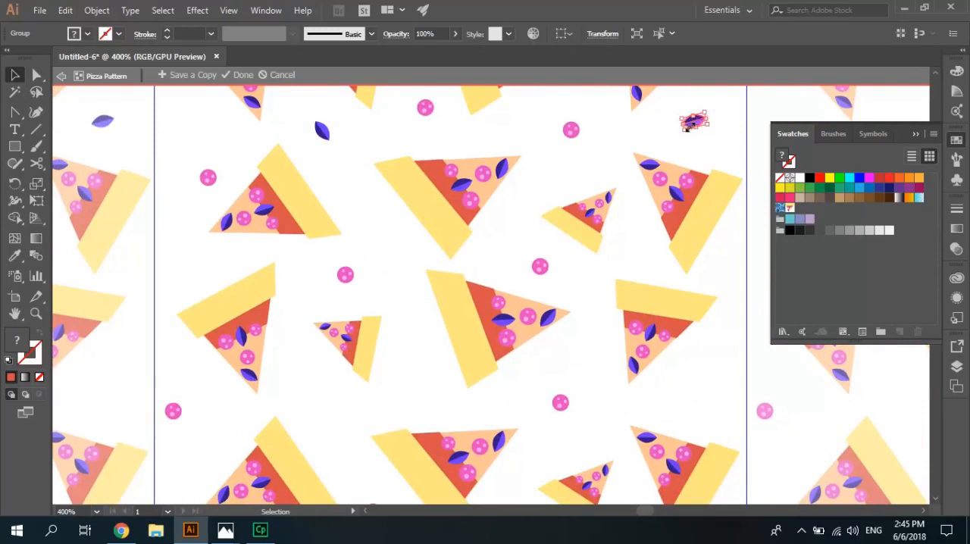
pyautogui.moveTo(694, 121); pyautogui.dragTo(409, 391)
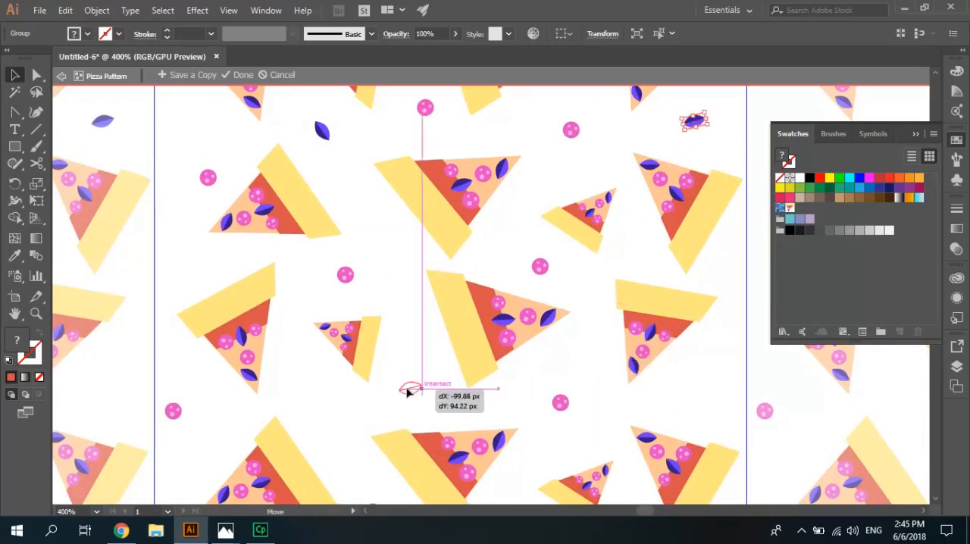
pyautogui.moveTo(694, 121); pyautogui.dragTo(409, 386)
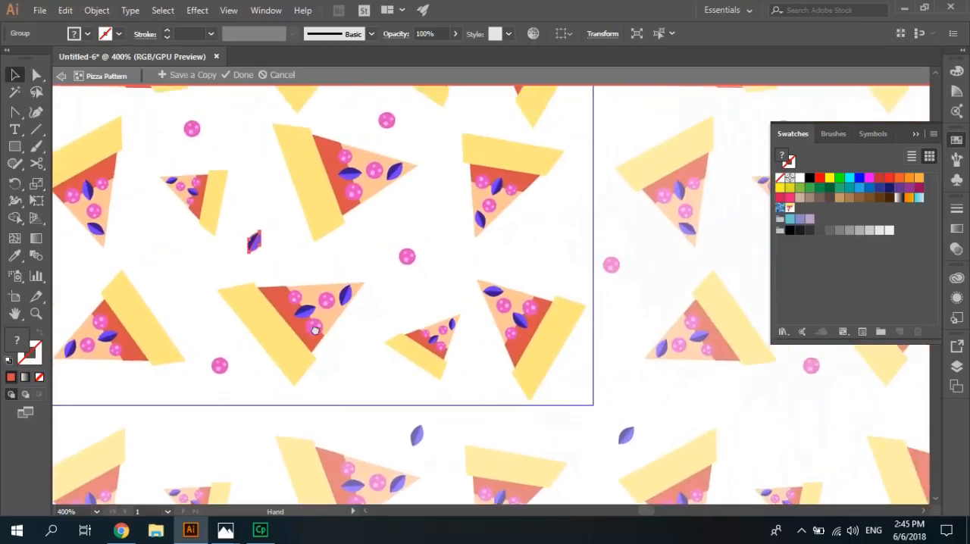
pyautogui.click(254, 243)
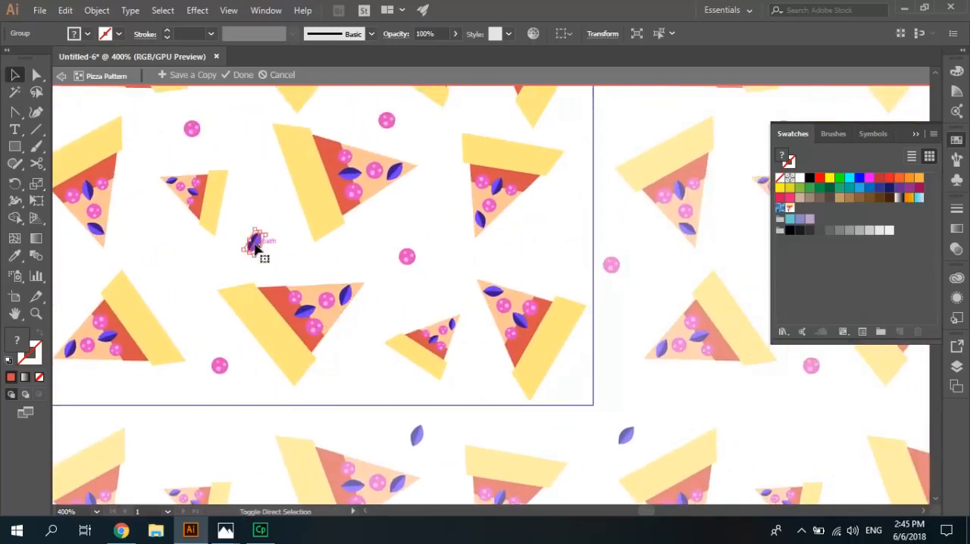
pyautogui.moveTo(257, 242); pyautogui.dragTo(303, 226)
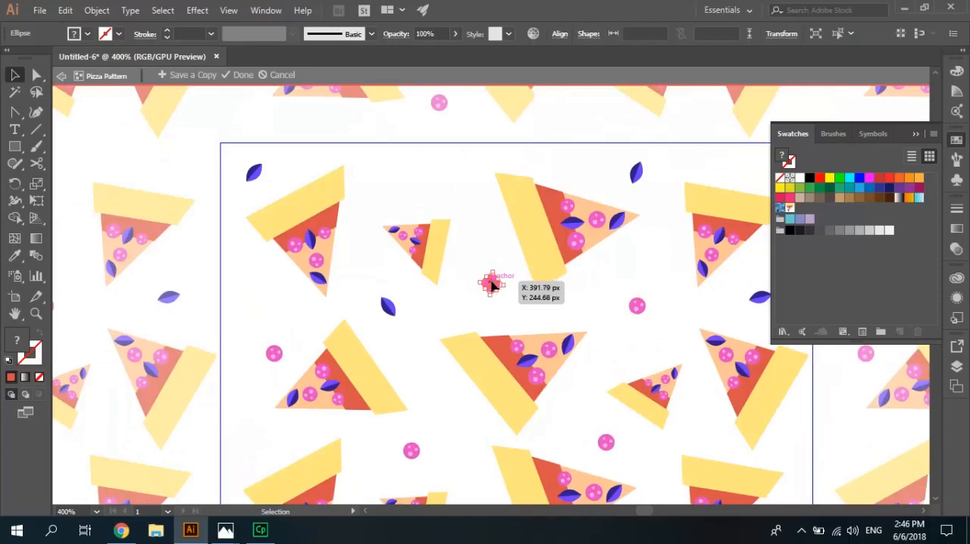
pyautogui.moveTo(490, 281); pyautogui.dragTo(418, 173)
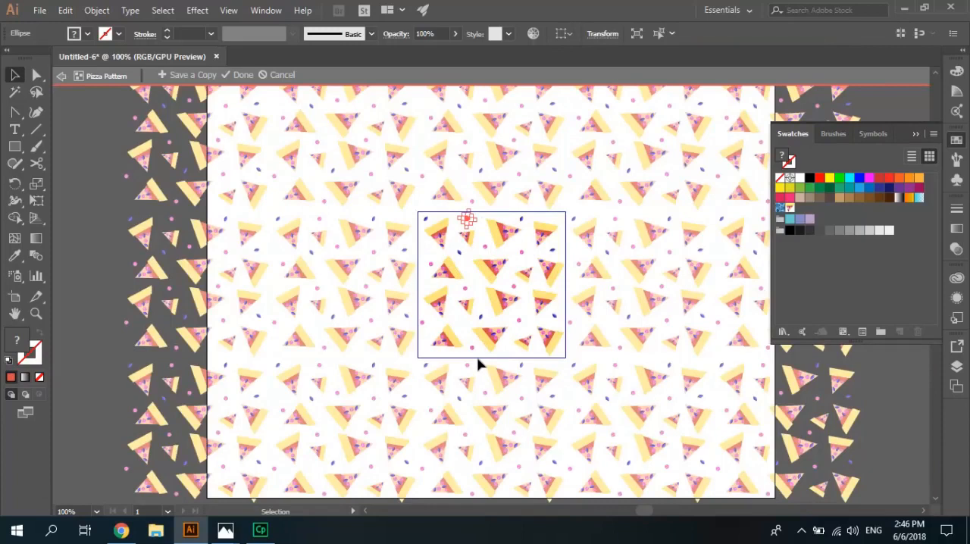
pyautogui.moveTo(521, 362)
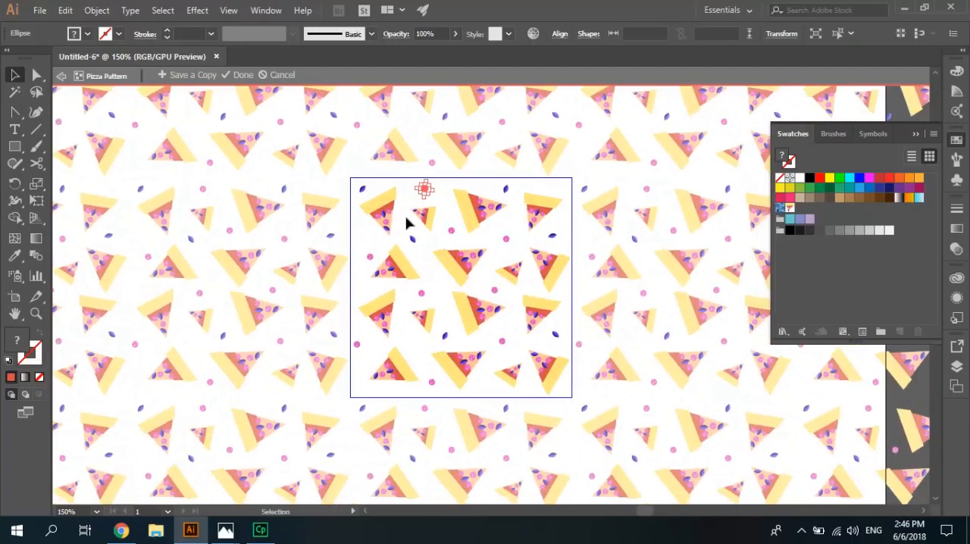
pyautogui.moveTo(406, 203)
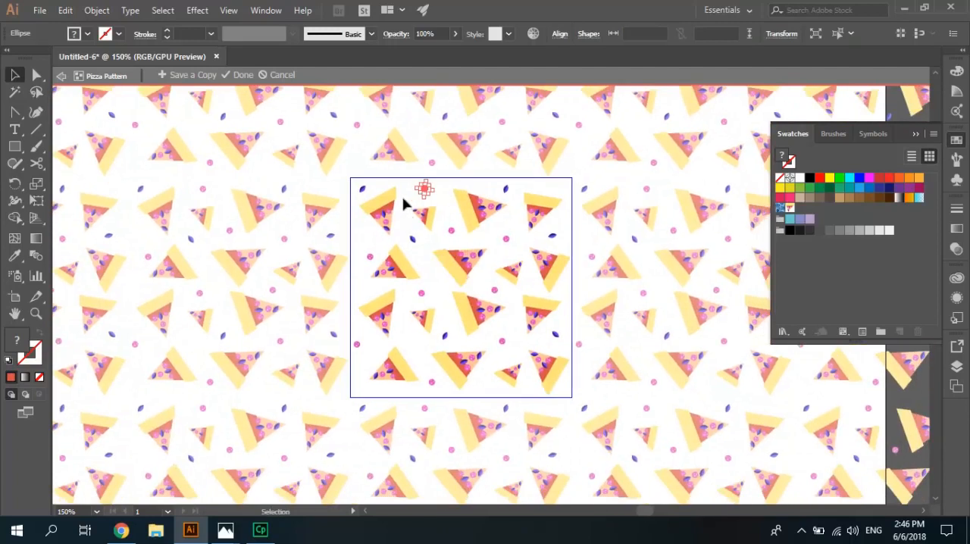
pyautogui.moveTo(574, 209)
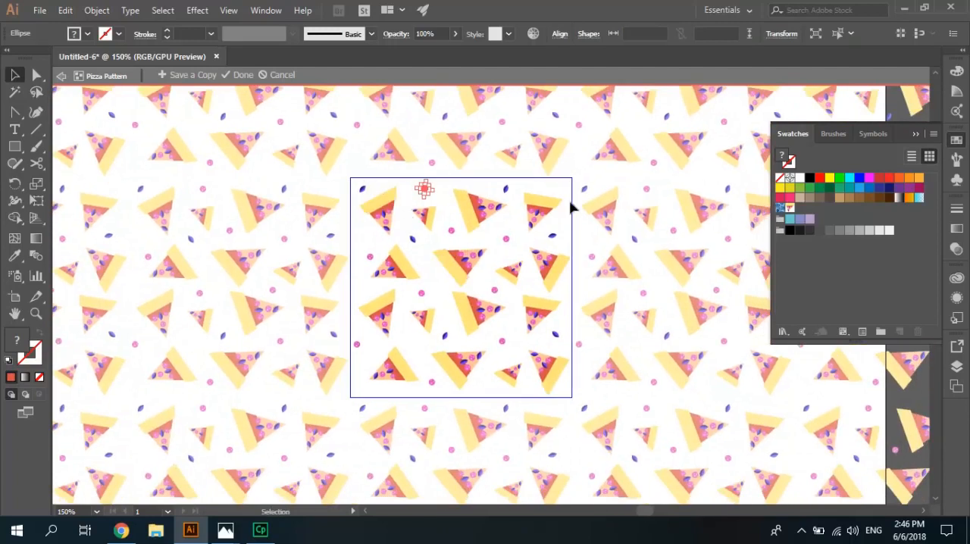
pyautogui.moveTo(523, 387)
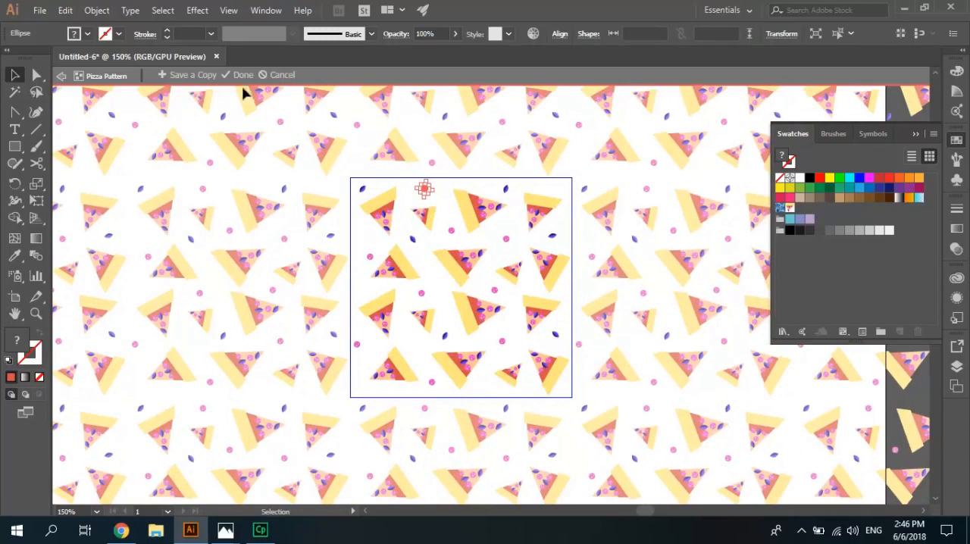
# - Save the Pizza Pattern swatch with Done and exit Pattern Editing mode
pyautogui.click(242, 75)
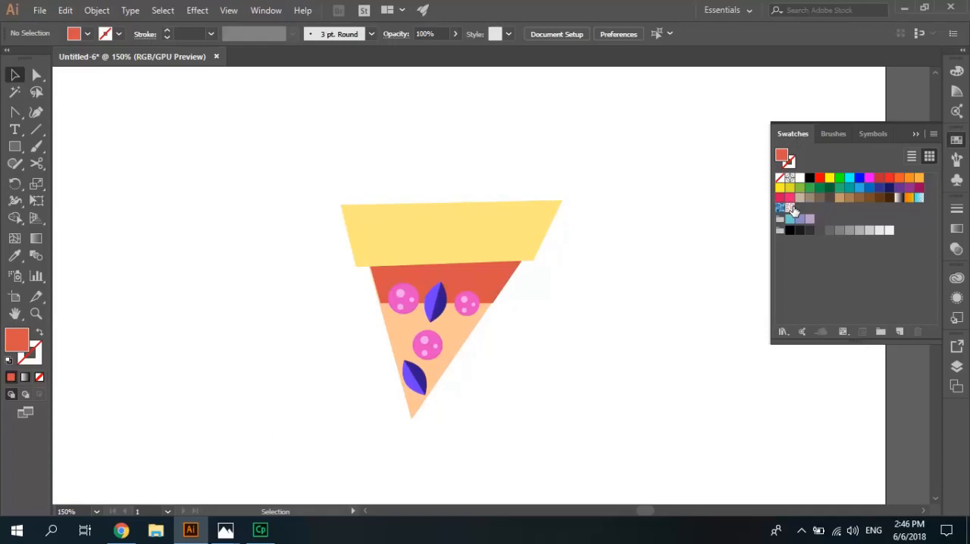
pyautogui.moveTo(791, 212)
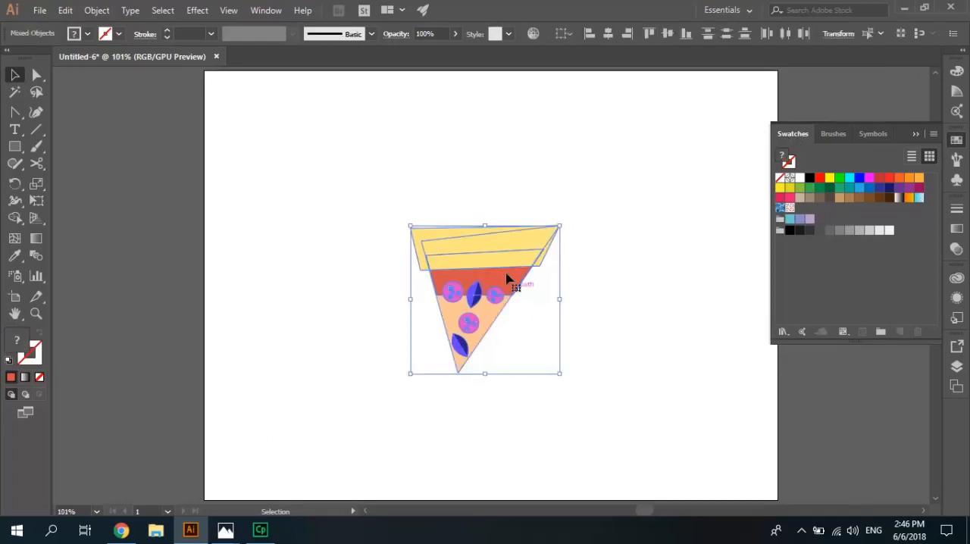
# - Move the slice aside, draw a rectangle and fill it with the Pizza Pattern swatch
pyautogui.moveTo(508, 279); pyautogui.dragTo(685, 375)
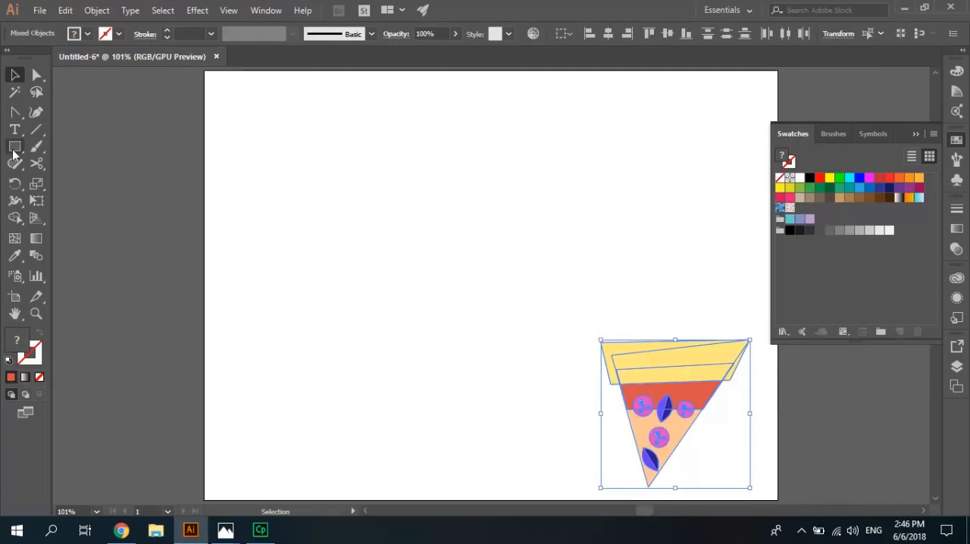
pyautogui.moveTo(245, 109); pyautogui.dragTo(287, 133)
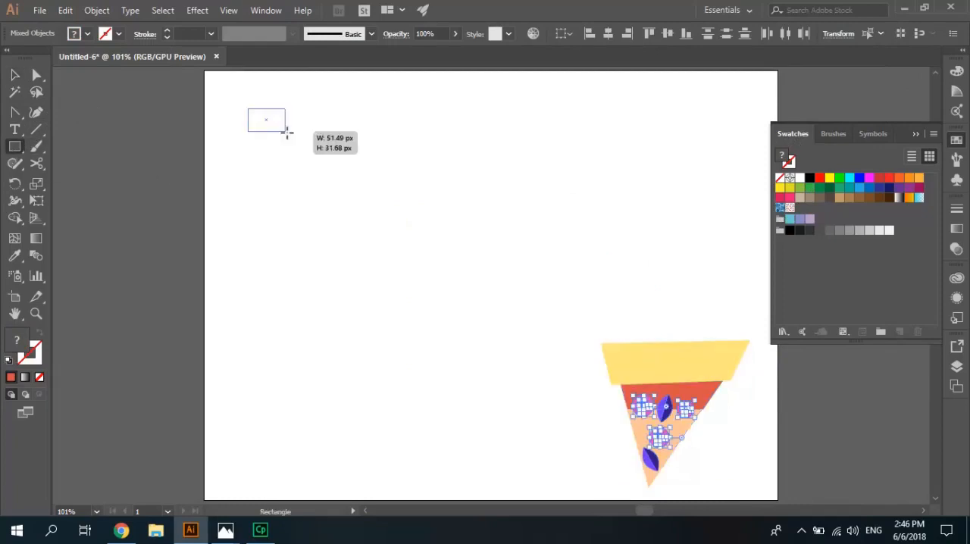
pyautogui.moveTo(247, 110); pyautogui.dragTo(536, 254)
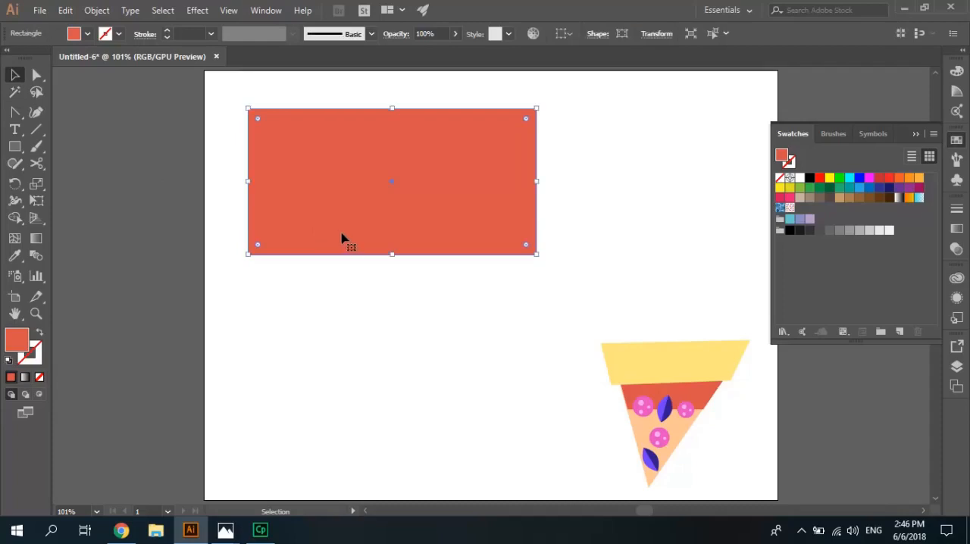
pyautogui.moveTo(406, 209)
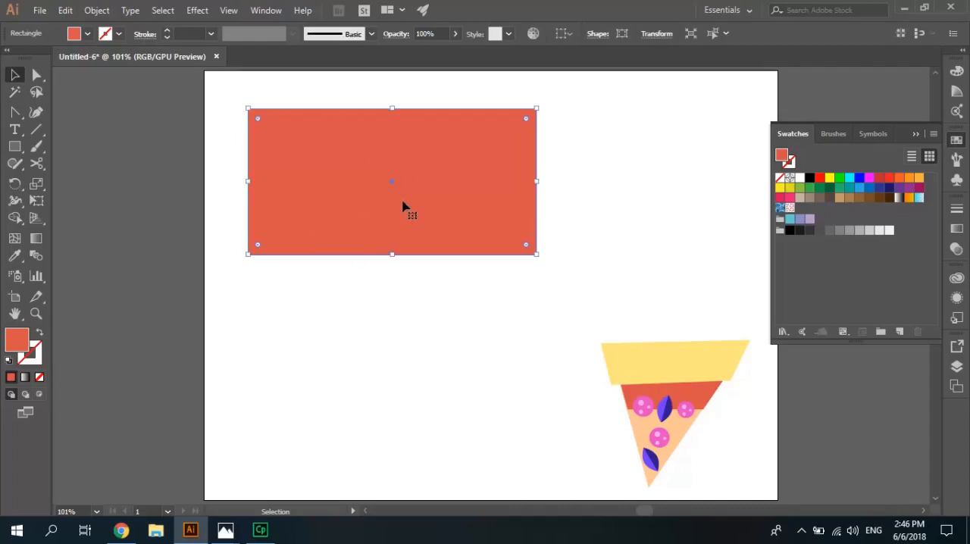
pyautogui.moveTo(693, 234)
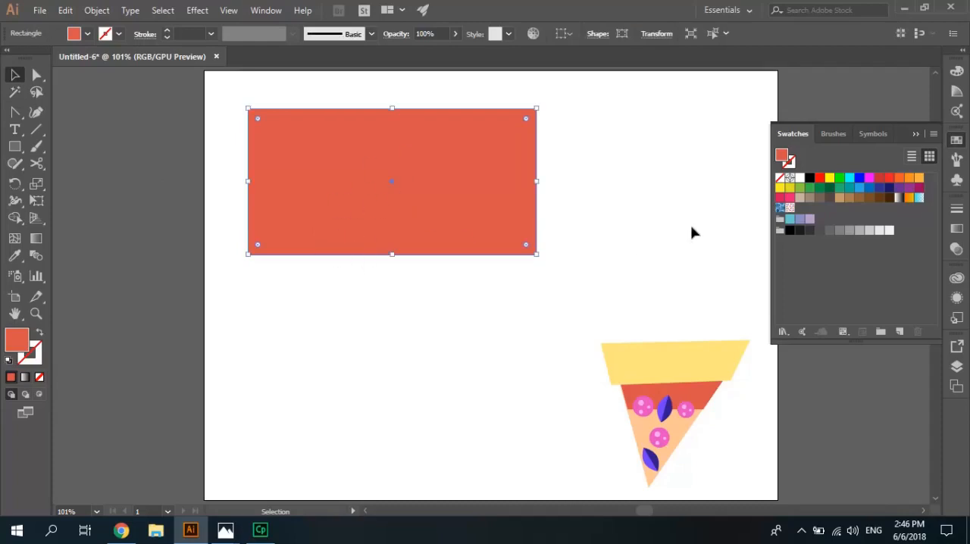
pyautogui.moveTo(780, 209)
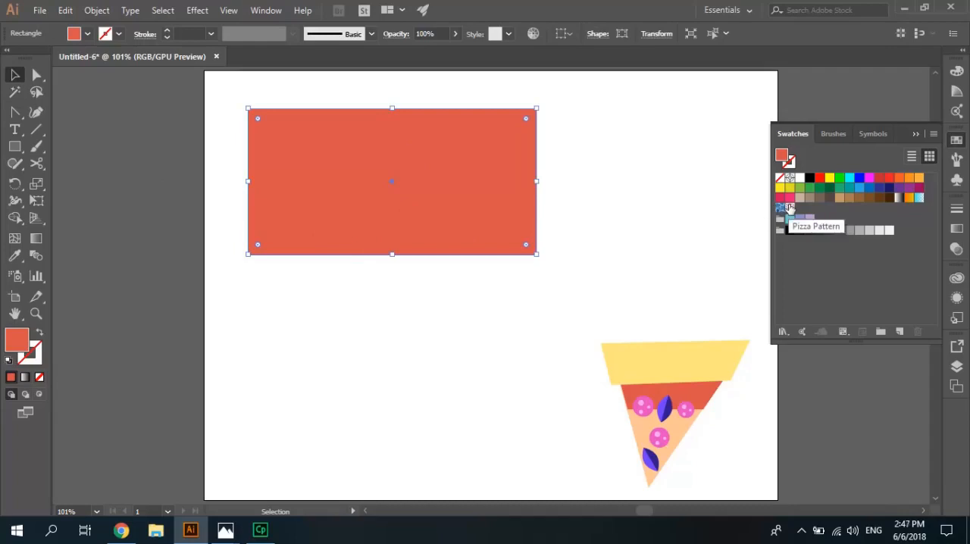
pyautogui.click(782, 209)
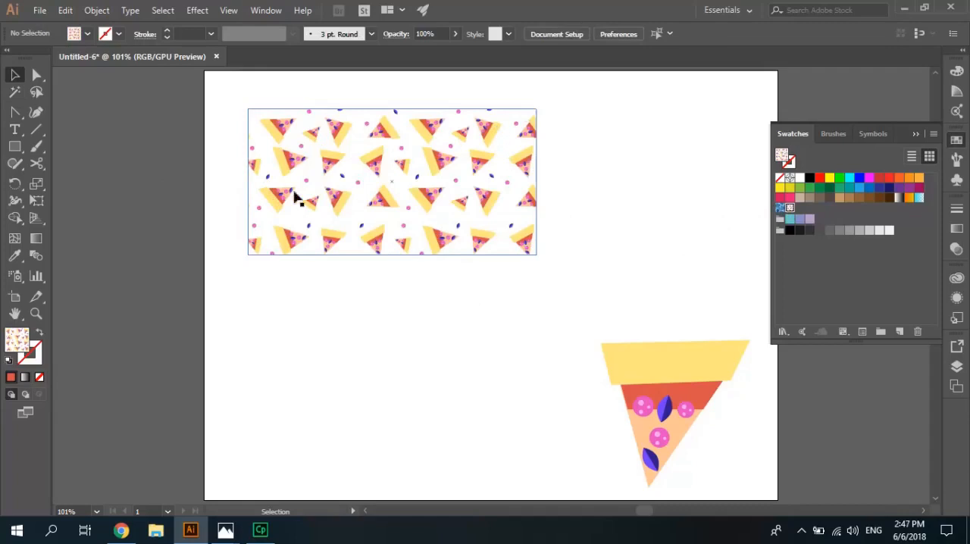
pyautogui.moveTo(406, 250)
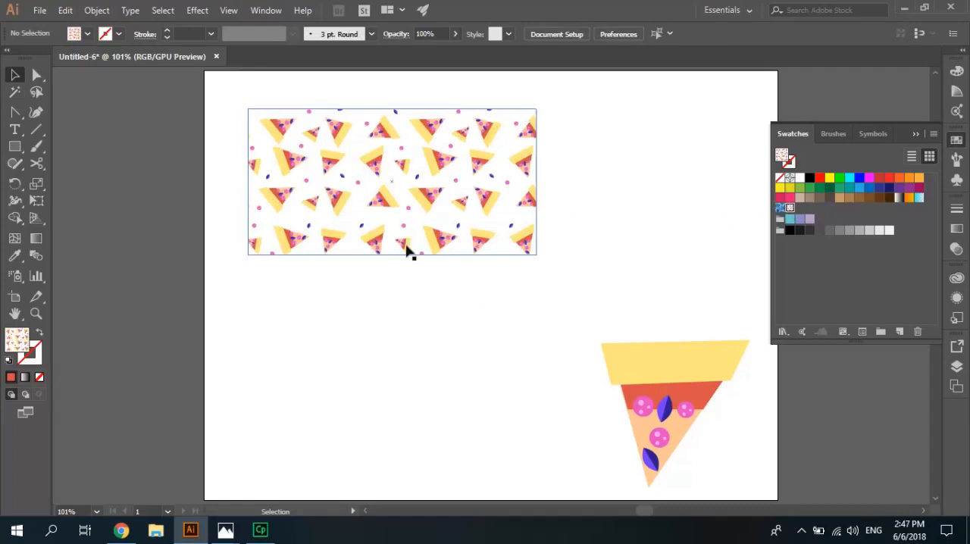